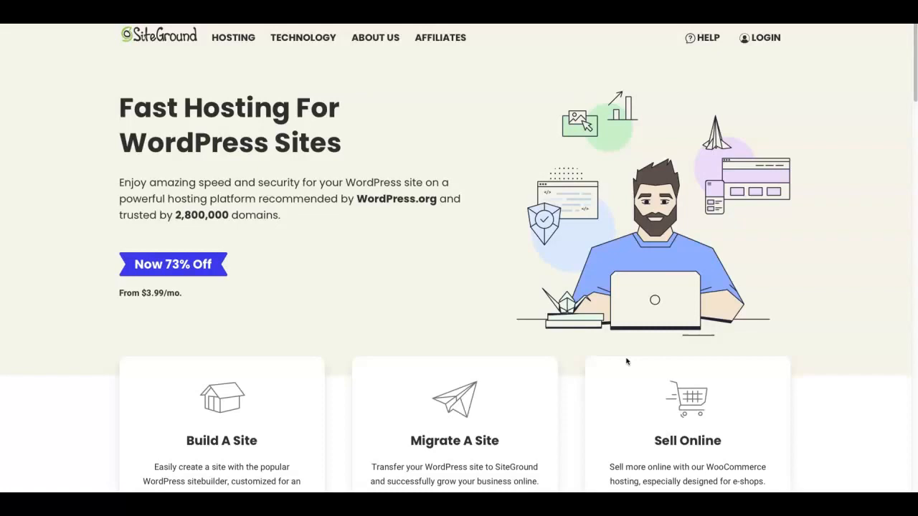
mouse_move(453, 292)
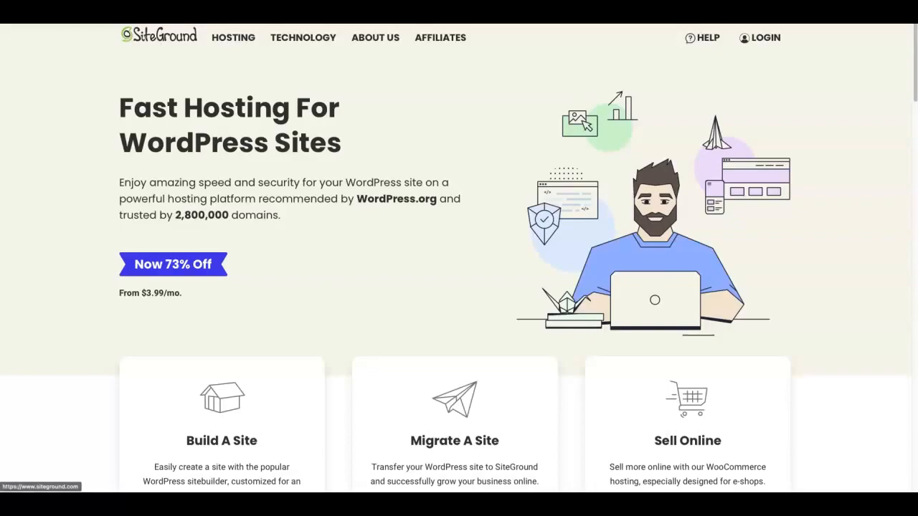
Open WordPress.org's recommended hosting page and scroll down to the SiteGround listing
click(396, 199)
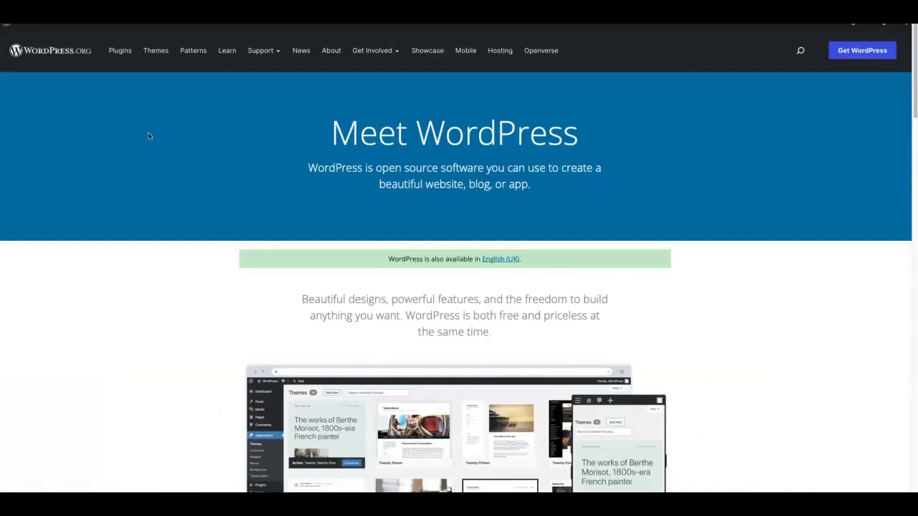
mouse_move(172, 205)
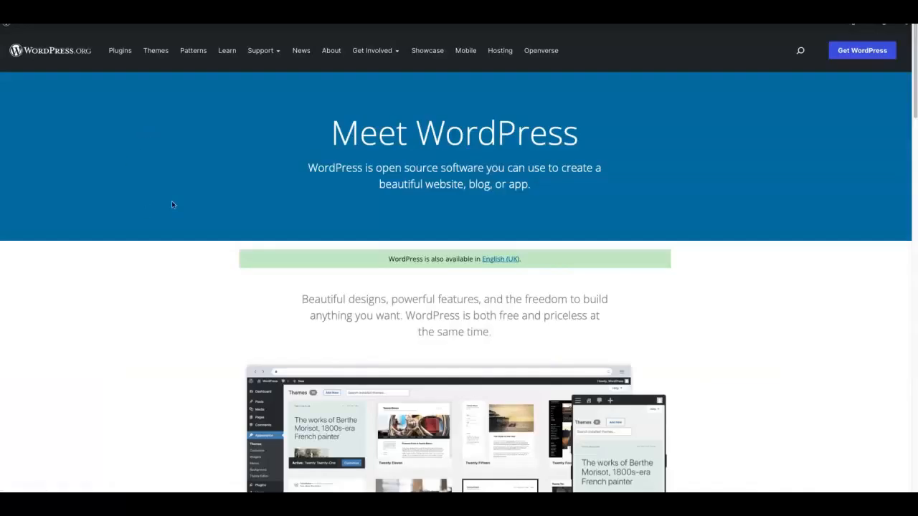
click(499, 51)
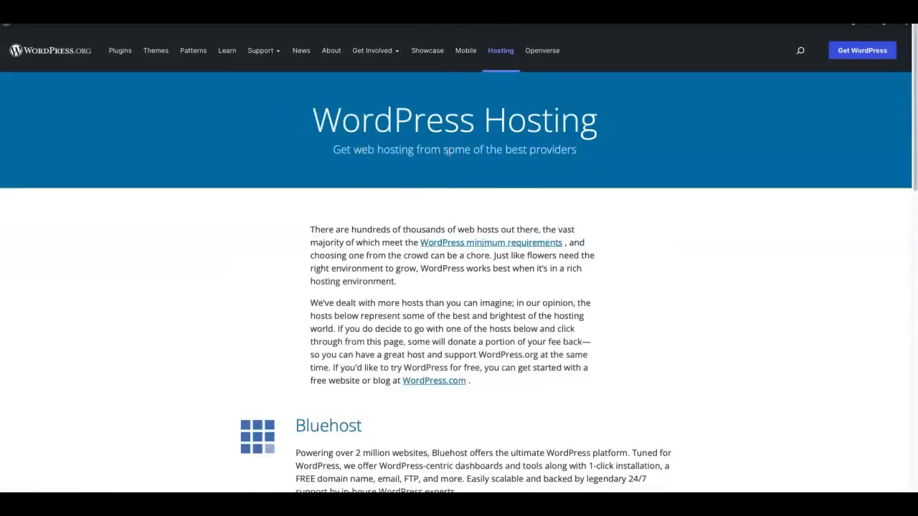
mouse_move(642, 293)
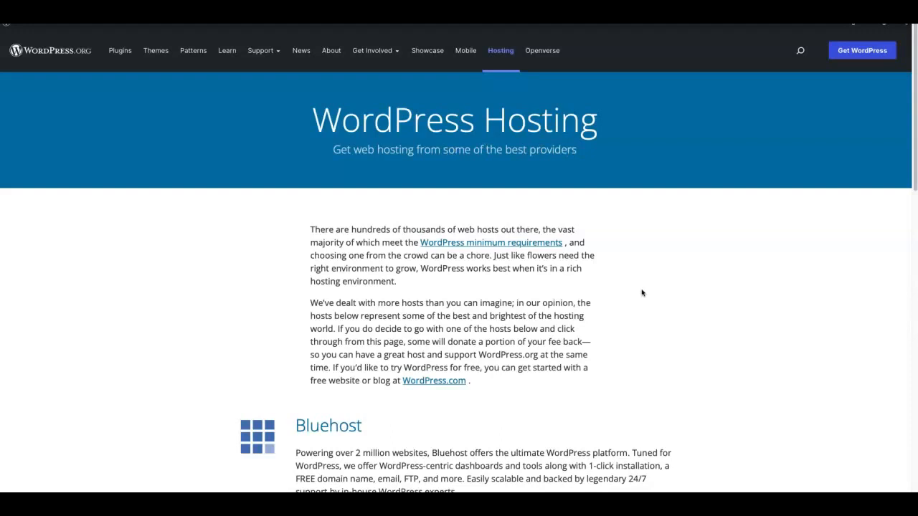
scroll(down, 3)
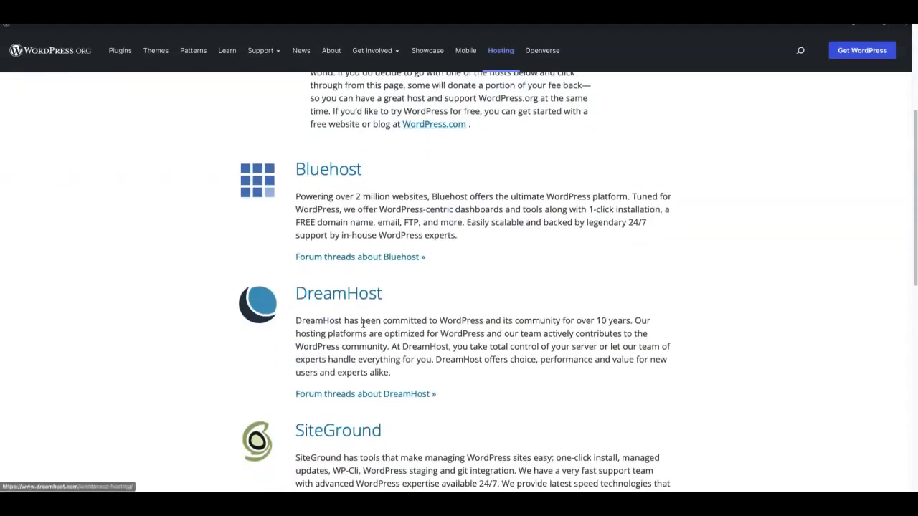
scroll(down, 3)
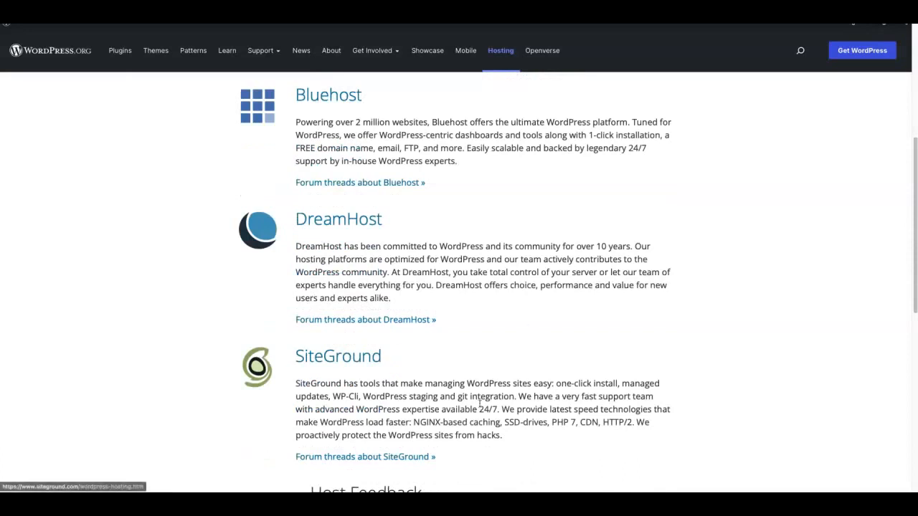
mouse_move(531, 317)
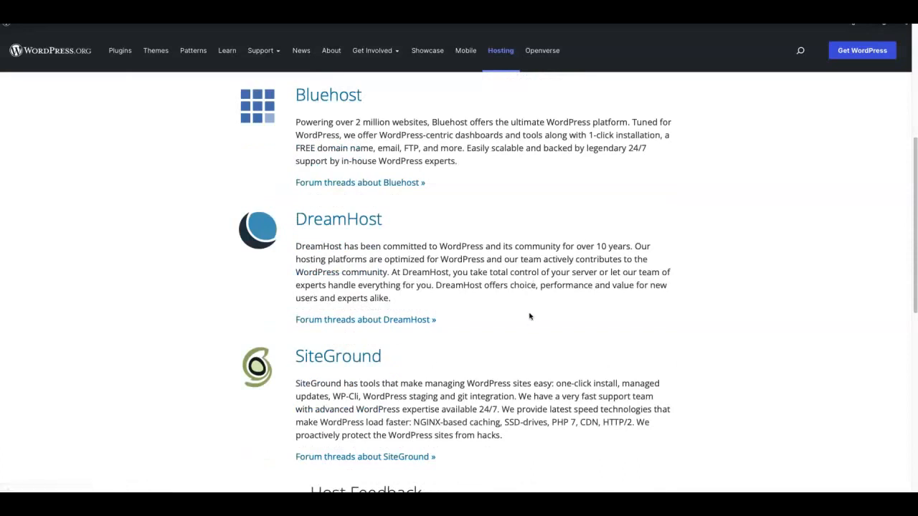
scroll(down, 3)
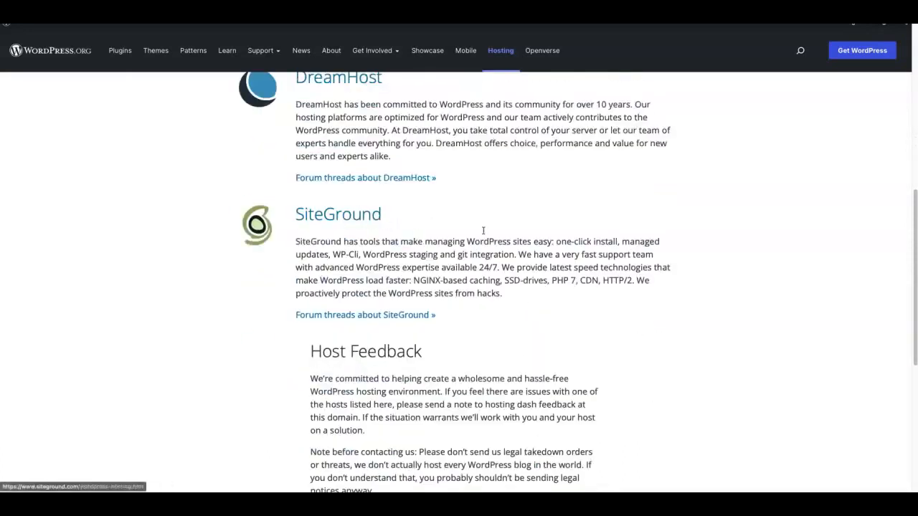
scroll(down, 3)
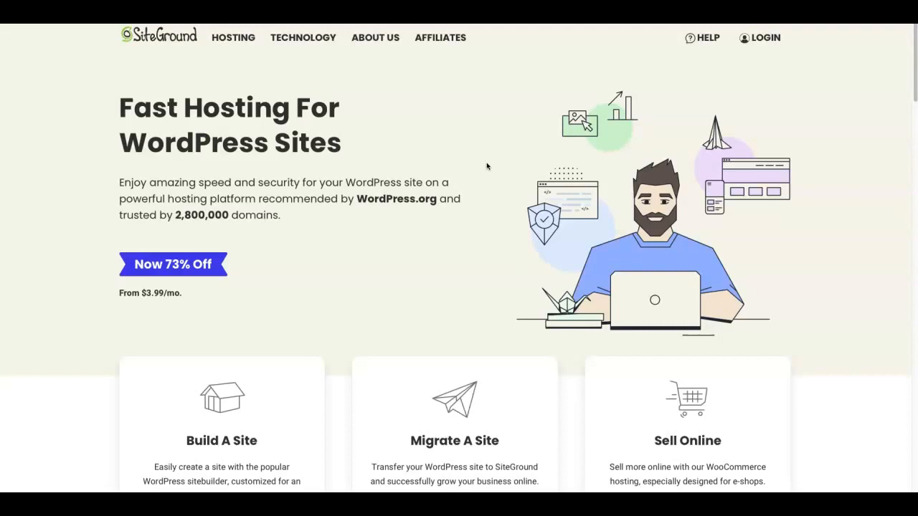
mouse_move(229, 57)
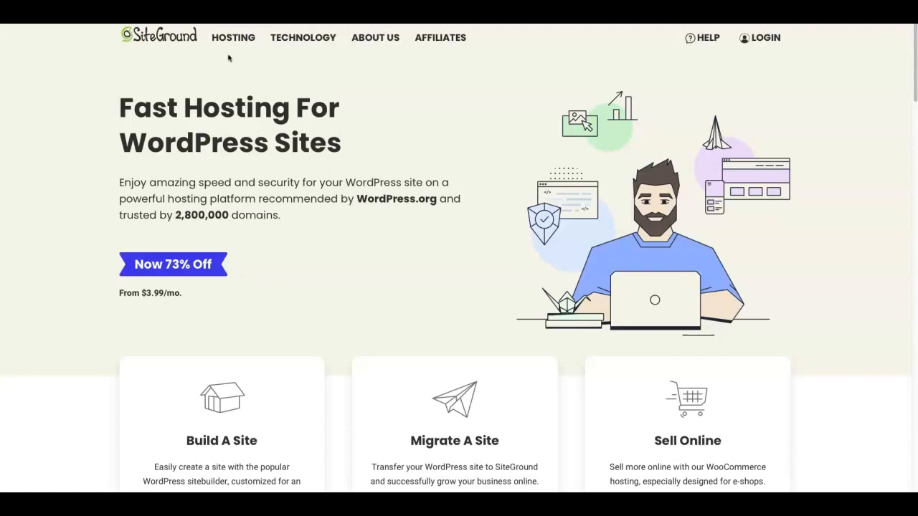
mouse_move(233, 37)
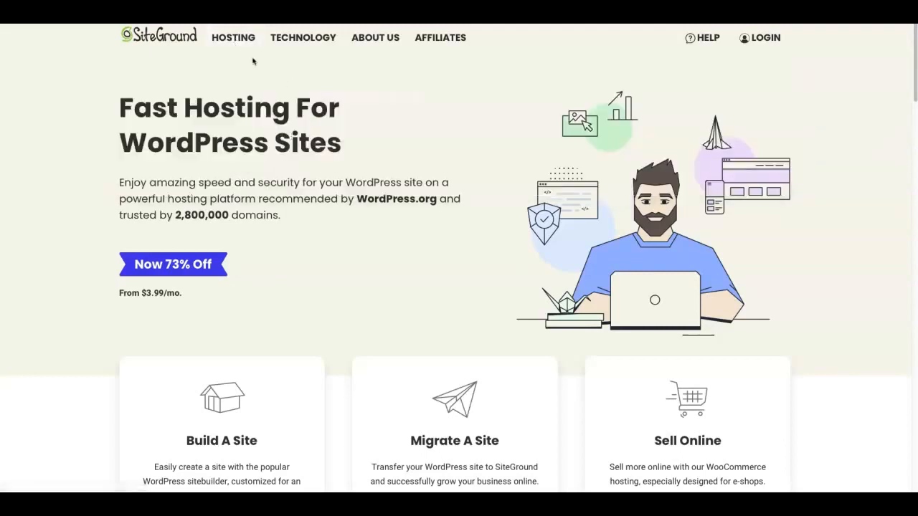
mouse_move(233, 37)
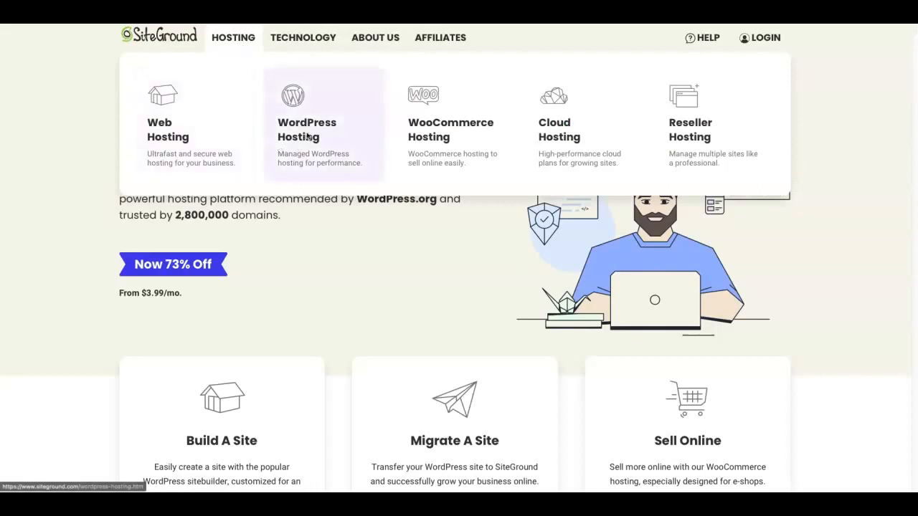
Open SiteGround's managed WordPress Hosting page
click(307, 129)
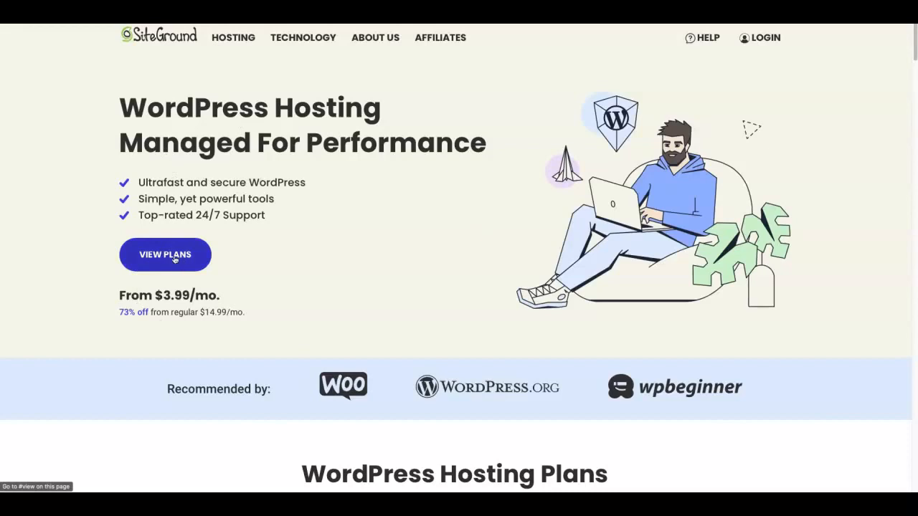
Scroll to the StartUp $3.99, GrowBig $6.69 and GoGeek $10.69 plan comparison
click(165, 255)
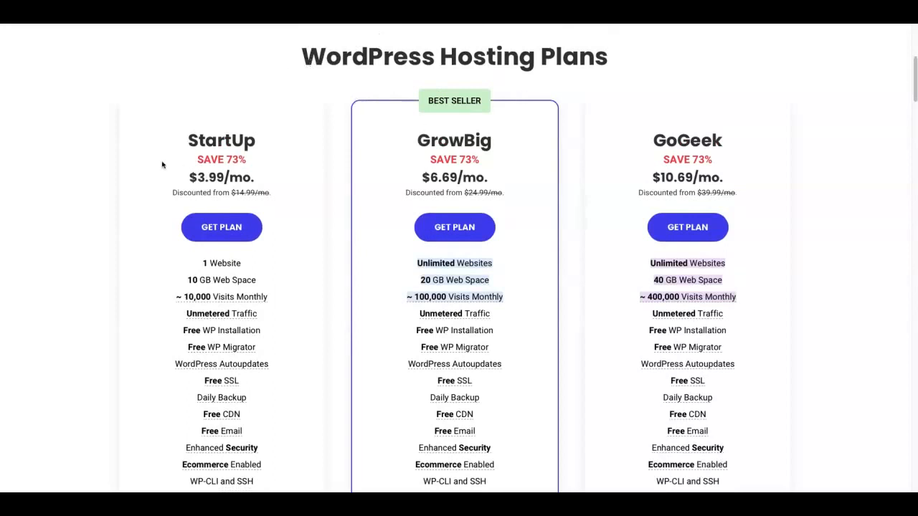
mouse_move(494, 88)
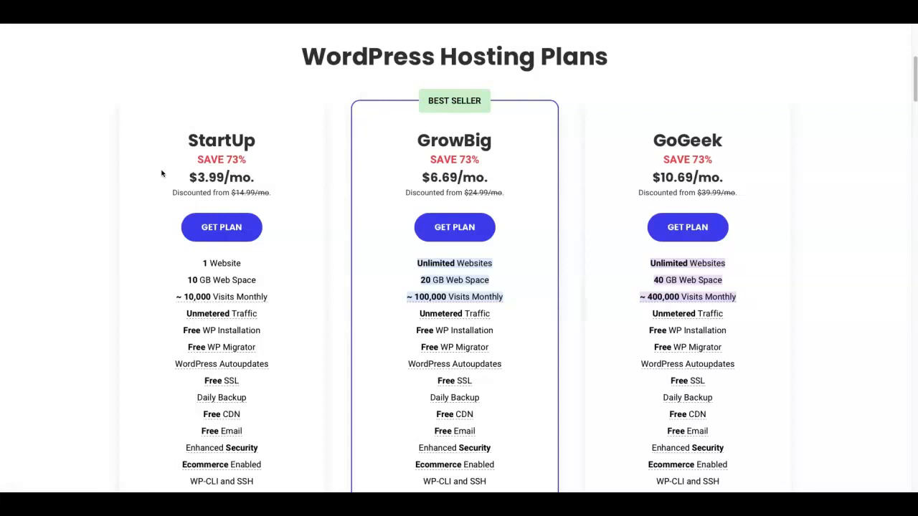
mouse_move(250, 144)
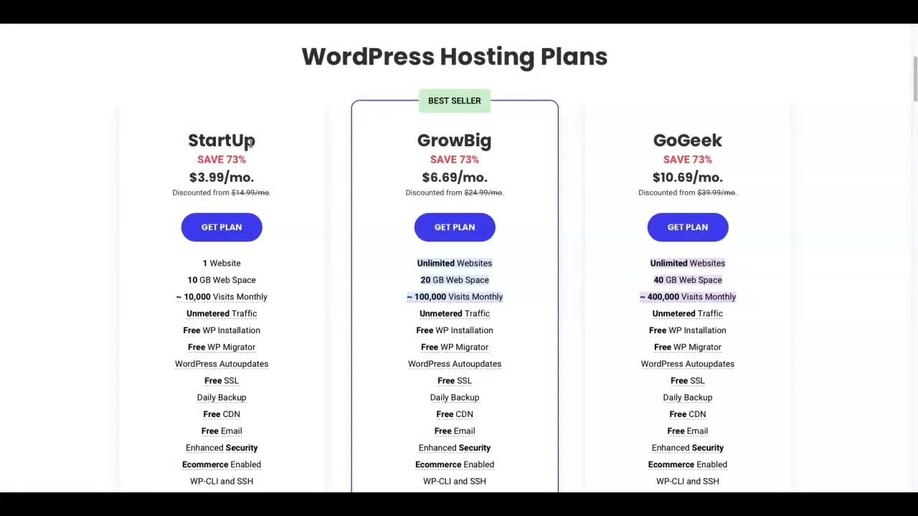
mouse_move(418, 160)
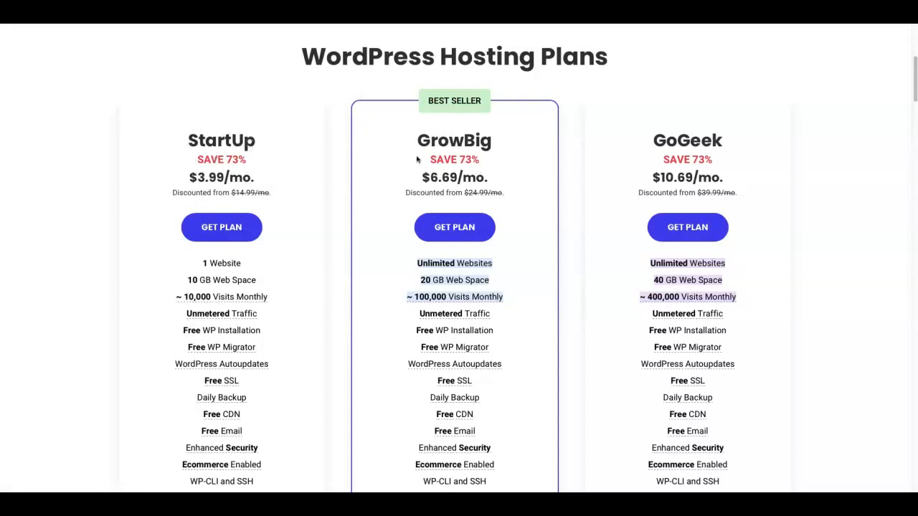
mouse_move(487, 131)
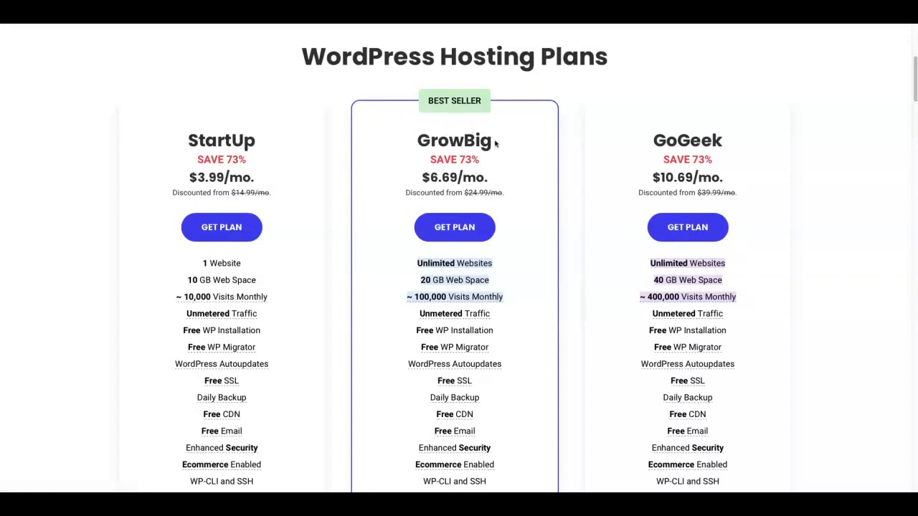
mouse_move(551, 163)
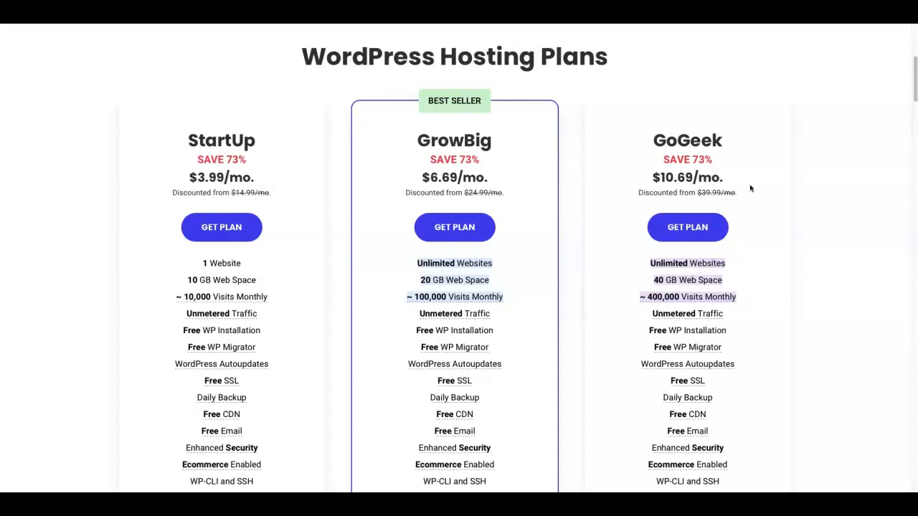
scroll(down, 3)
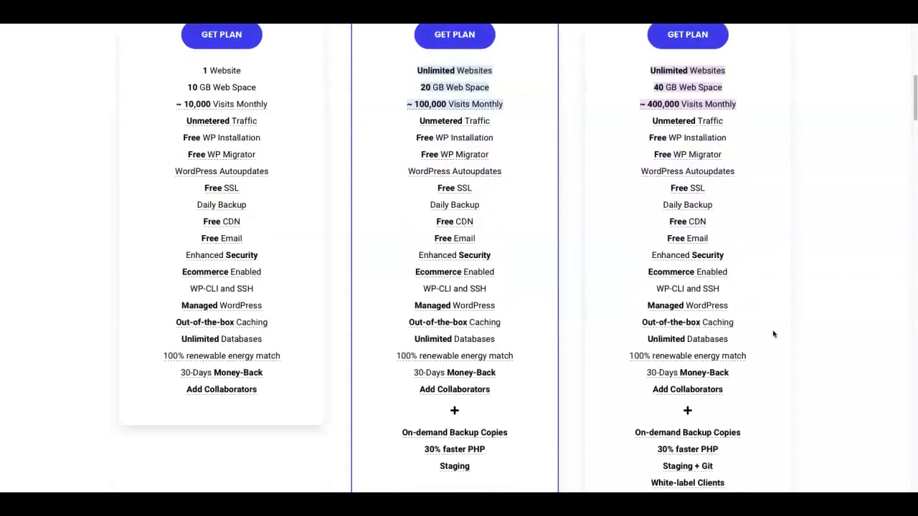
scroll(up, 3)
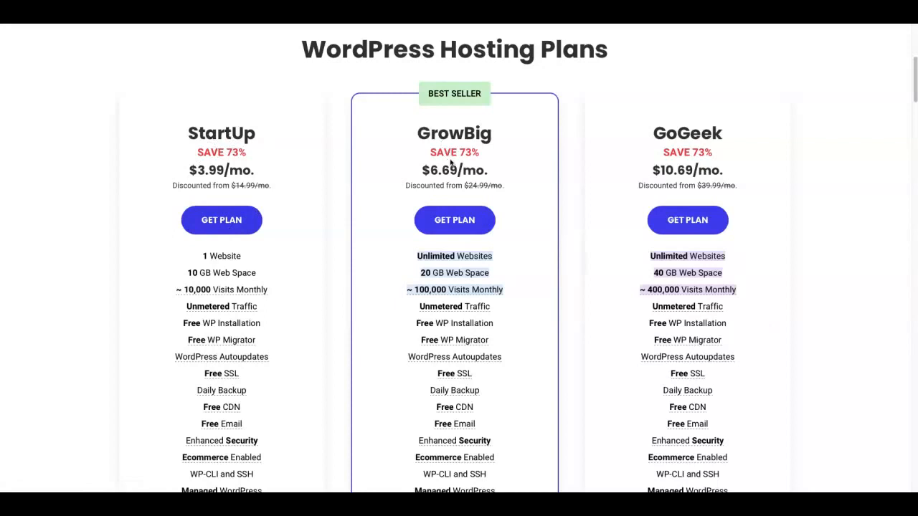
mouse_move(197, 262)
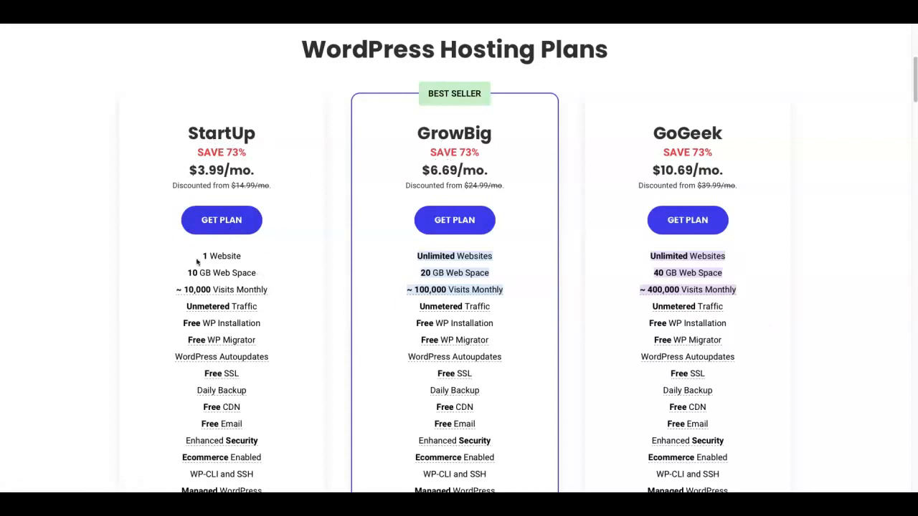
mouse_move(203, 261)
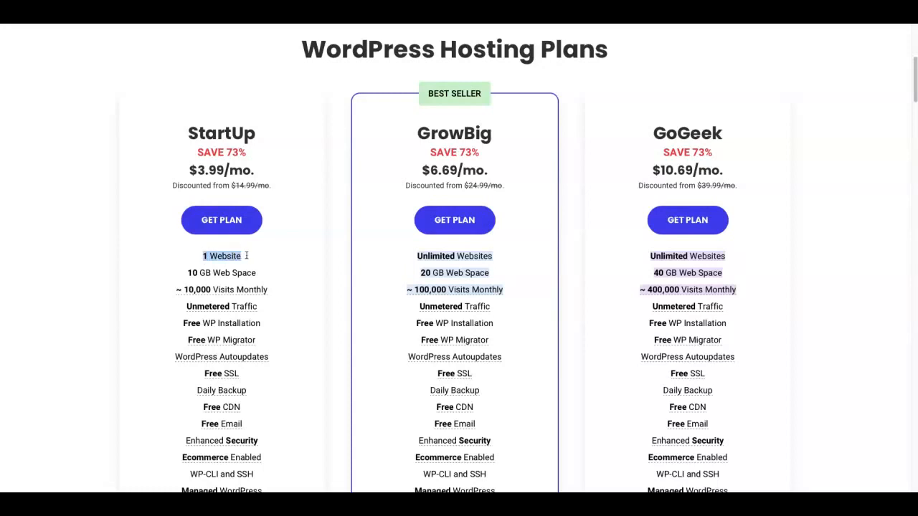
mouse_move(240, 289)
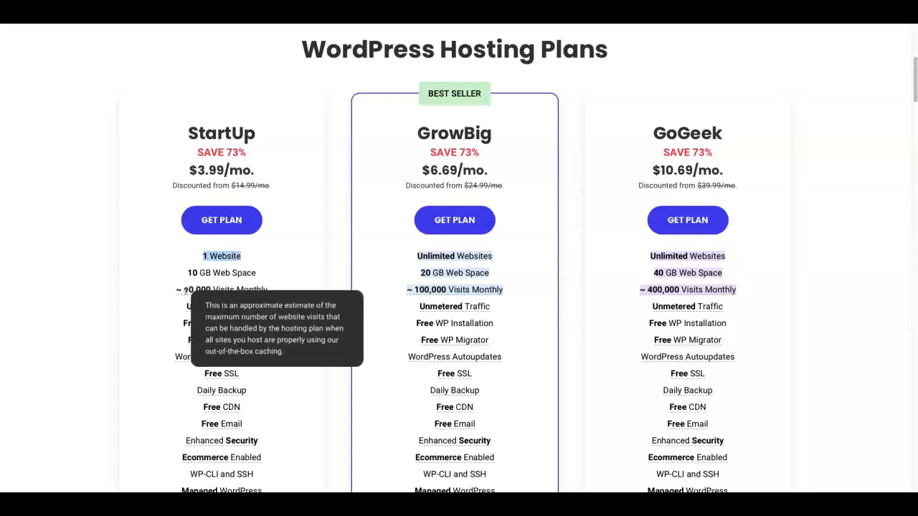
mouse_move(271, 291)
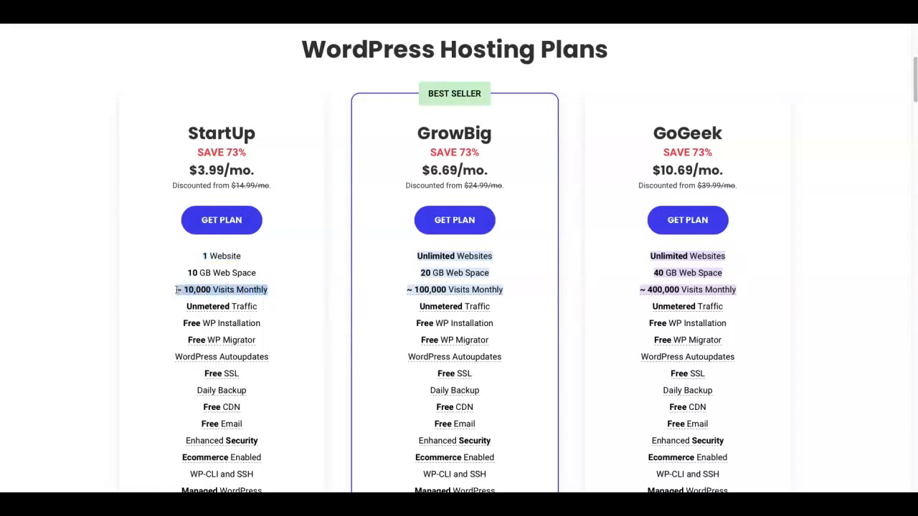
mouse_move(485, 109)
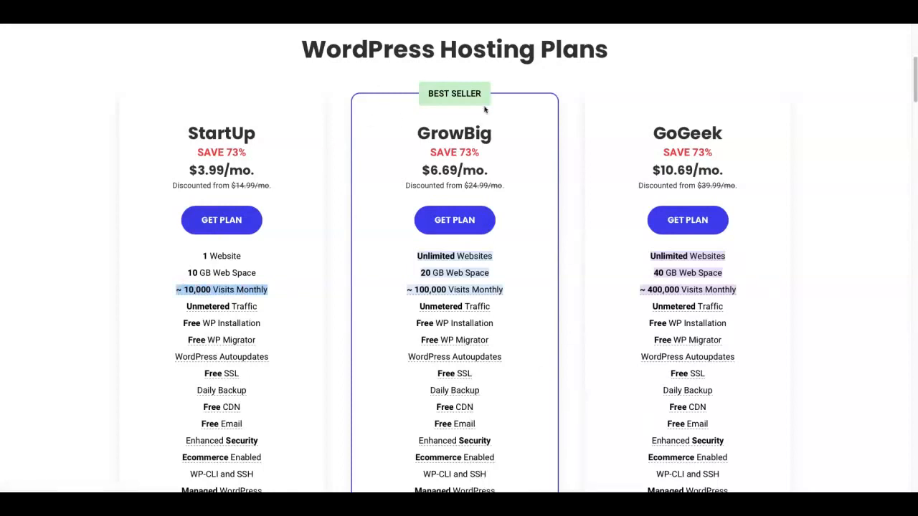
scroll(down, 3)
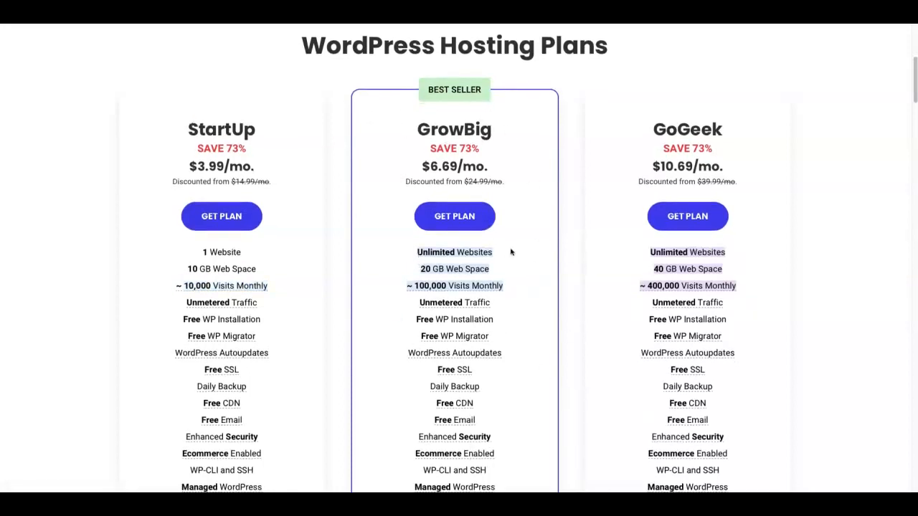
mouse_move(453, 286)
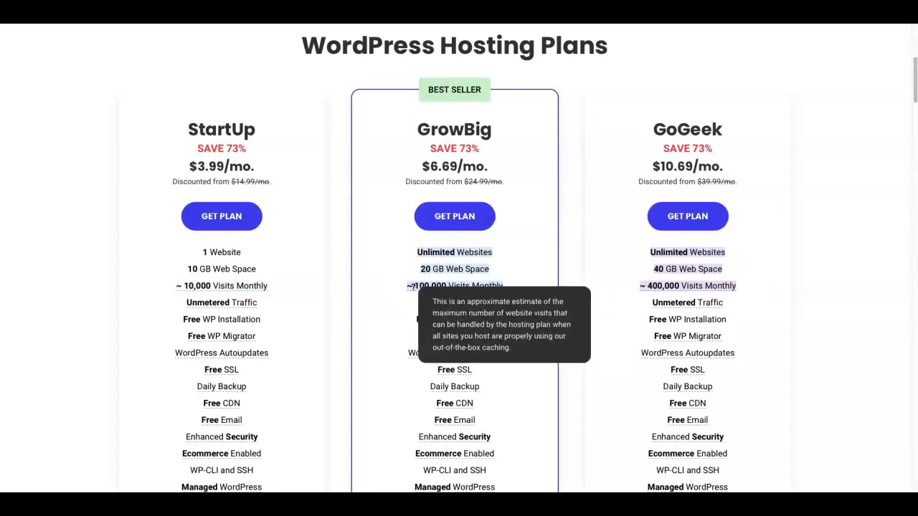
mouse_move(473, 286)
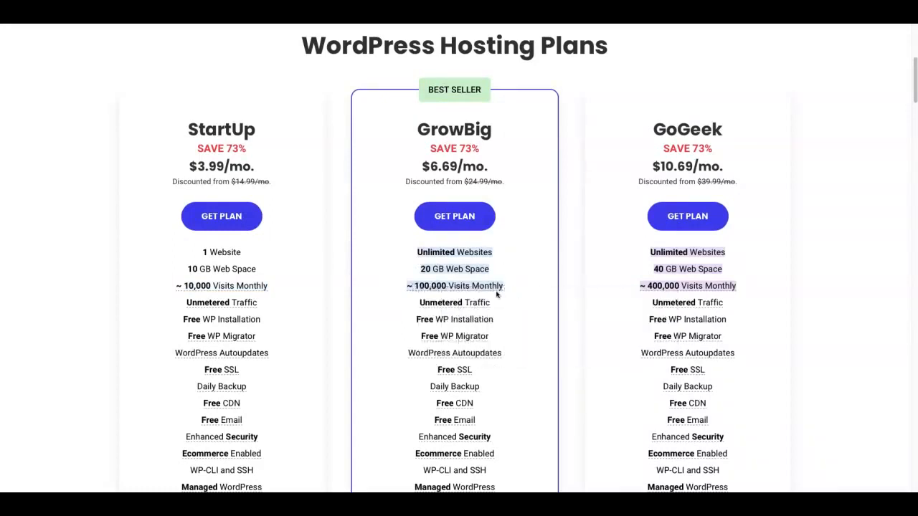
scroll(down, 3)
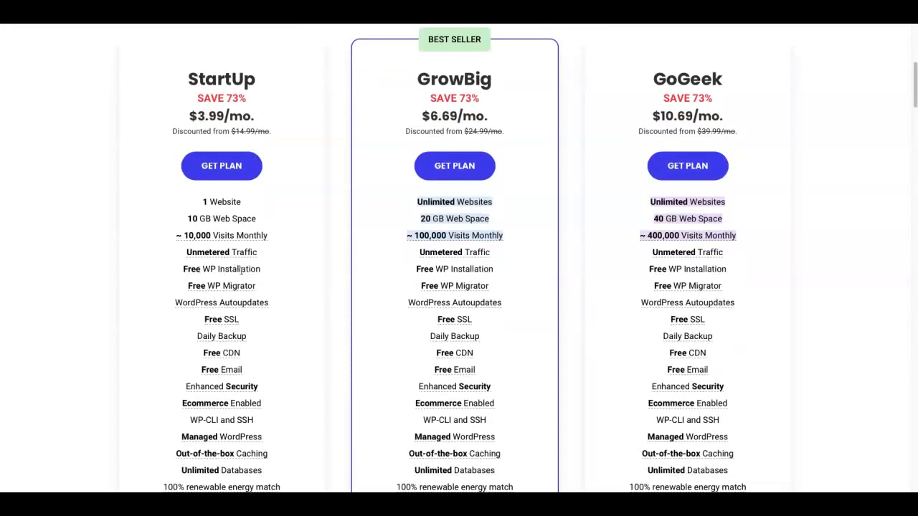
mouse_move(221, 319)
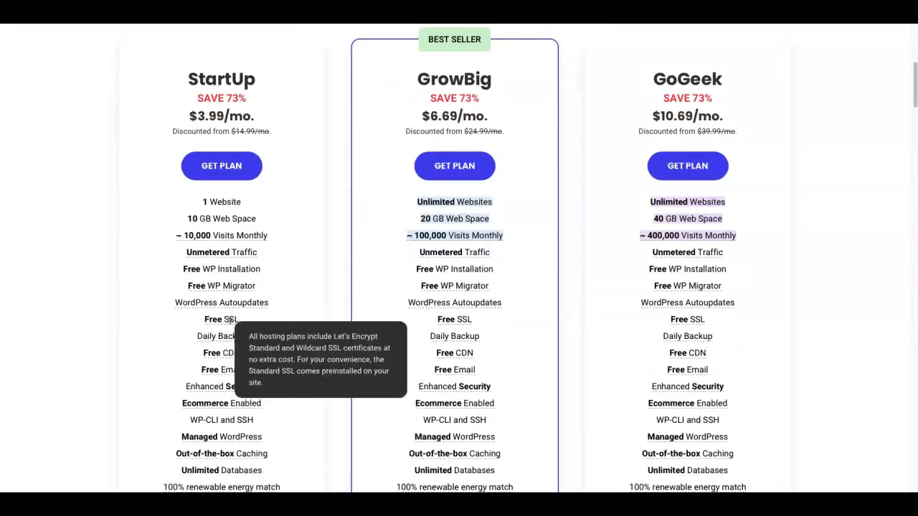
mouse_move(195, 345)
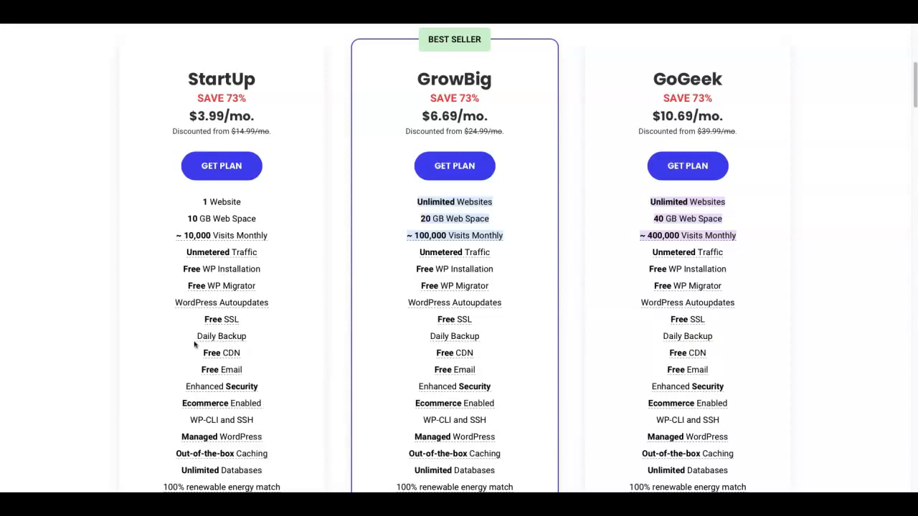
mouse_move(226, 363)
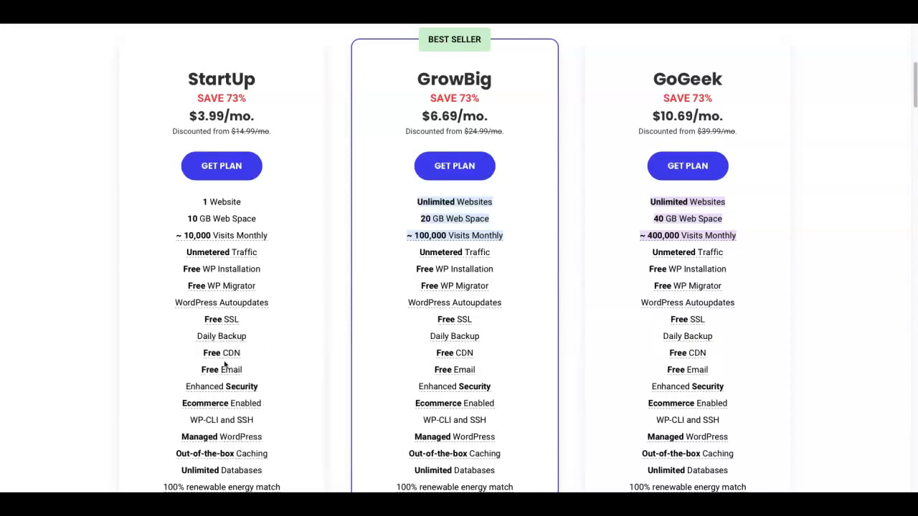
mouse_move(381, 372)
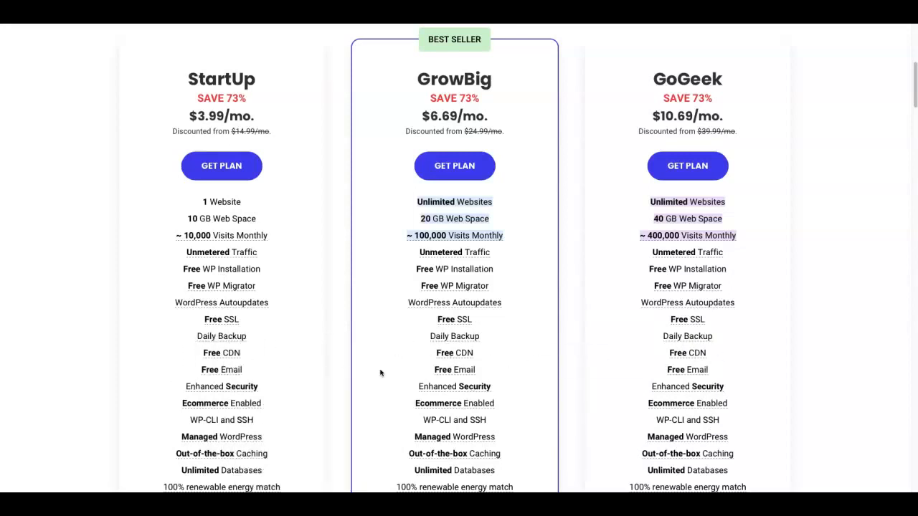
mouse_move(191, 400)
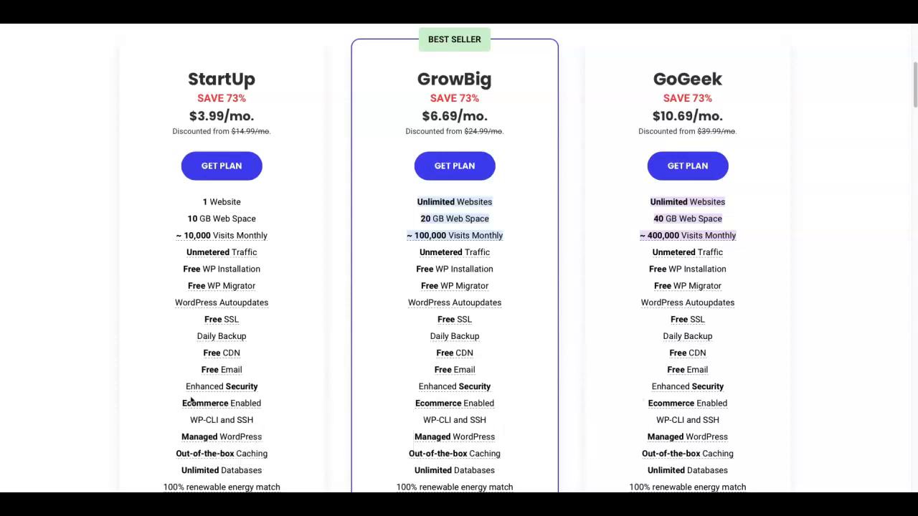
mouse_move(197, 347)
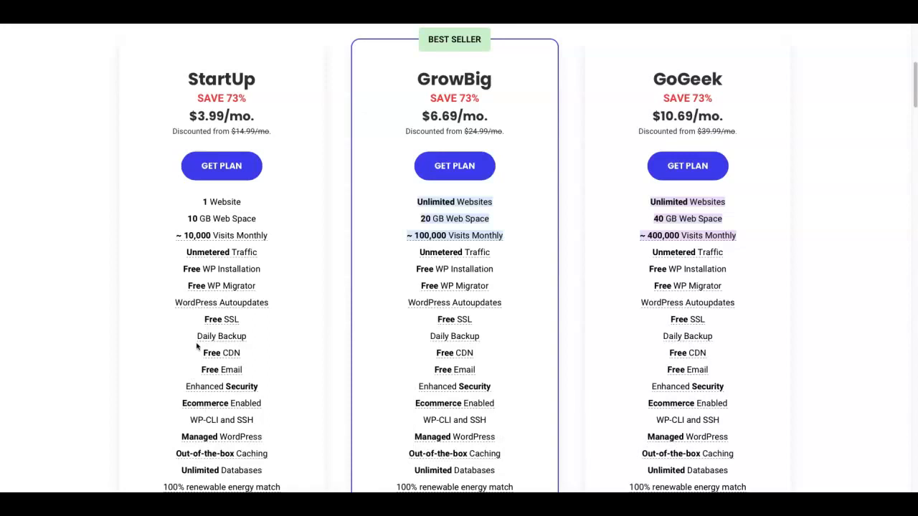
scroll(up, 3)
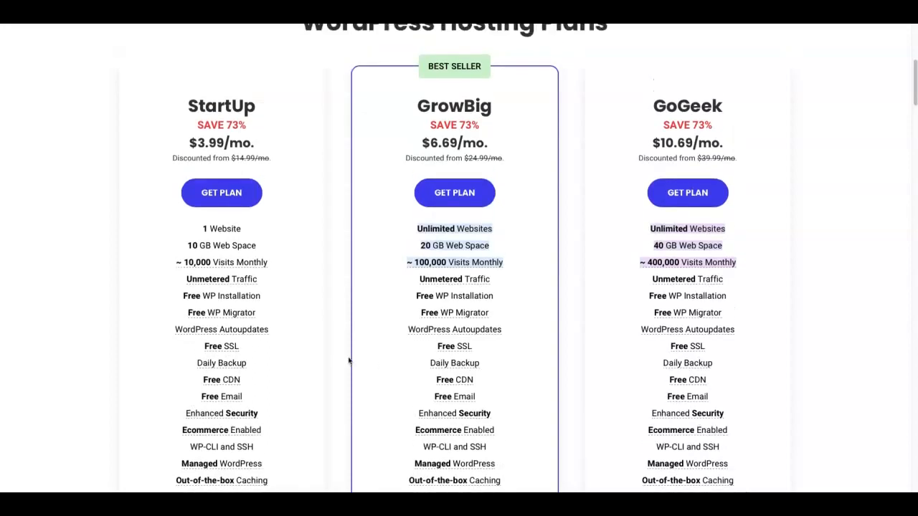
mouse_move(149, 450)
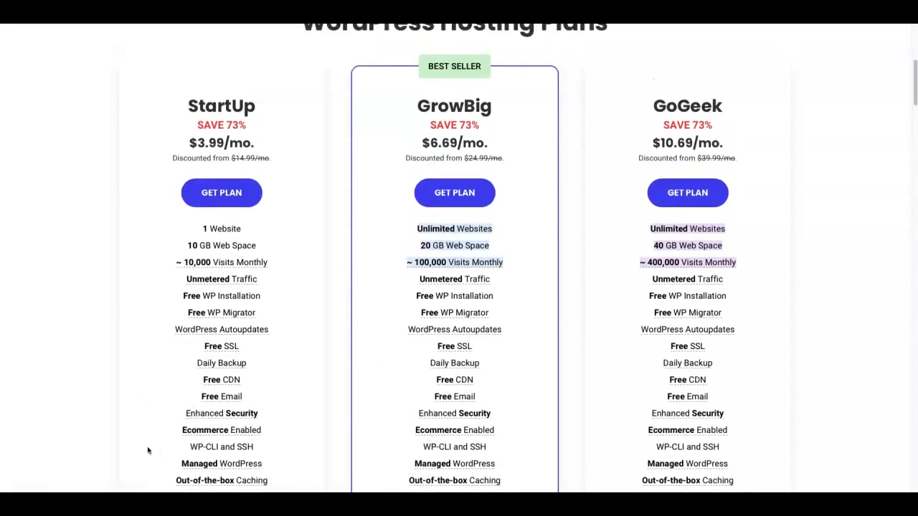
scroll(up, 3)
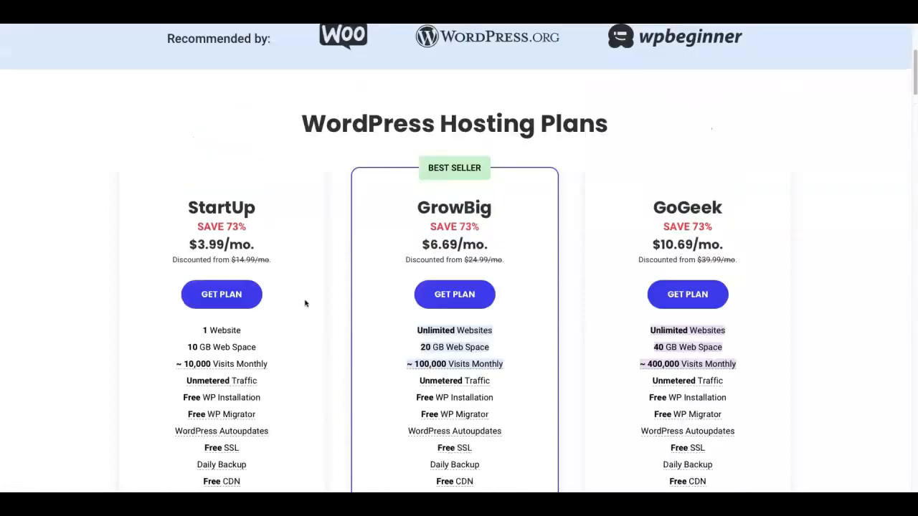
scroll(down, 3)
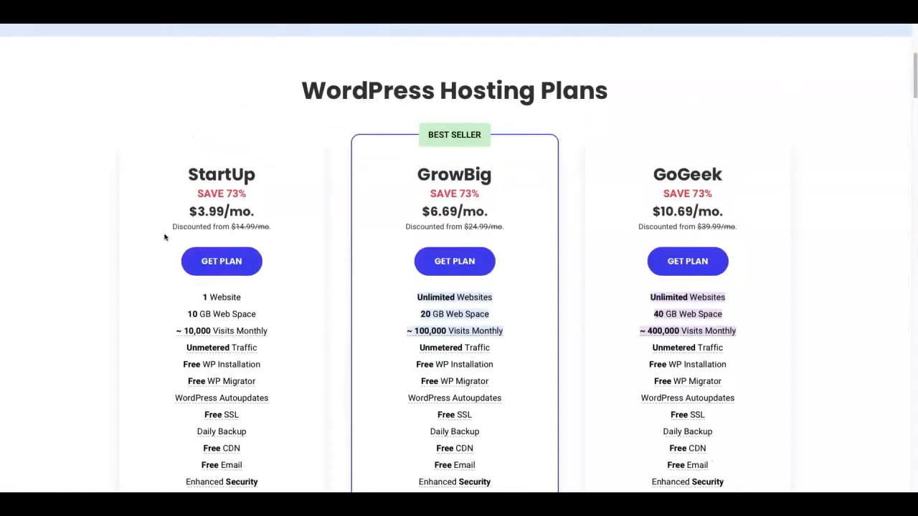
mouse_move(352, 33)
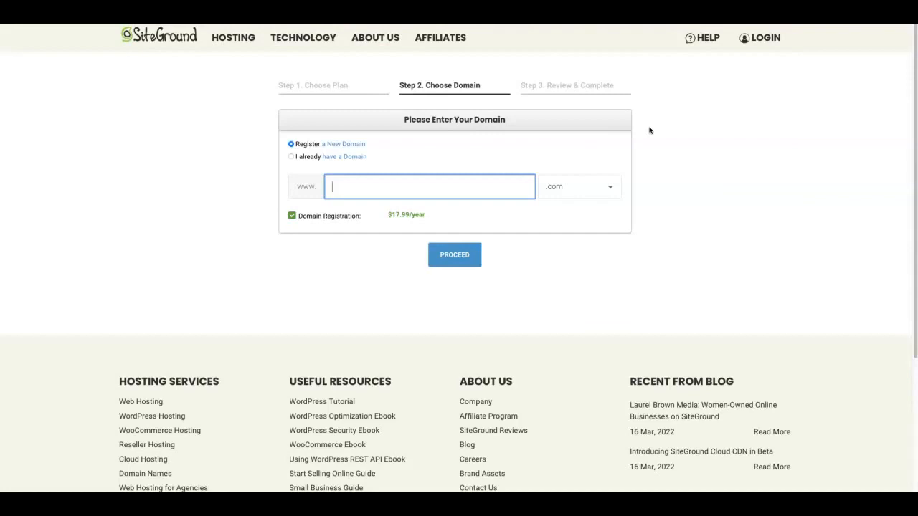
mouse_move(338, 150)
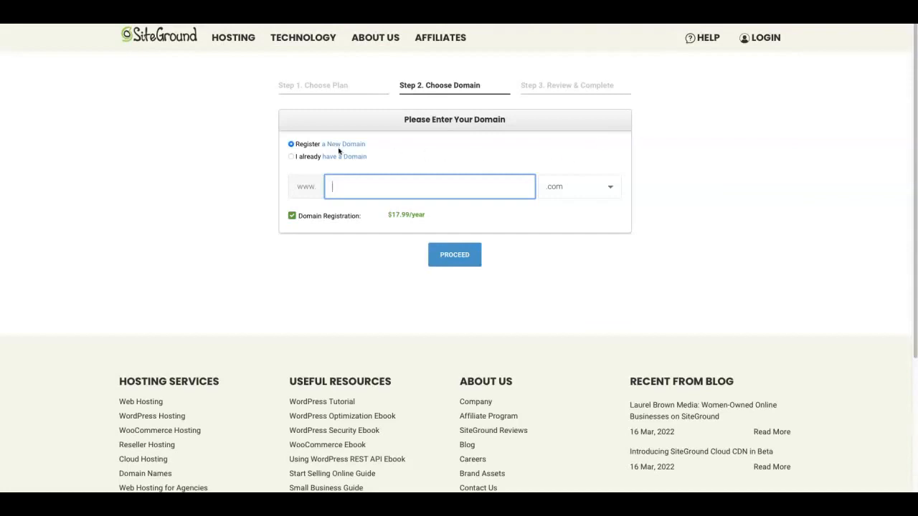
mouse_move(423, 197)
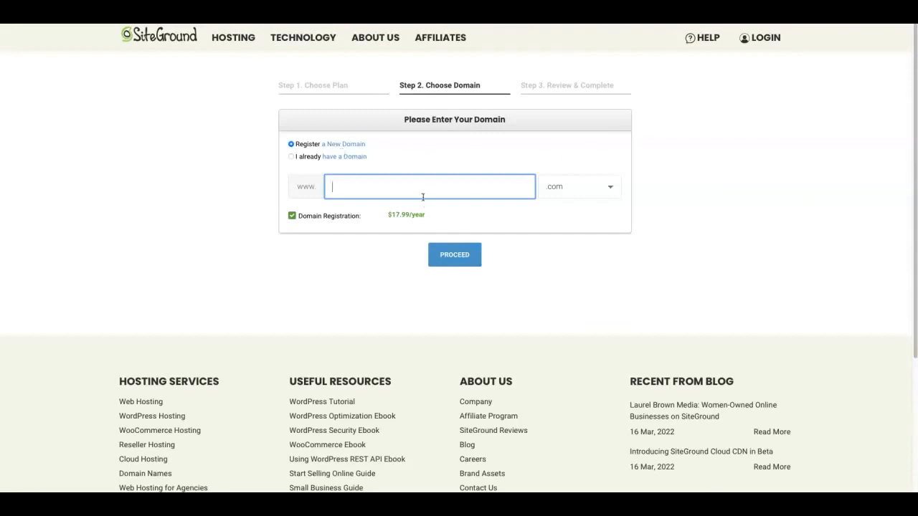
mouse_move(547, 182)
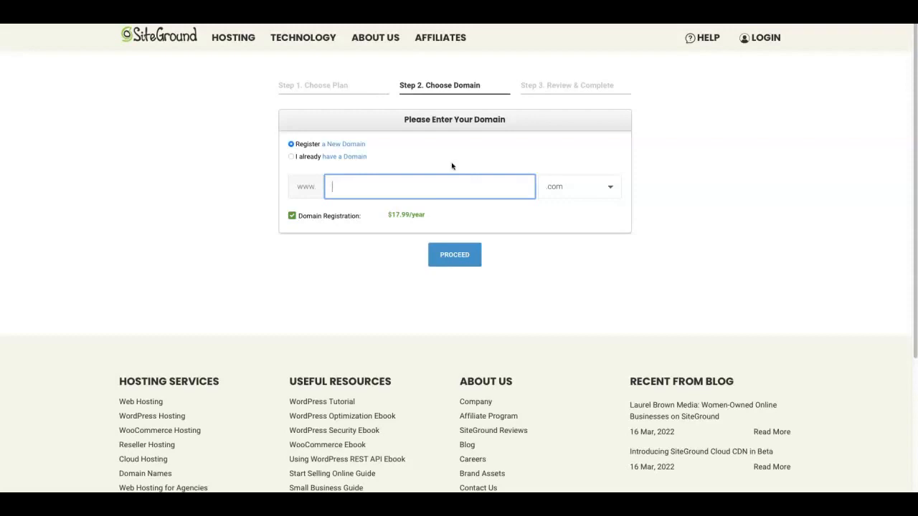
Try 'I already have a Domain', then switch back to registering moneyypower.com
click(291, 156)
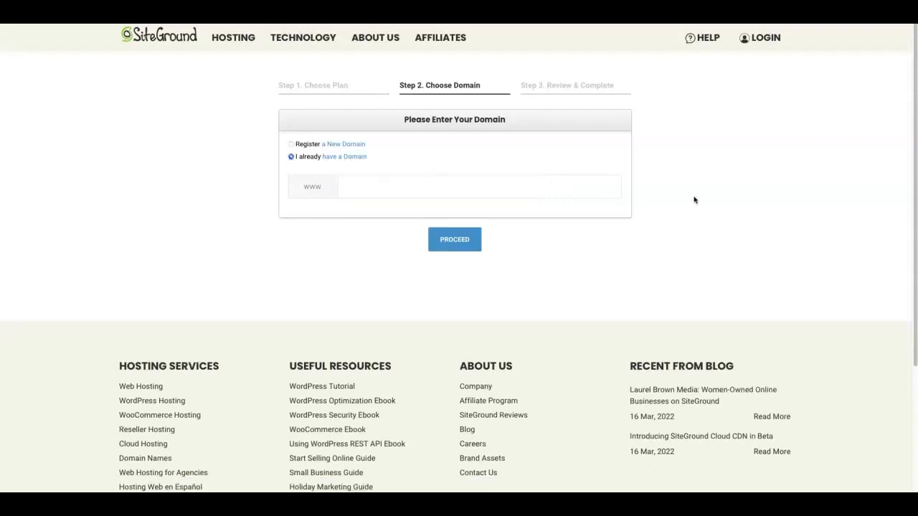
click(479, 187)
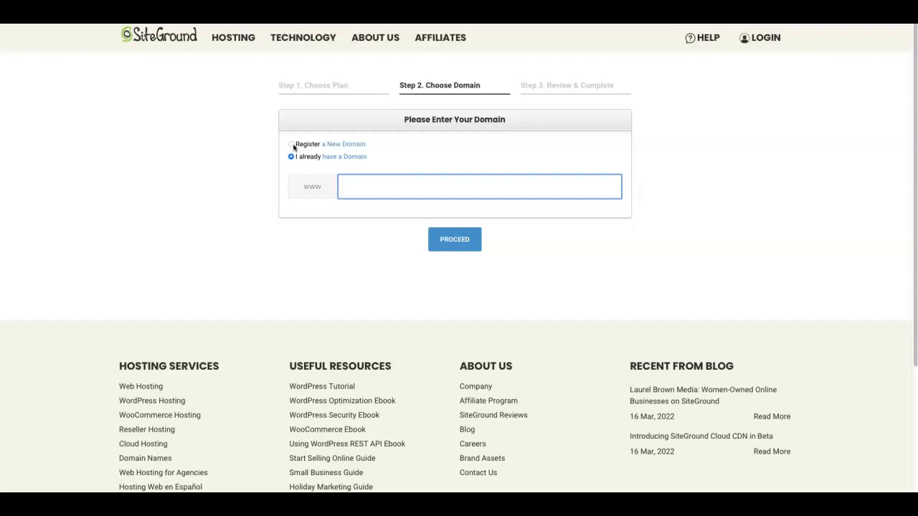
click(291, 144)
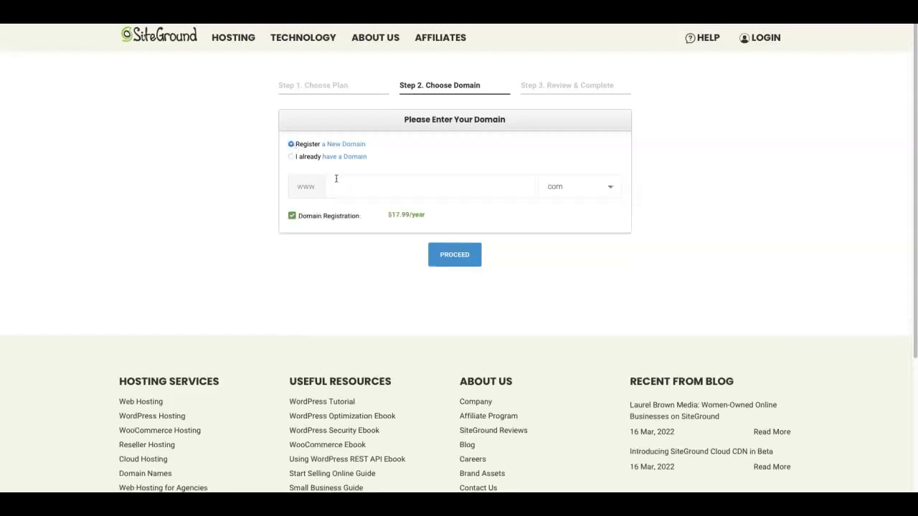
mouse_move(348, 188)
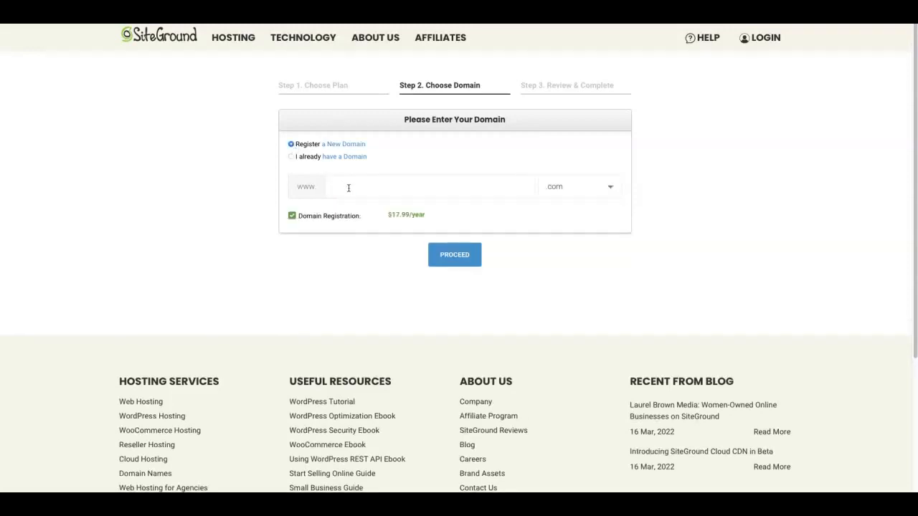
right_click(430, 187)
text(moneyypower.com)
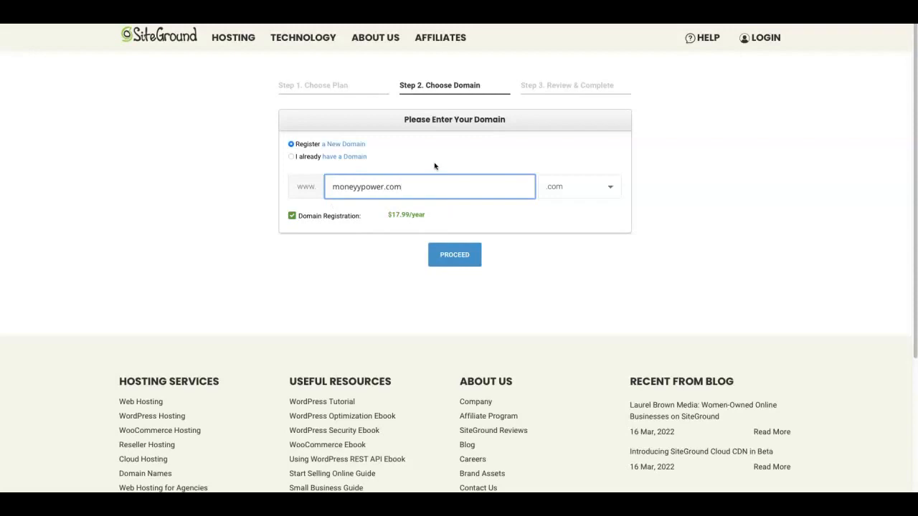
mouse_move(412, 198)
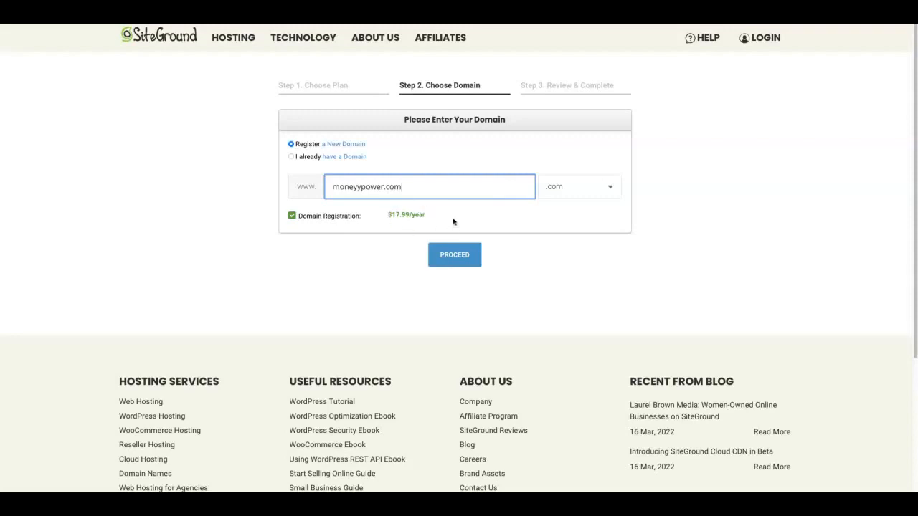
mouse_move(373, 224)
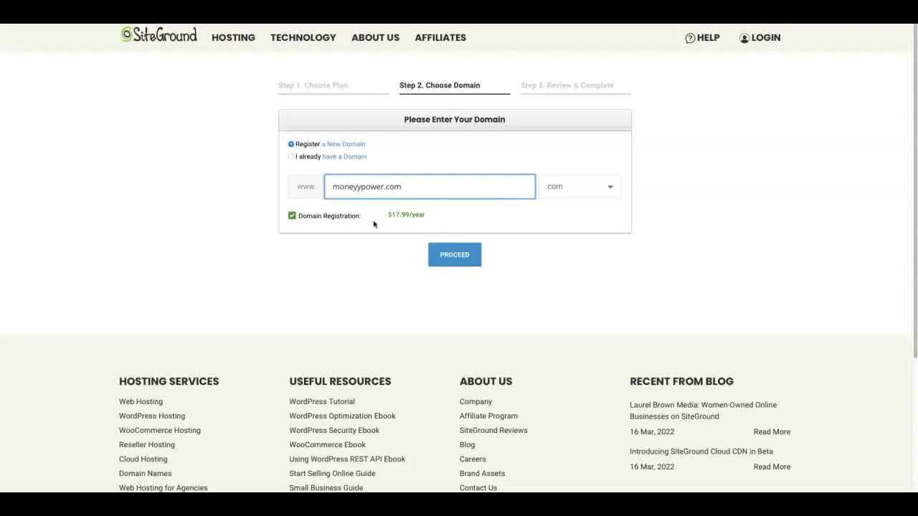
mouse_move(383, 220)
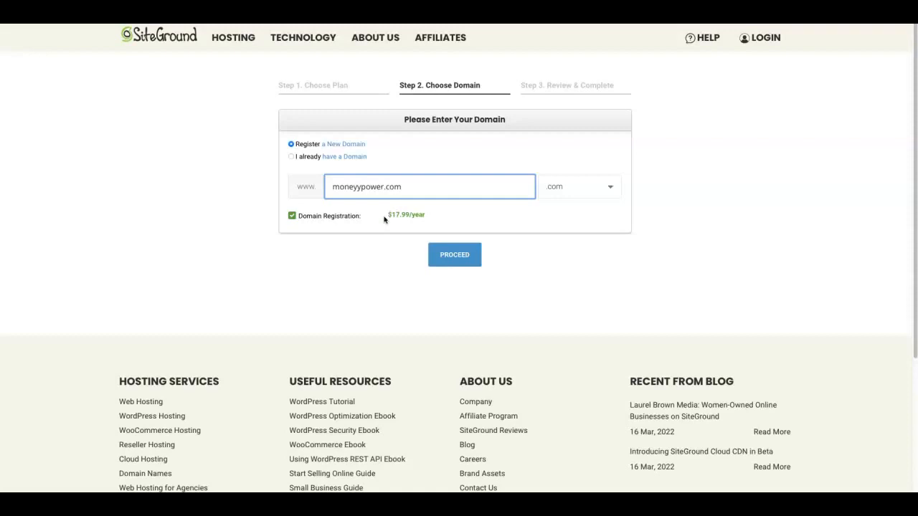
mouse_move(426, 196)
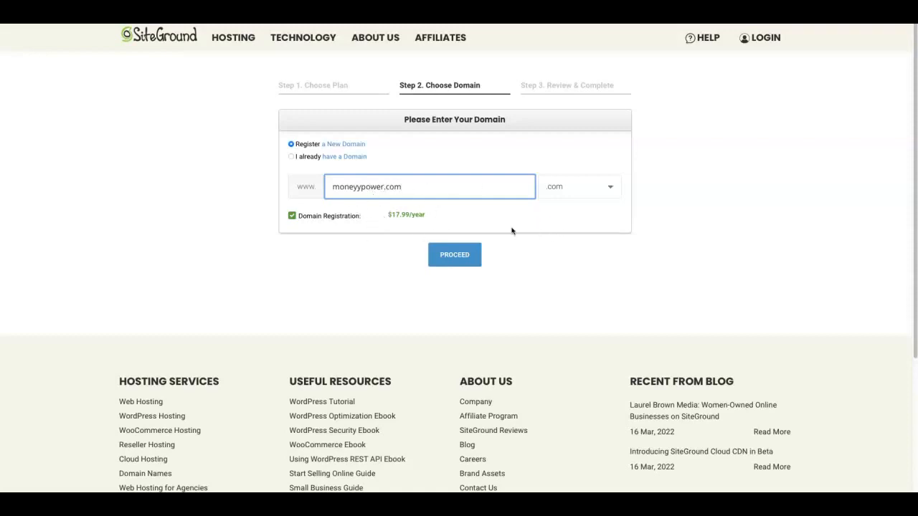
mouse_move(522, 280)
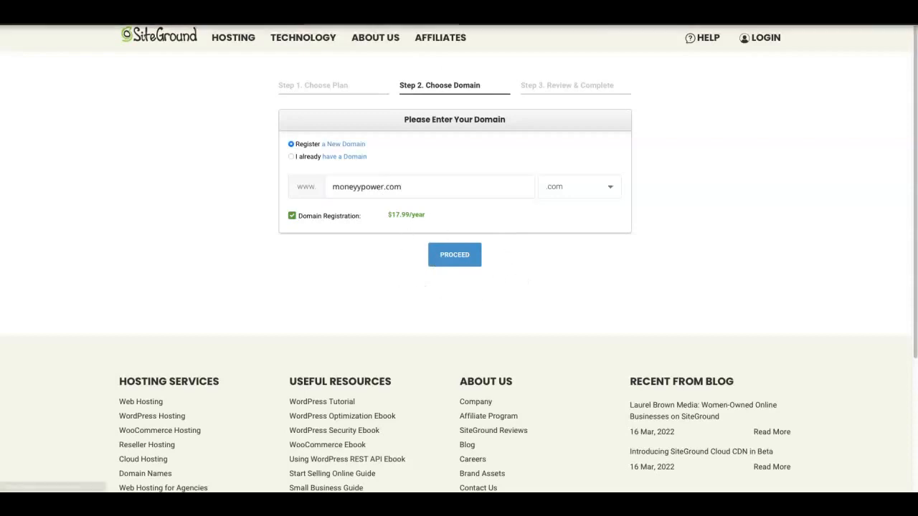
click(454, 255)
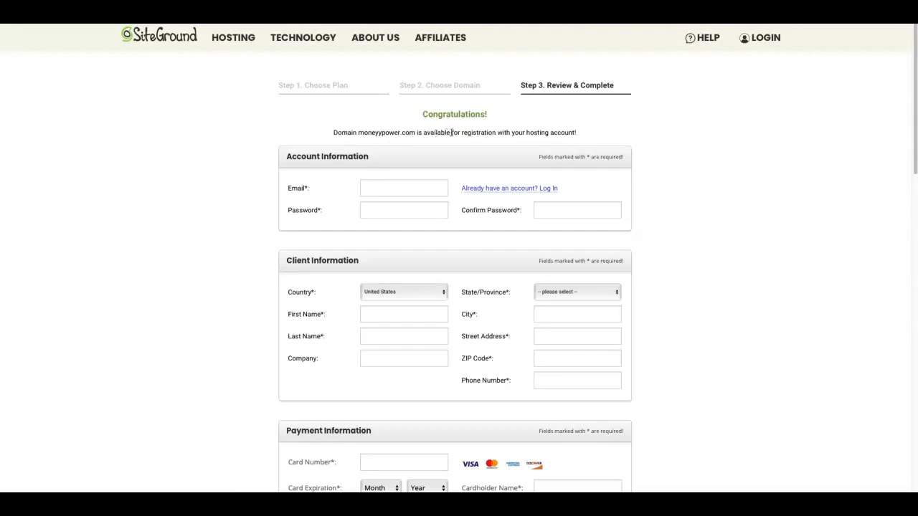
mouse_move(744, 233)
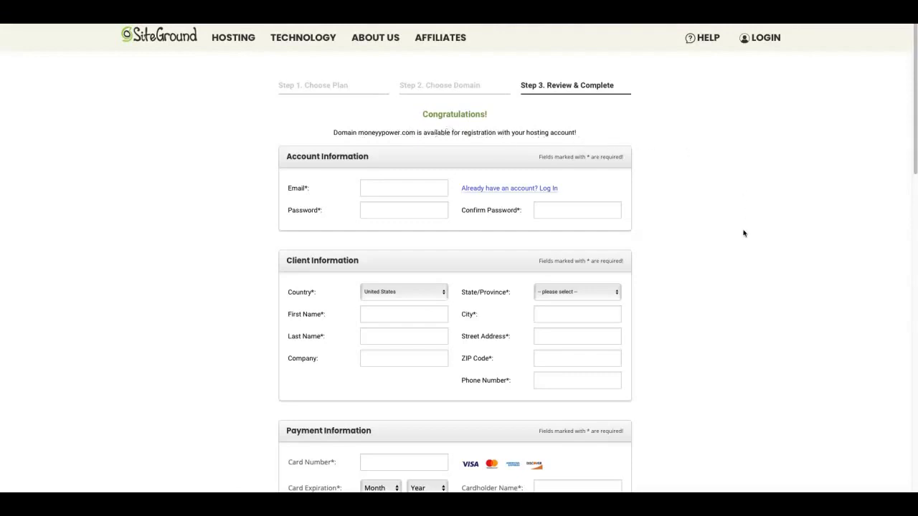
scroll(down, 3)
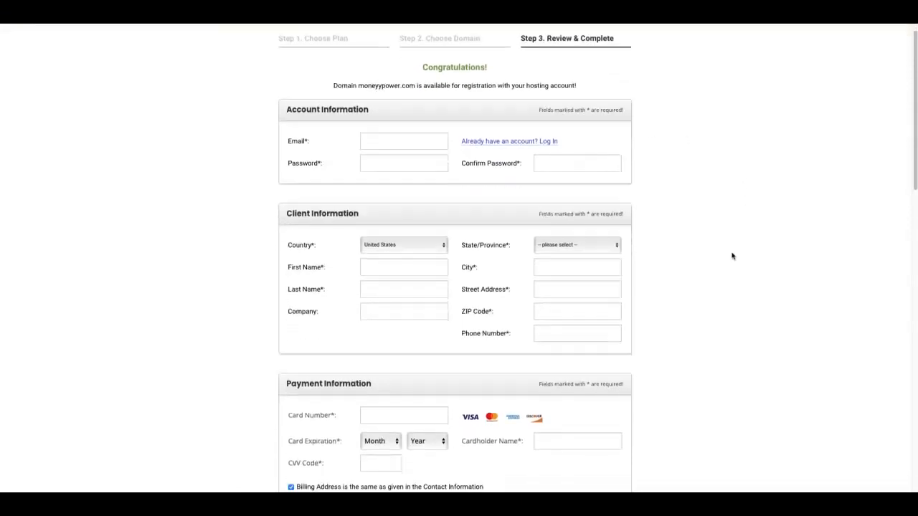
scroll(down, 3)
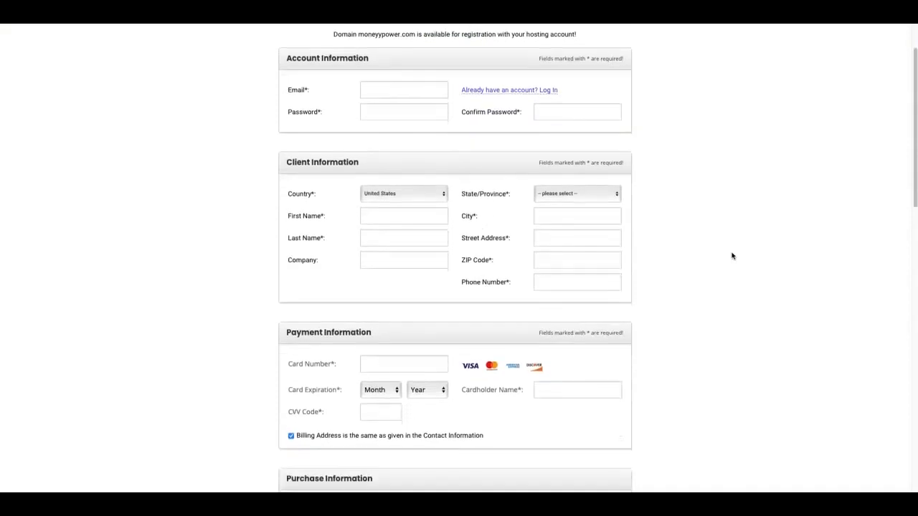
mouse_move(335, 121)
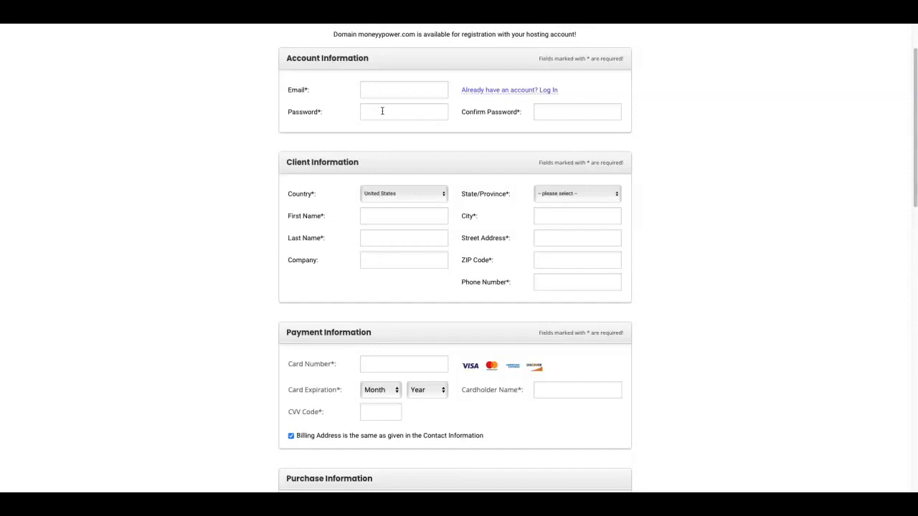
click(403, 111)
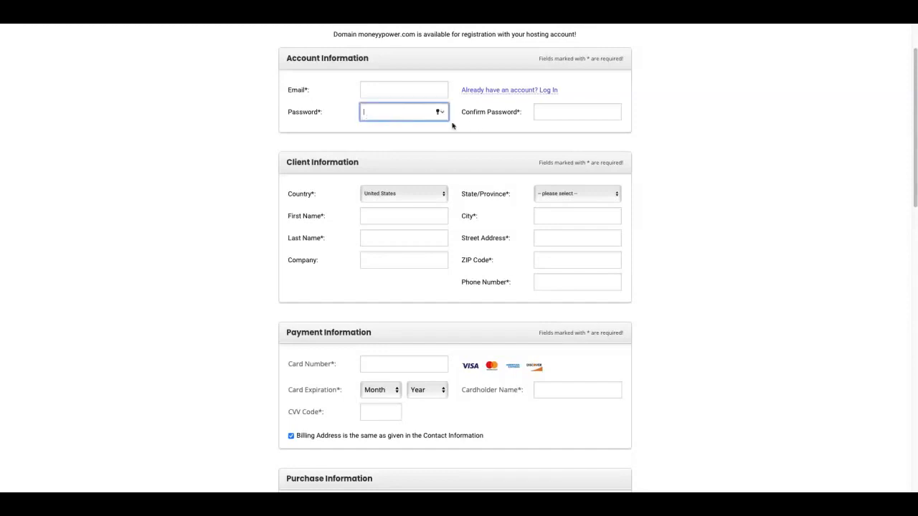
mouse_move(438, 127)
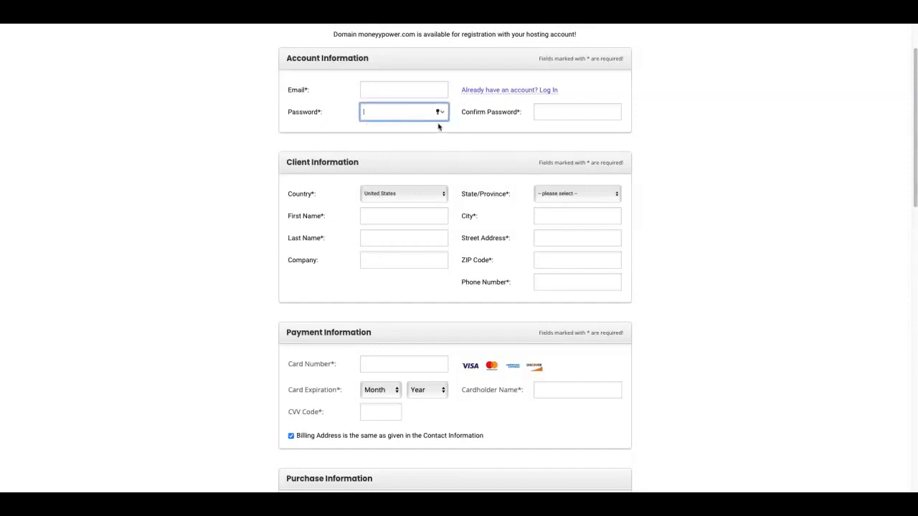
mouse_move(416, 127)
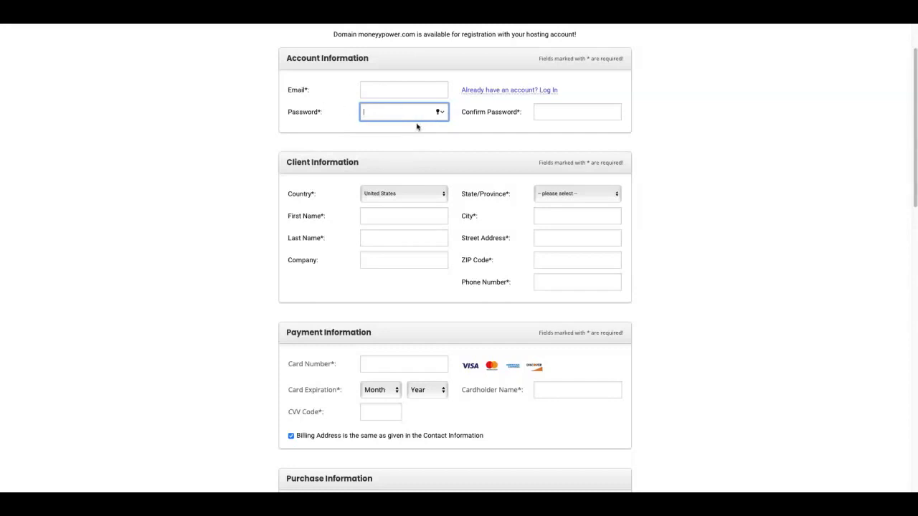
scroll(down, 3)
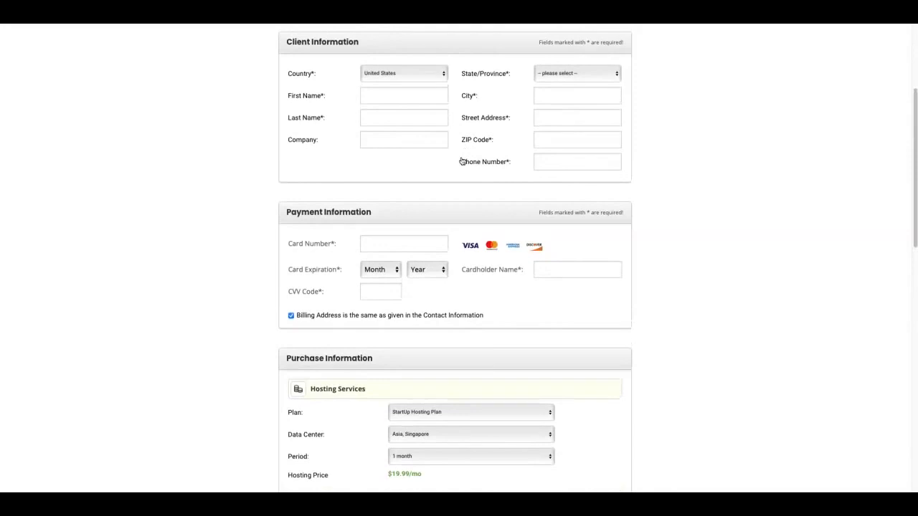
mouse_move(638, 142)
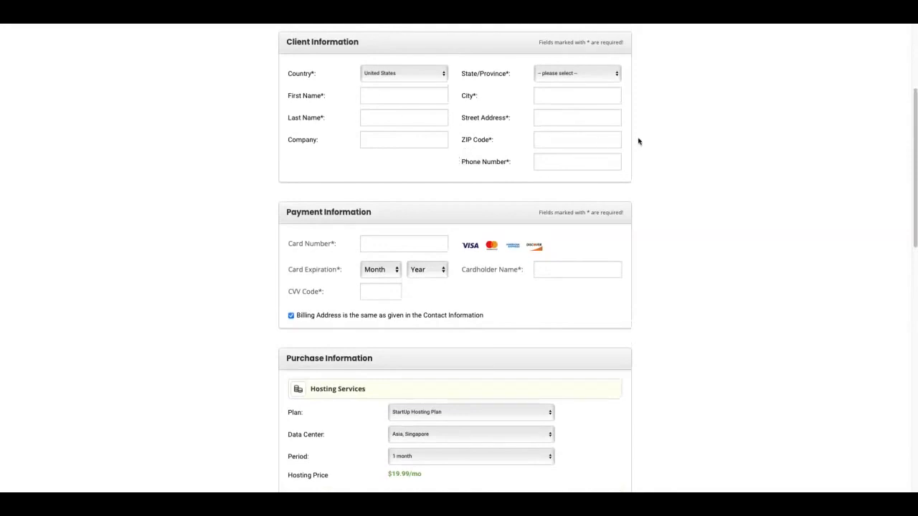
mouse_move(591, 154)
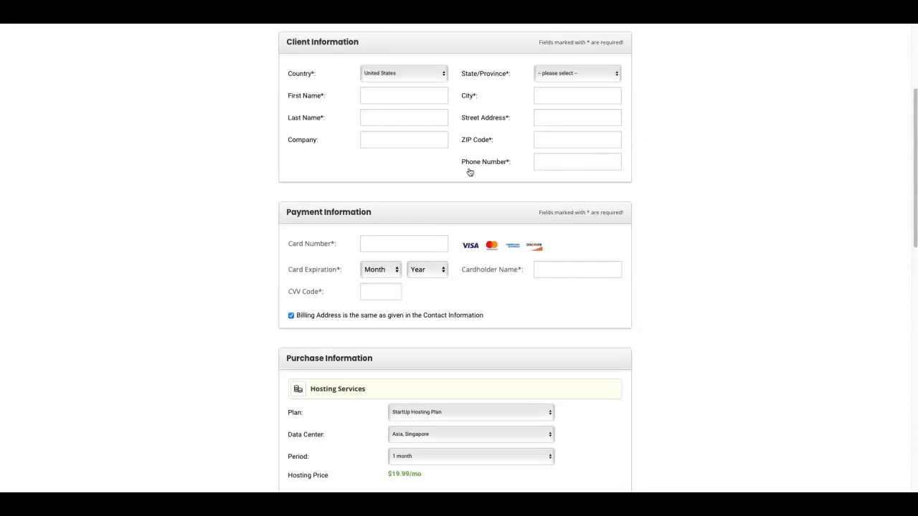
scroll(down, 3)
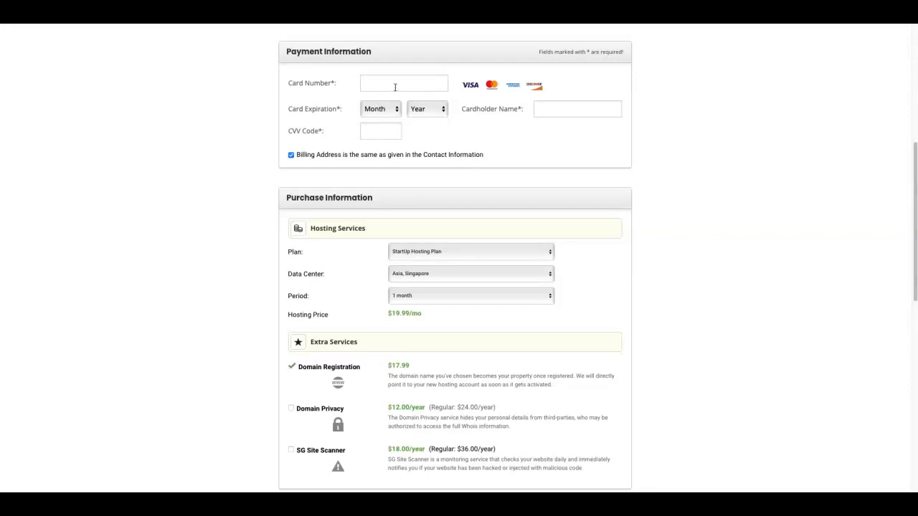
Set the data center to USA, Iowa after briefly trying United Kingdom, London
scroll(down, 3)
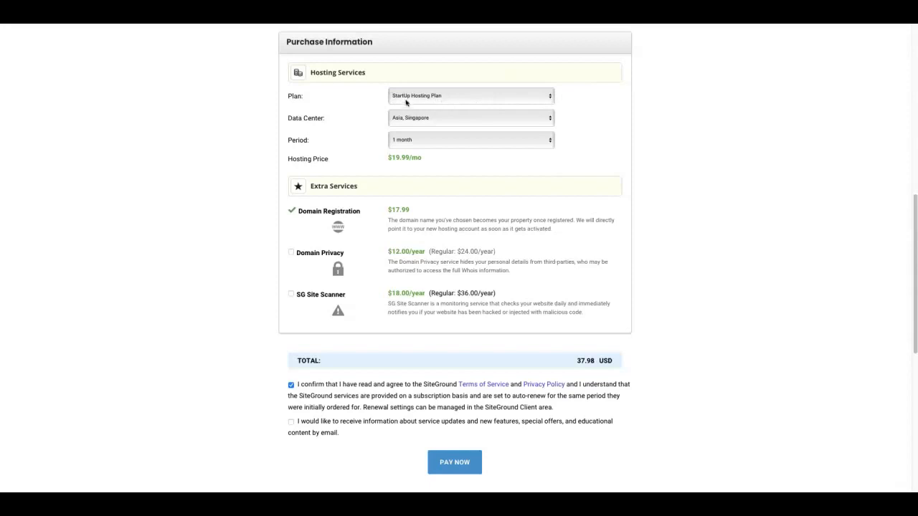
mouse_move(433, 108)
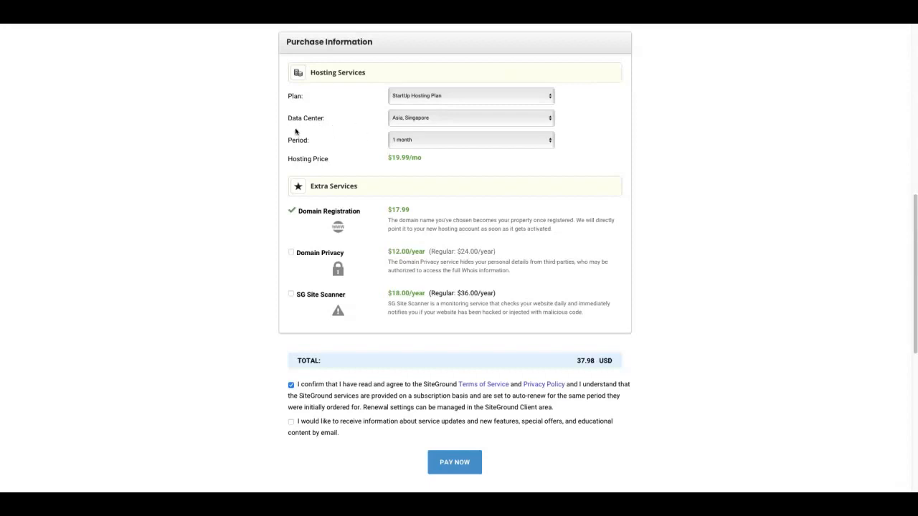
mouse_move(551, 120)
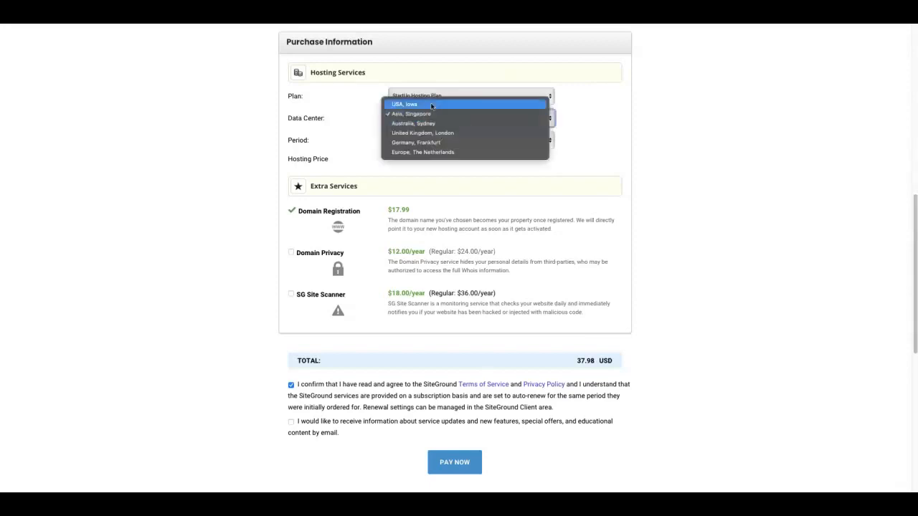
click(404, 104)
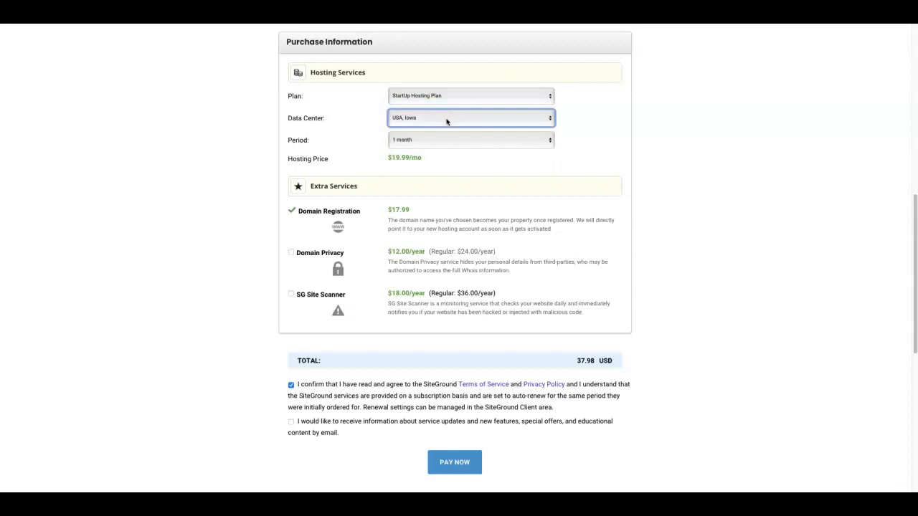
mouse_move(400, 173)
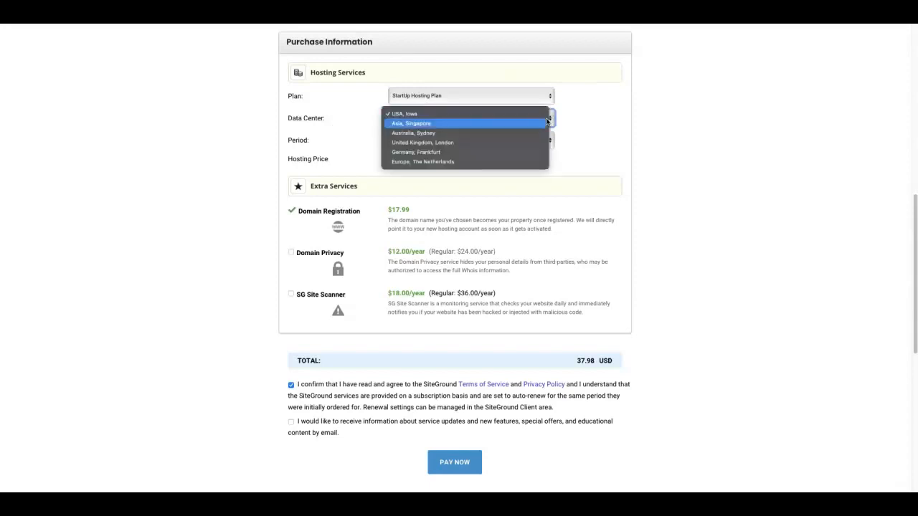
mouse_move(494, 142)
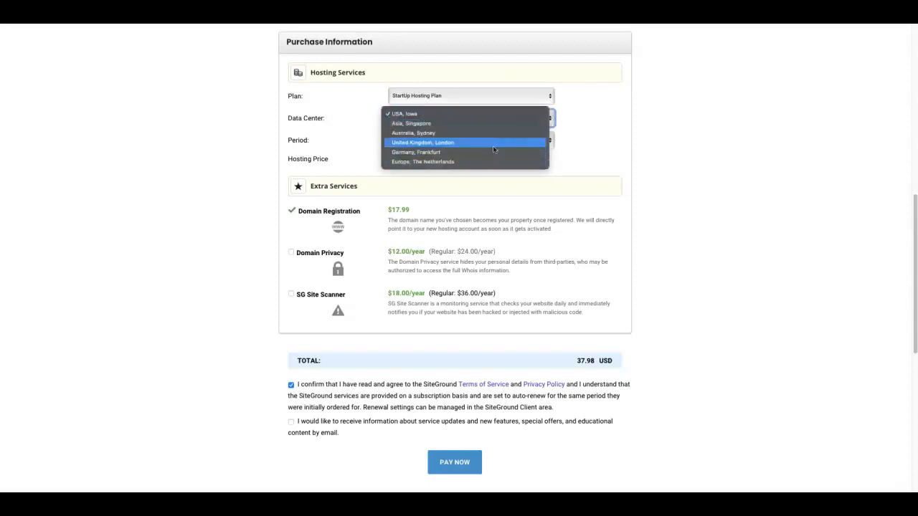
mouse_move(481, 149)
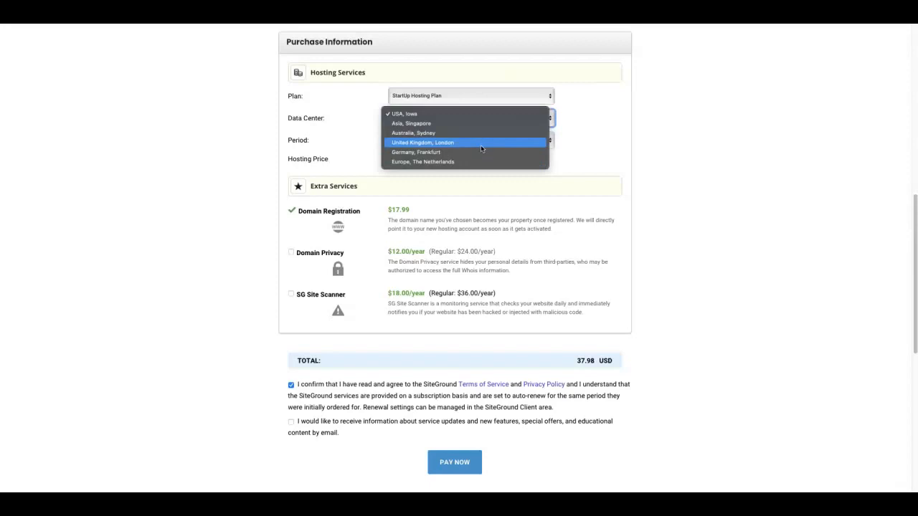
click(423, 142)
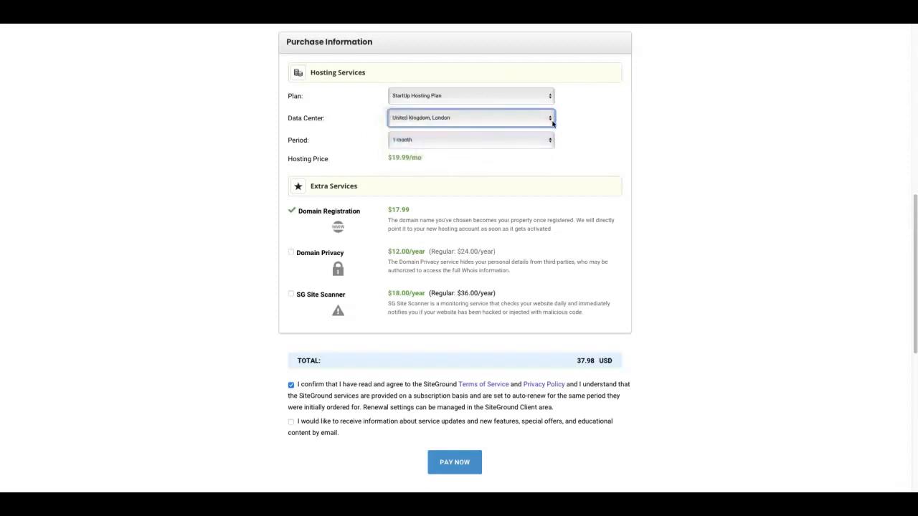
click(471, 117)
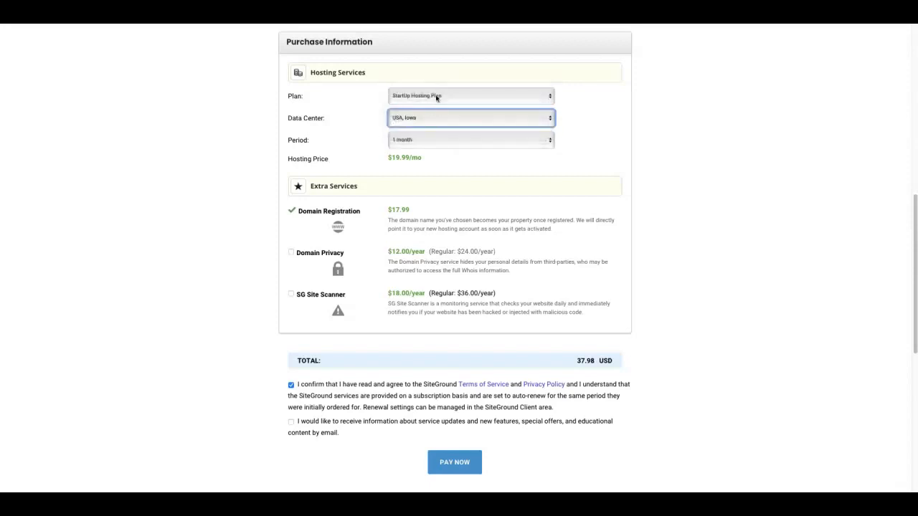
mouse_move(524, 144)
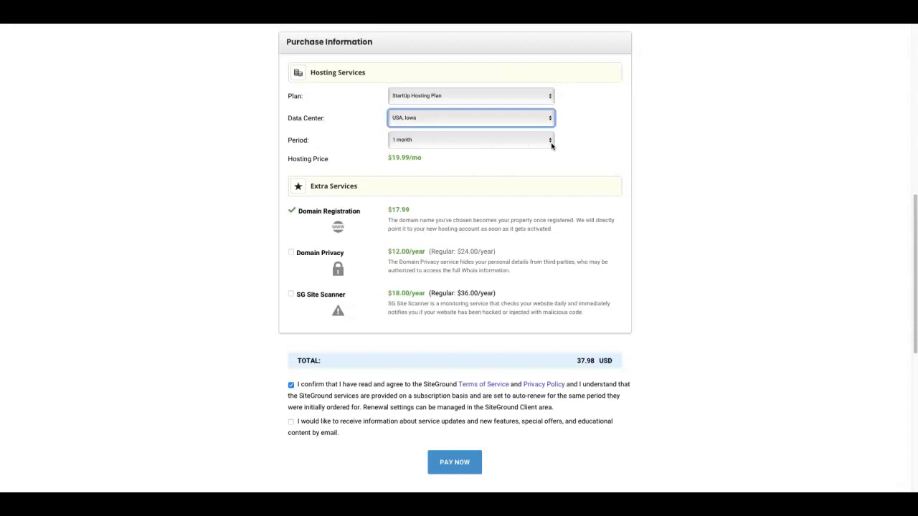
click(471, 140)
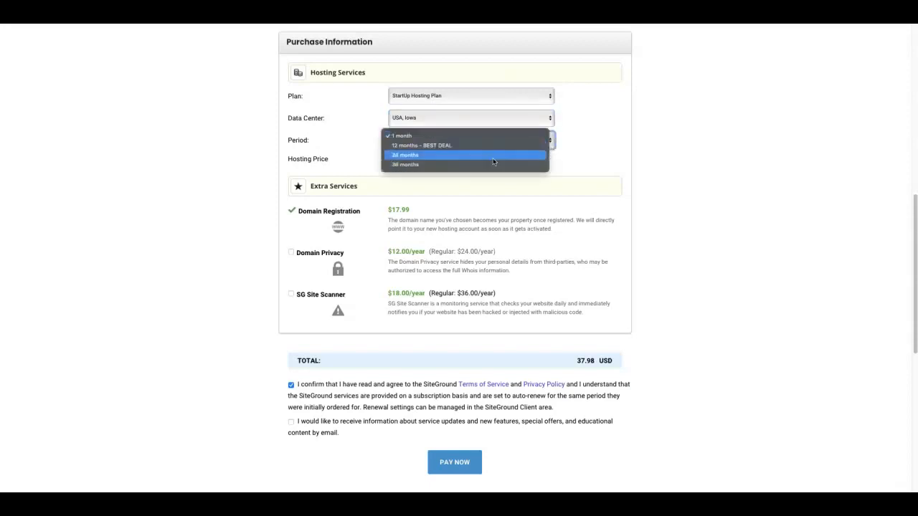
mouse_move(465, 164)
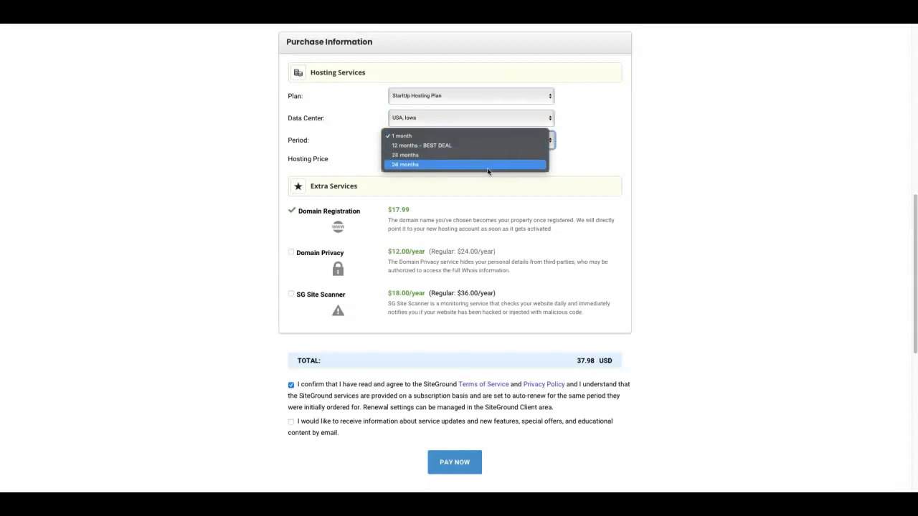
mouse_move(484, 145)
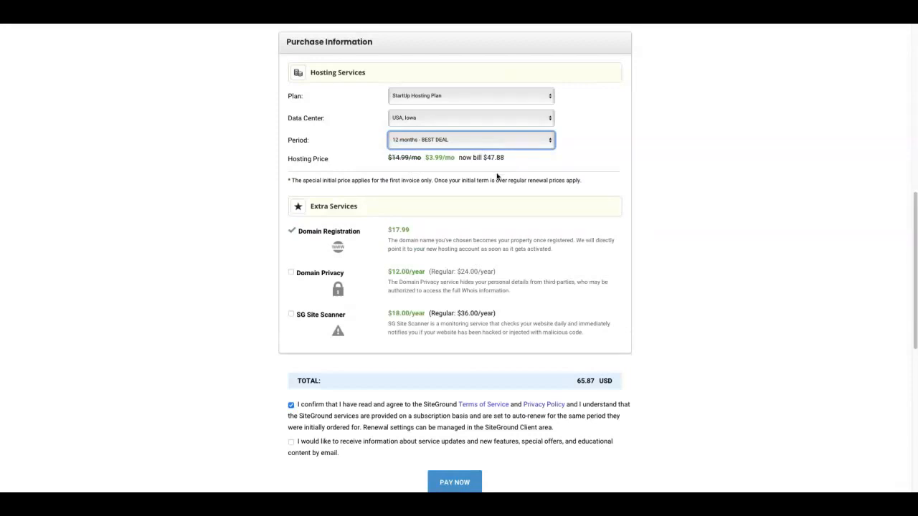
Review the 12-month BEST DEAL period at $47.88, bringing the total to $65.87
scroll(down, 3)
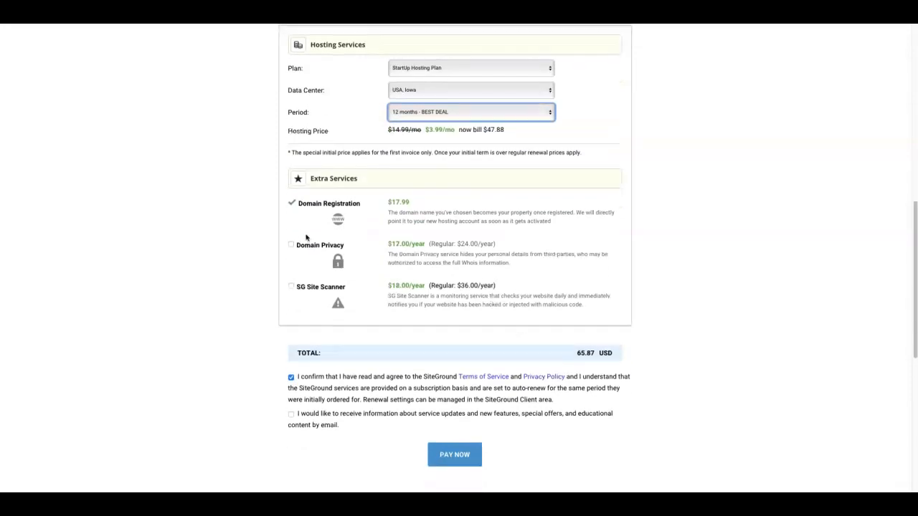
Add Domain Privacy to the hosting order
scroll(down, 3)
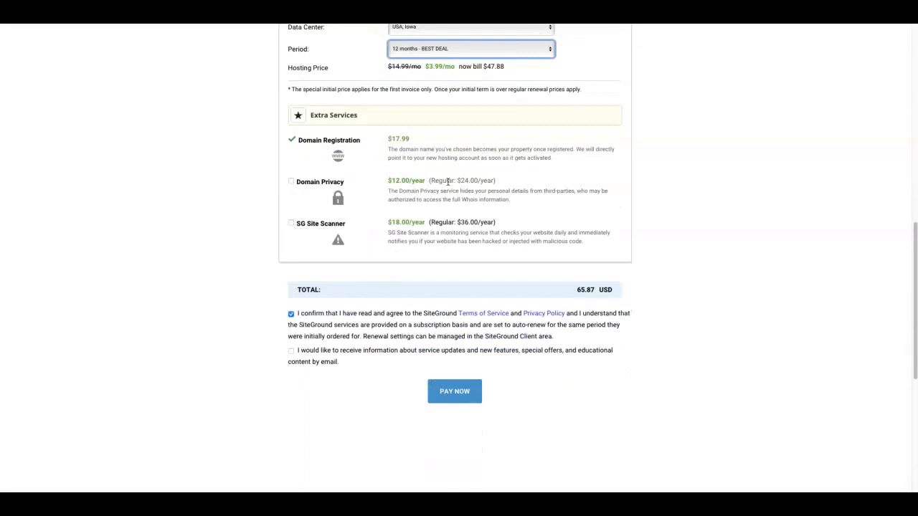
mouse_move(380, 195)
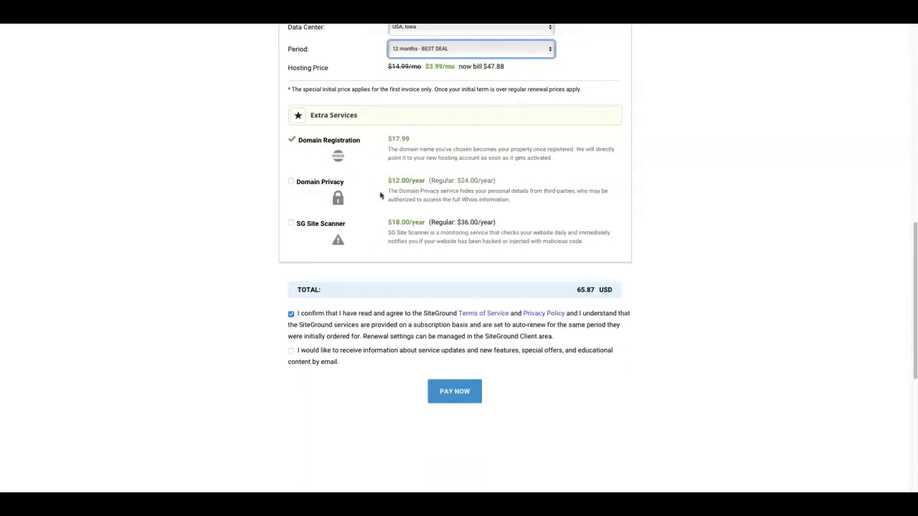
mouse_move(396, 195)
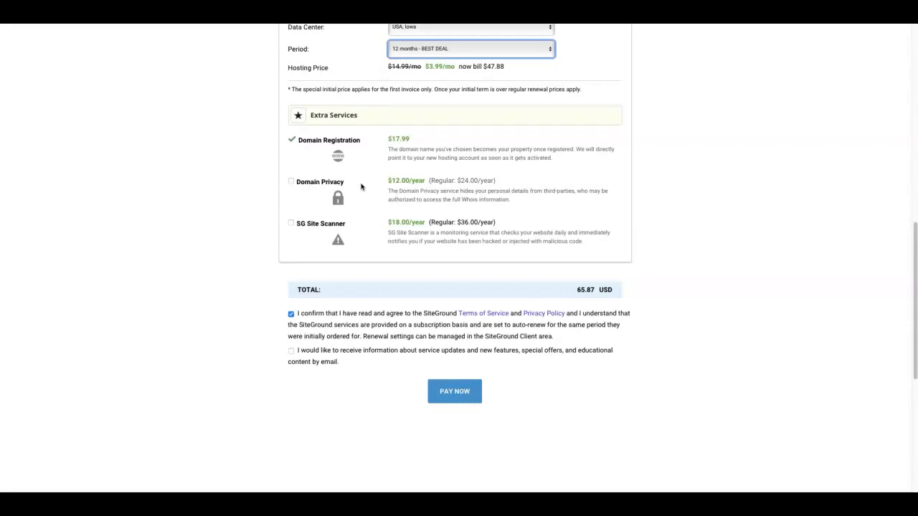
mouse_move(524, 192)
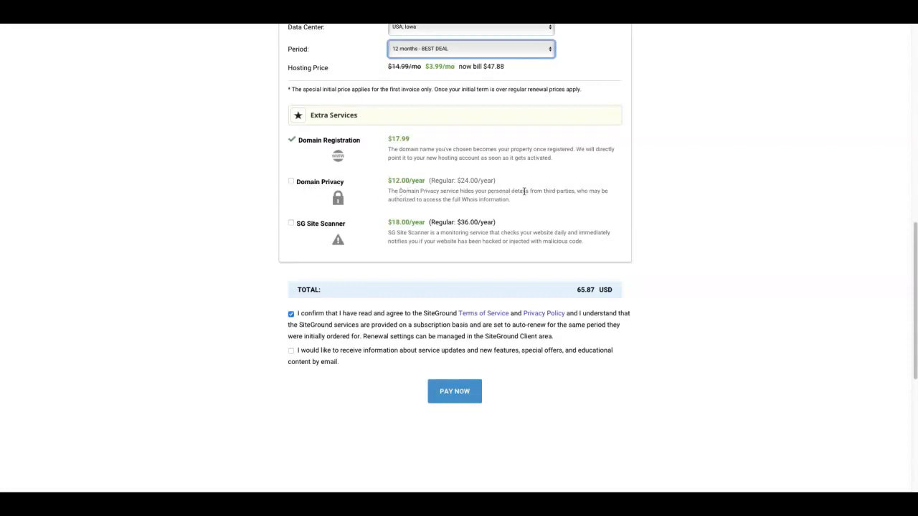
mouse_move(574, 191)
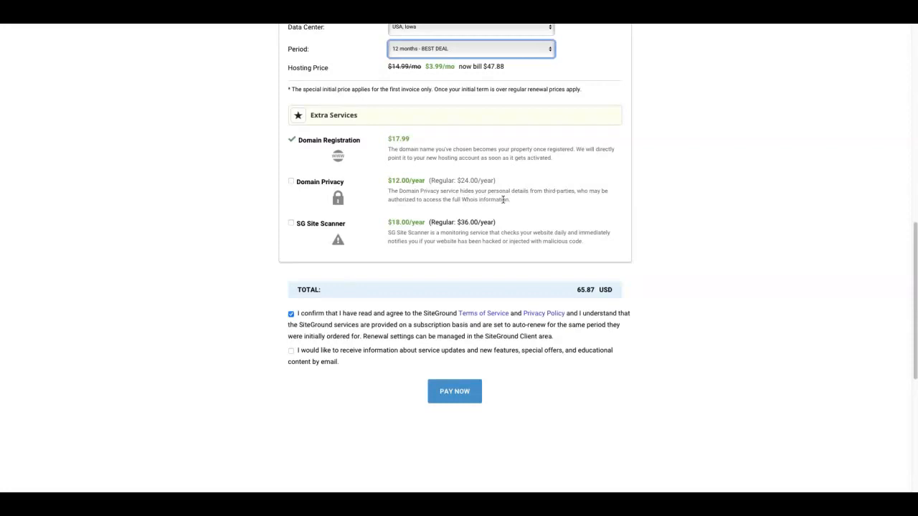
mouse_move(439, 232)
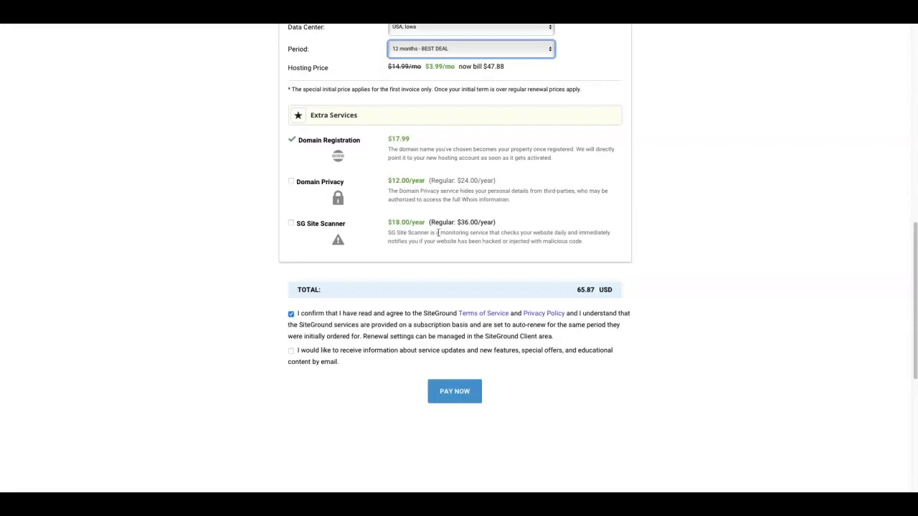
mouse_move(593, 207)
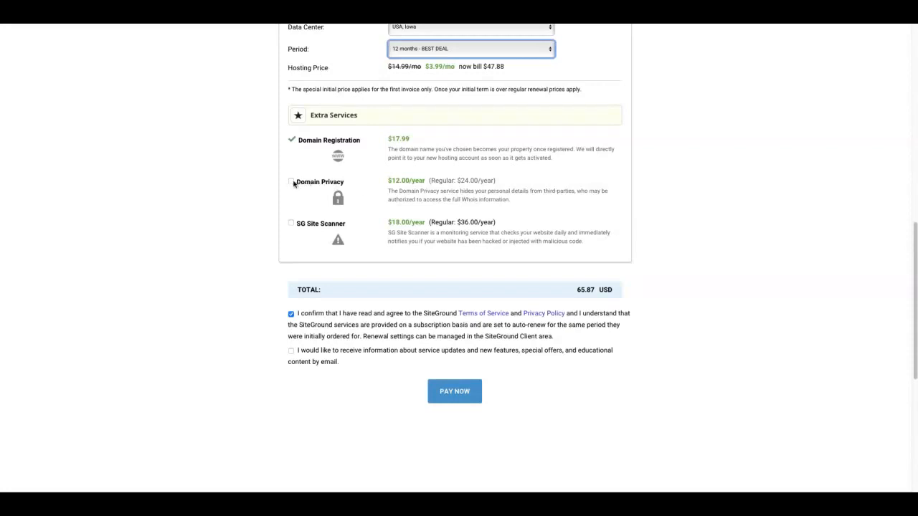
click(292, 182)
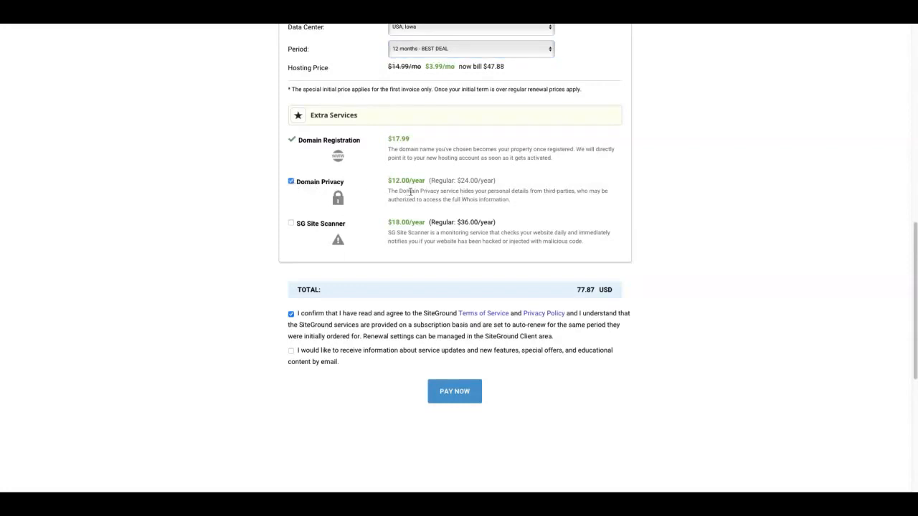
drag(411, 191, 574, 190)
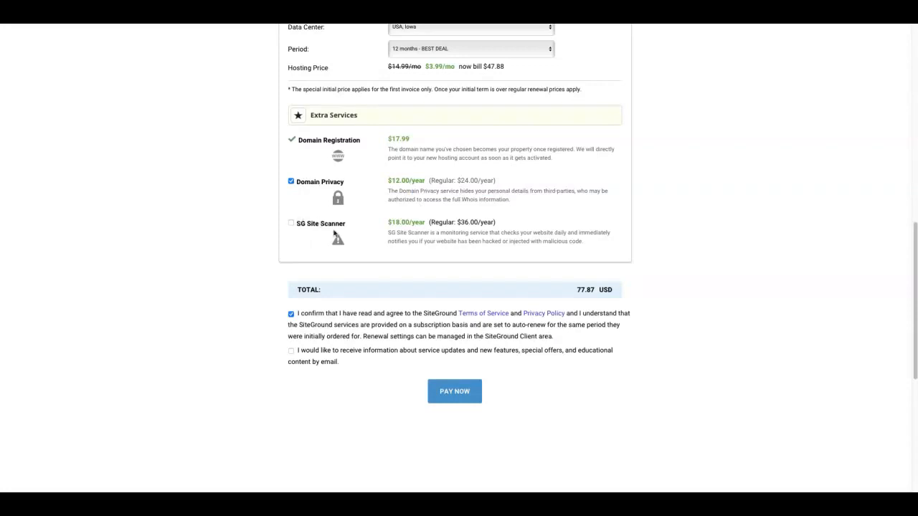
mouse_move(486, 256)
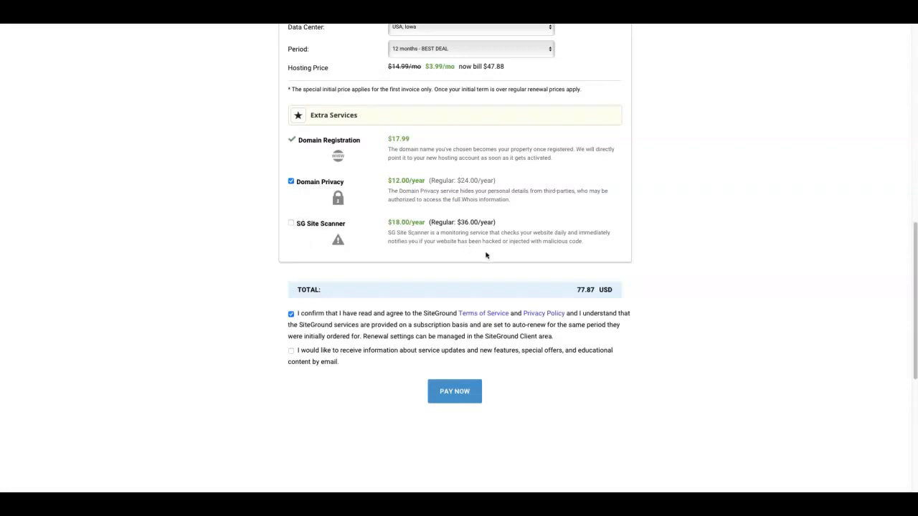
mouse_move(540, 233)
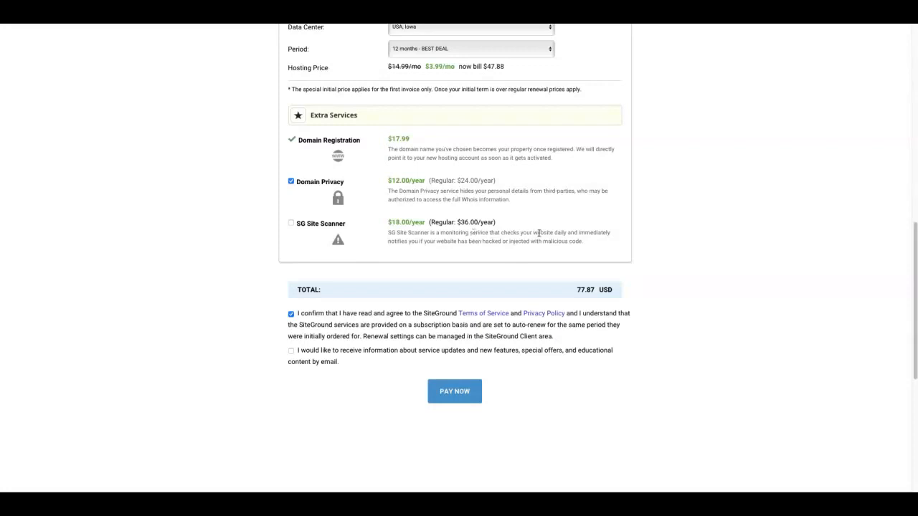
mouse_move(530, 231)
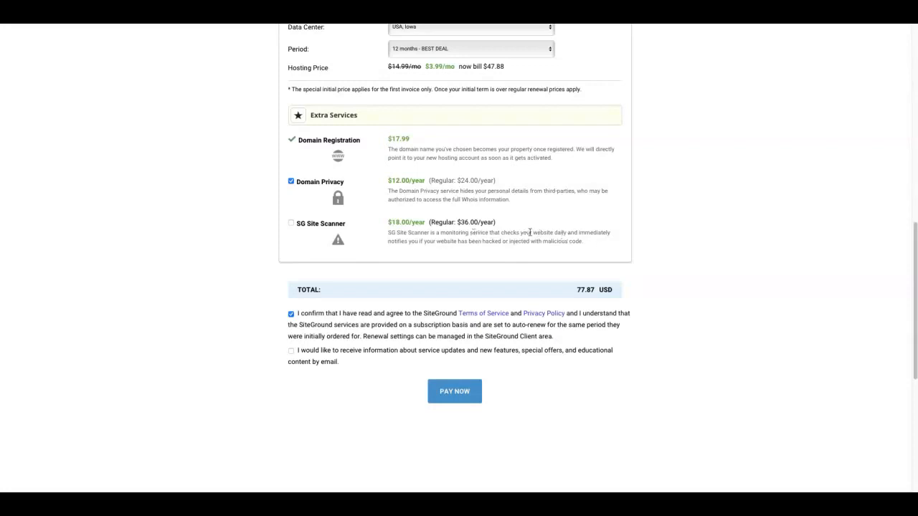
mouse_move(456, 250)
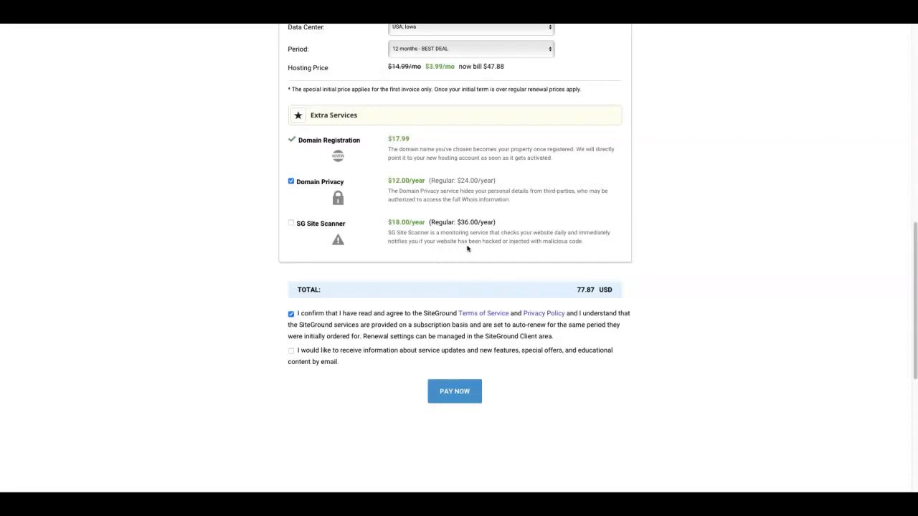
mouse_move(522, 254)
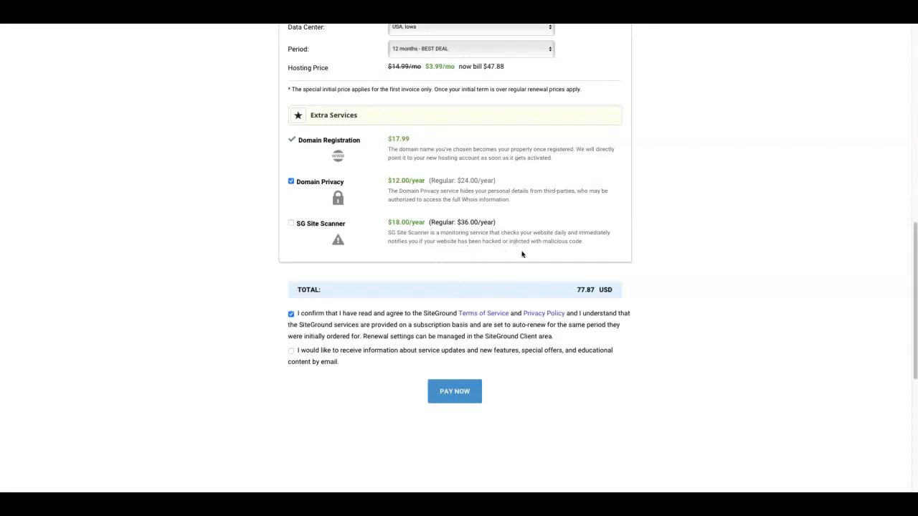
mouse_move(516, 251)
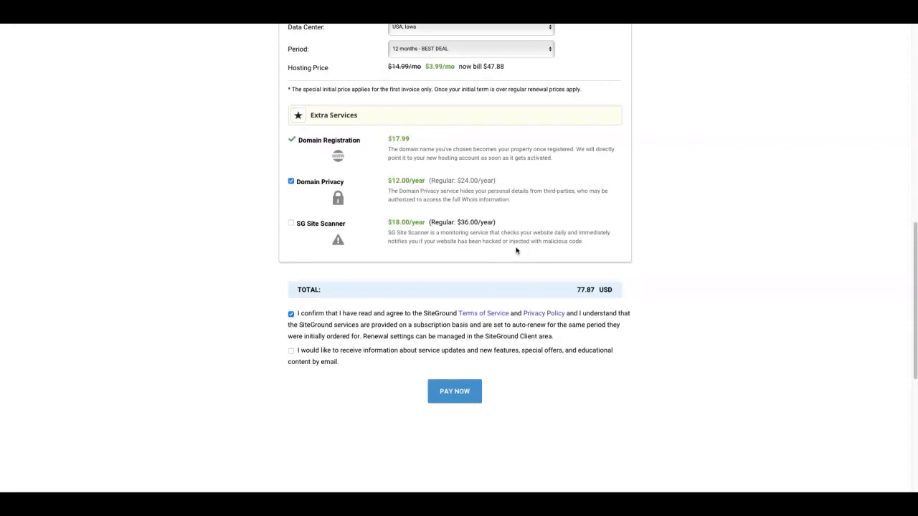
mouse_move(496, 252)
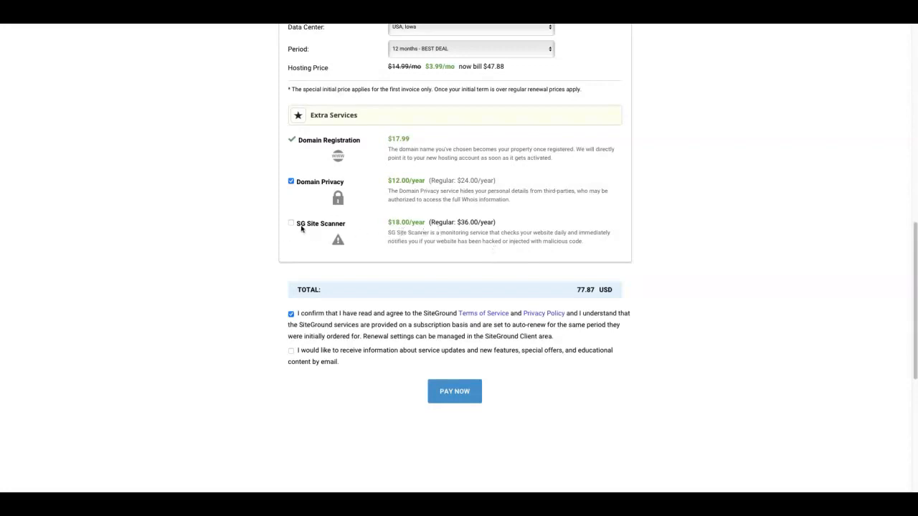
Pay for the $77.87 order with PAY NOW
scroll(down, 3)
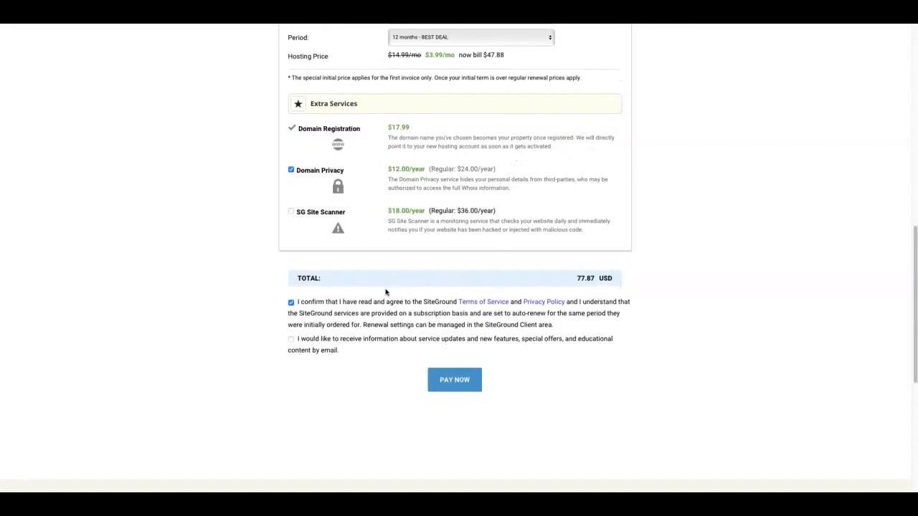
scroll(down, 3)
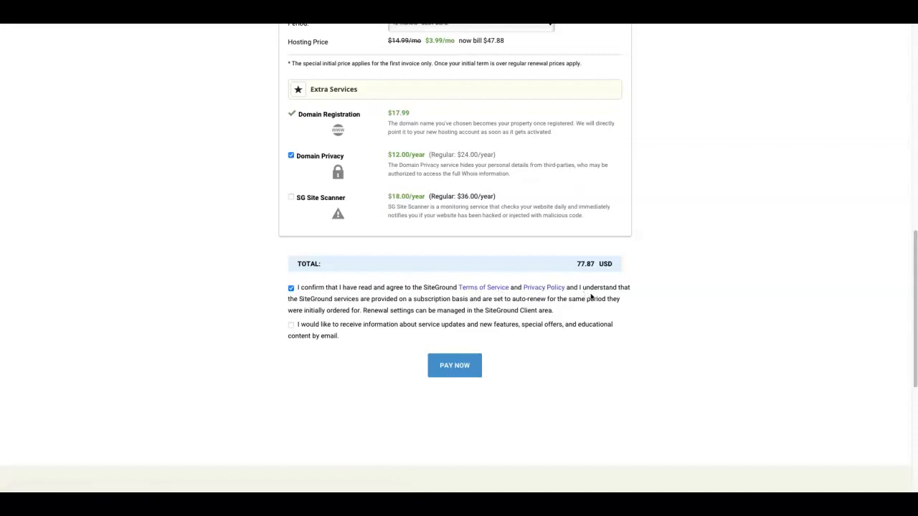
mouse_move(534, 298)
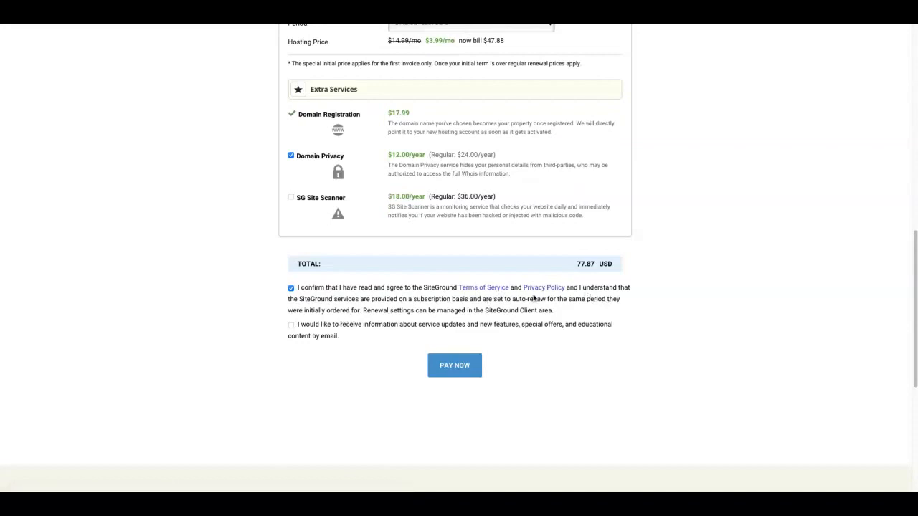
mouse_move(446, 345)
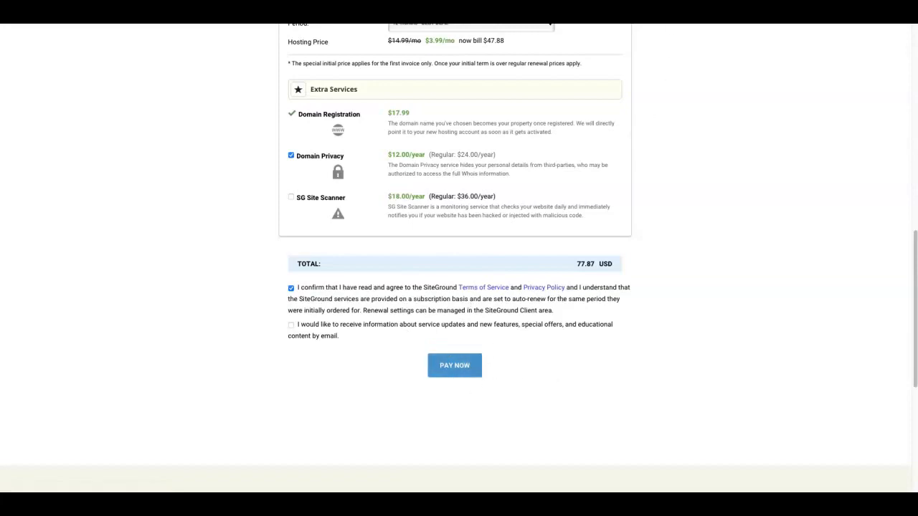
click(454, 365)
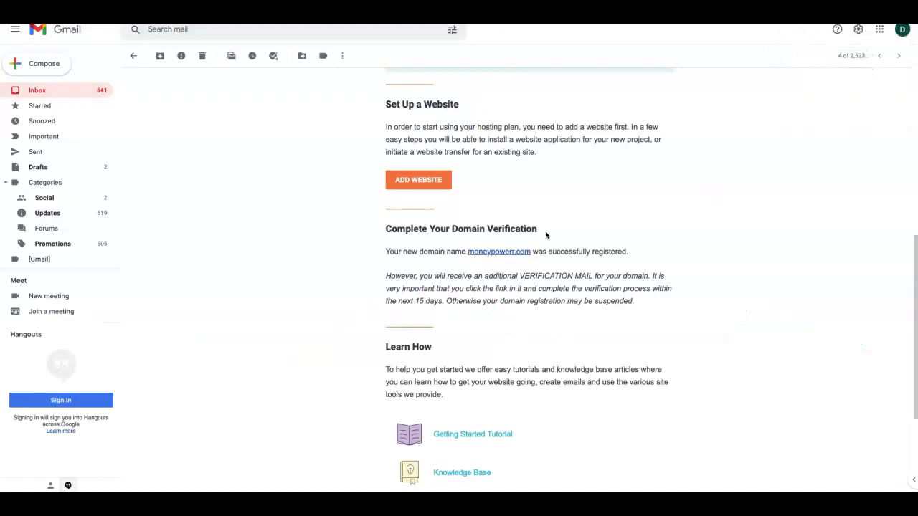
mouse_move(423, 248)
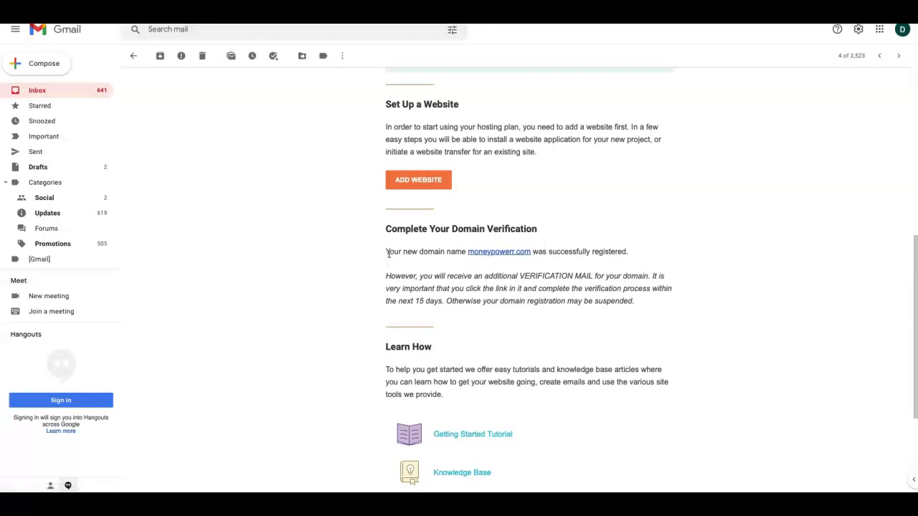
mouse_move(504, 262)
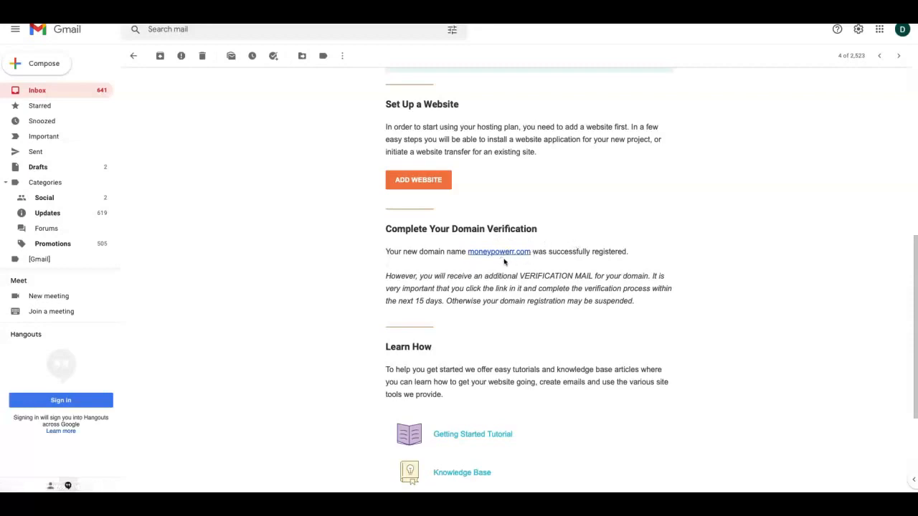
mouse_move(703, 255)
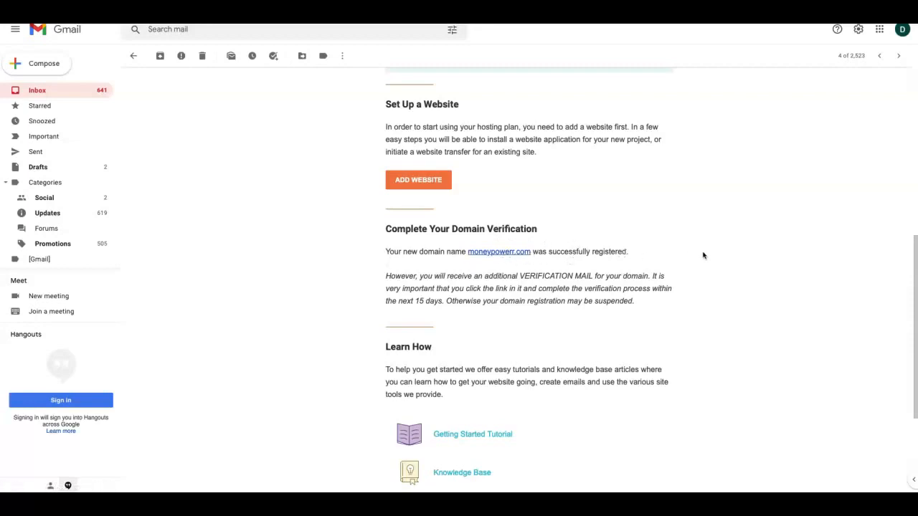
mouse_move(386, 291)
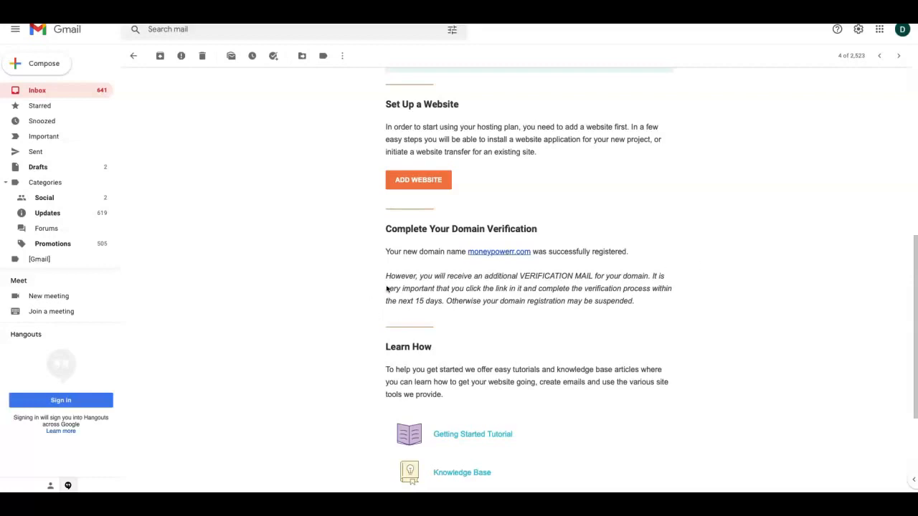
mouse_move(435, 285)
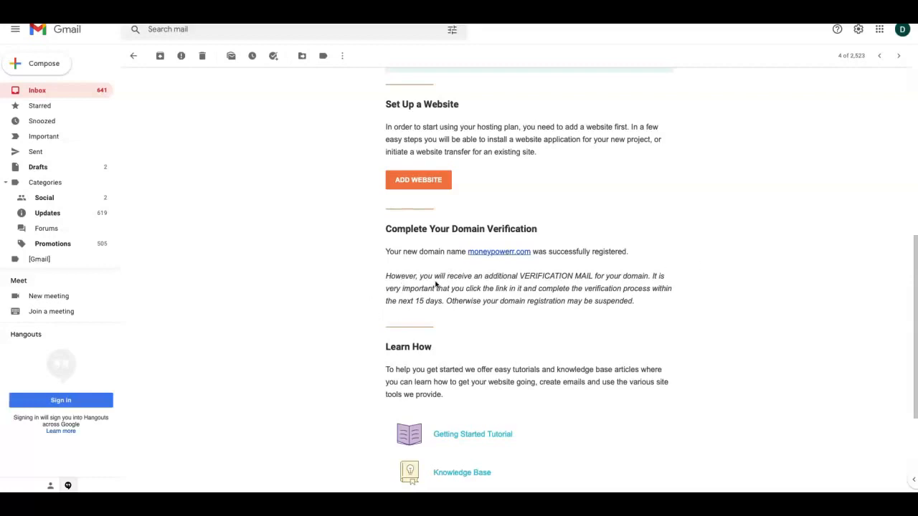
mouse_move(505, 284)
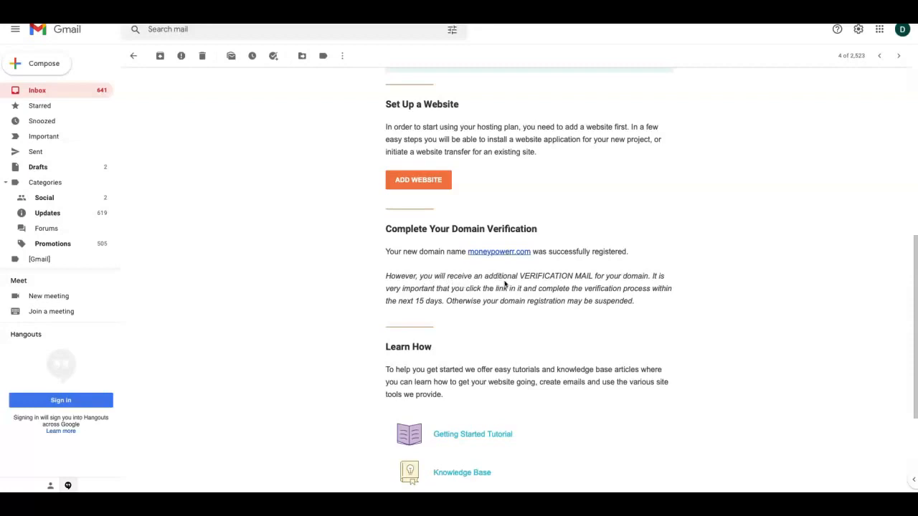
mouse_move(644, 284)
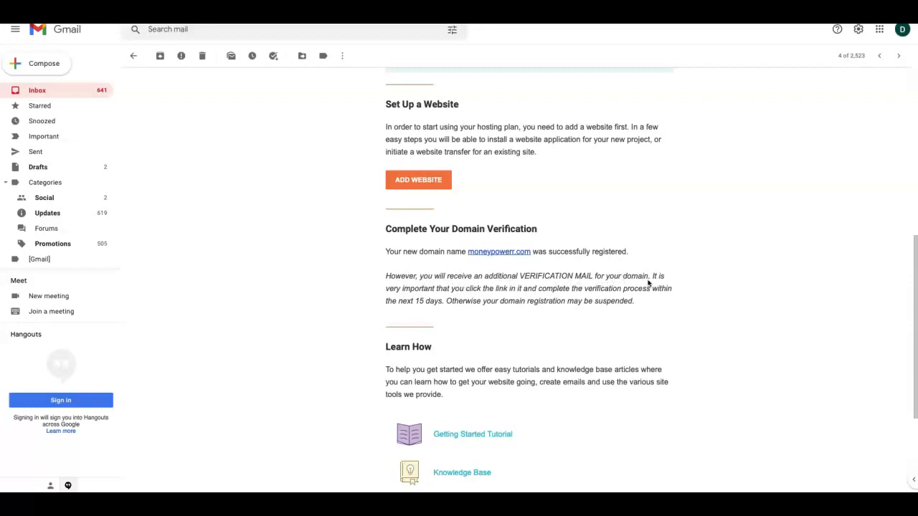
mouse_move(644, 282)
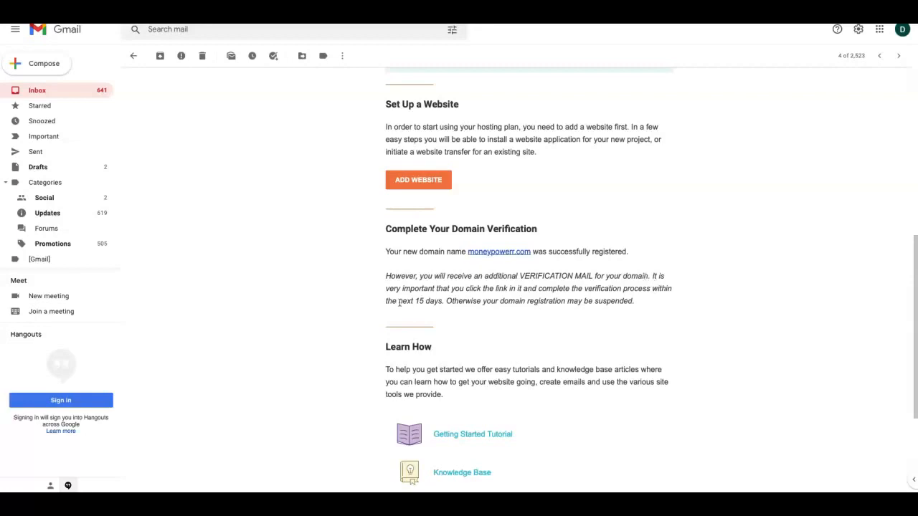
Highlight the 15-day verification deadline and suspension warning in the welcome email
drag(385, 301, 444, 300)
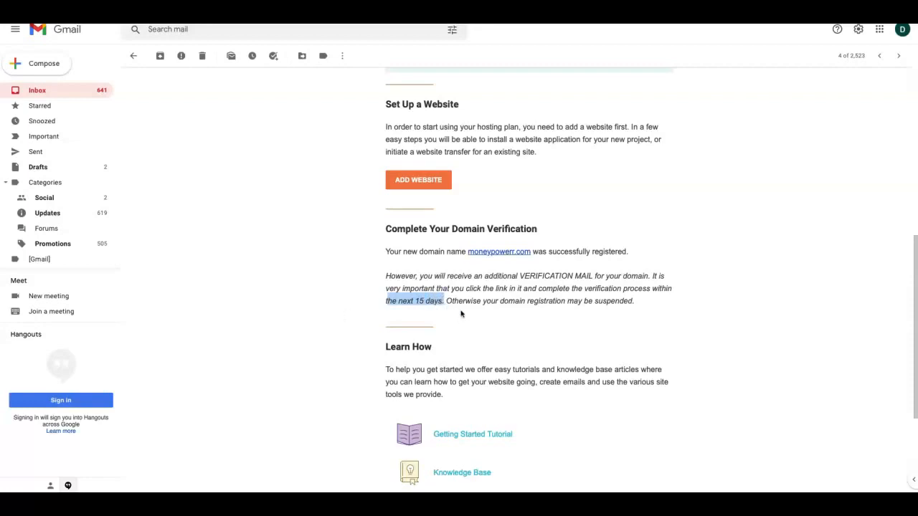
mouse_move(453, 301)
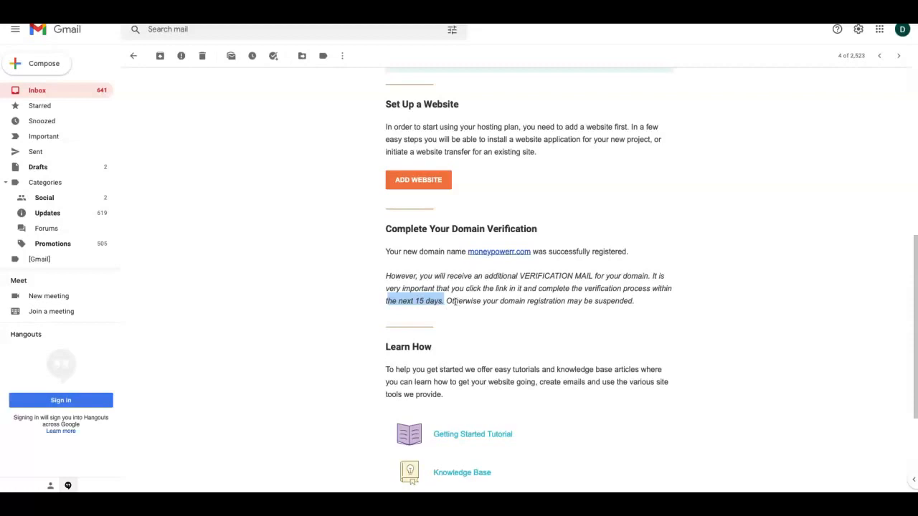
drag(444, 301, 594, 301)
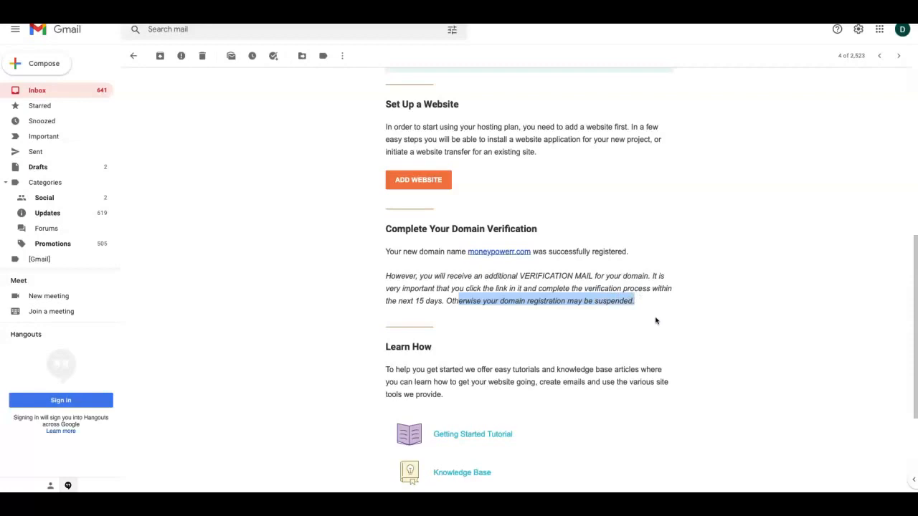
mouse_move(443, 344)
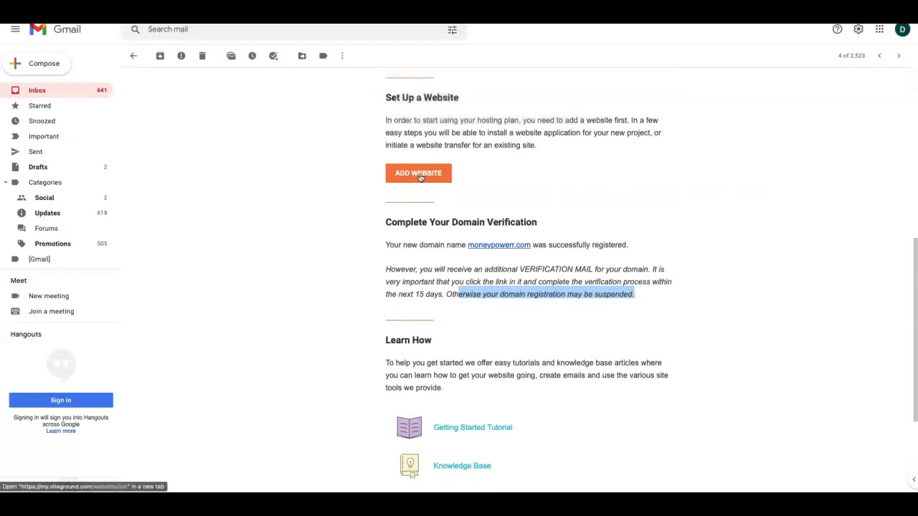
Open moneypowerr.com's Website Details page showing Sitebuilder, Cloudflare CDN and SSL extras
click(418, 172)
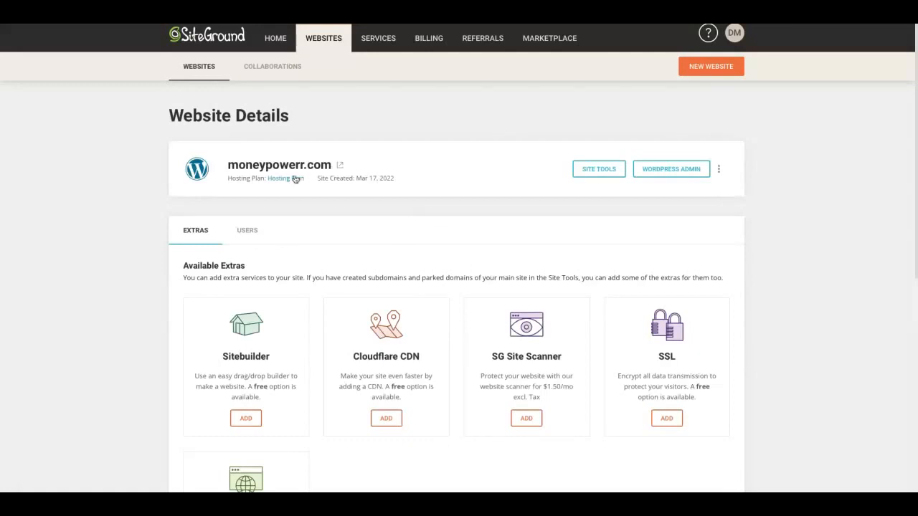
mouse_move(472, 176)
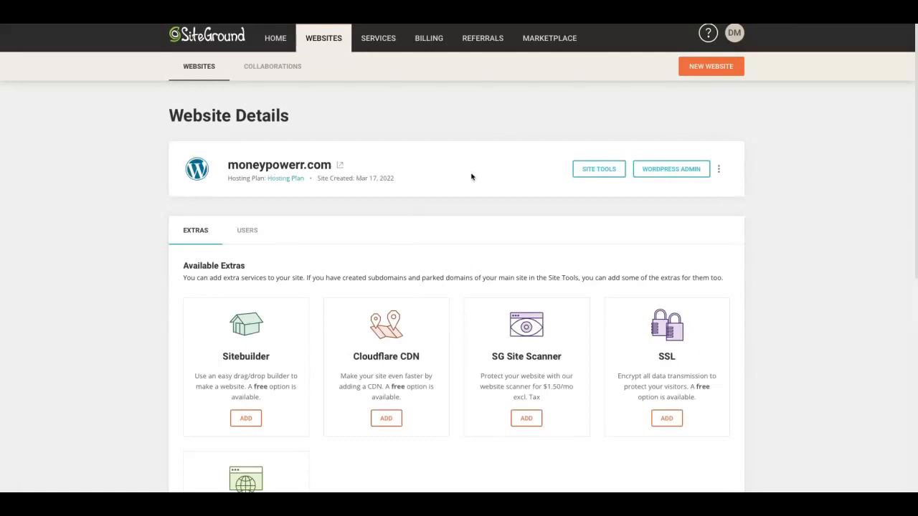
mouse_move(468, 176)
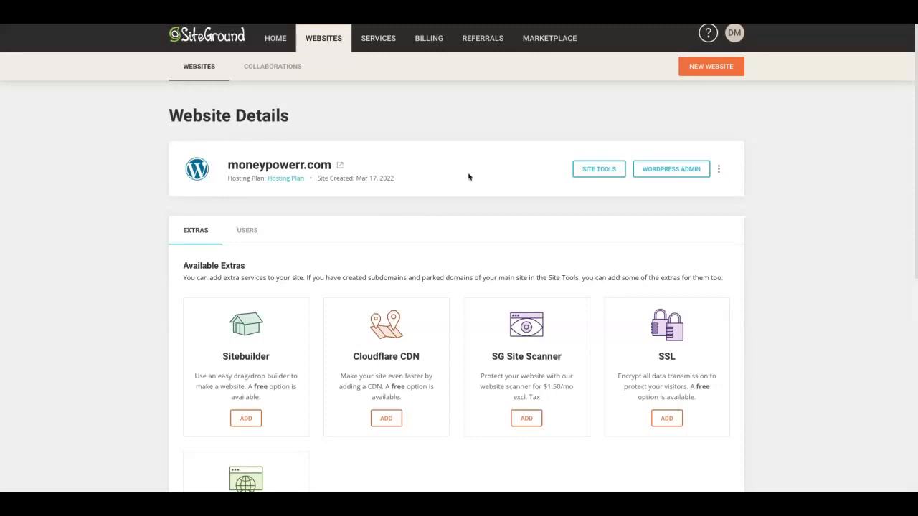
mouse_move(493, 231)
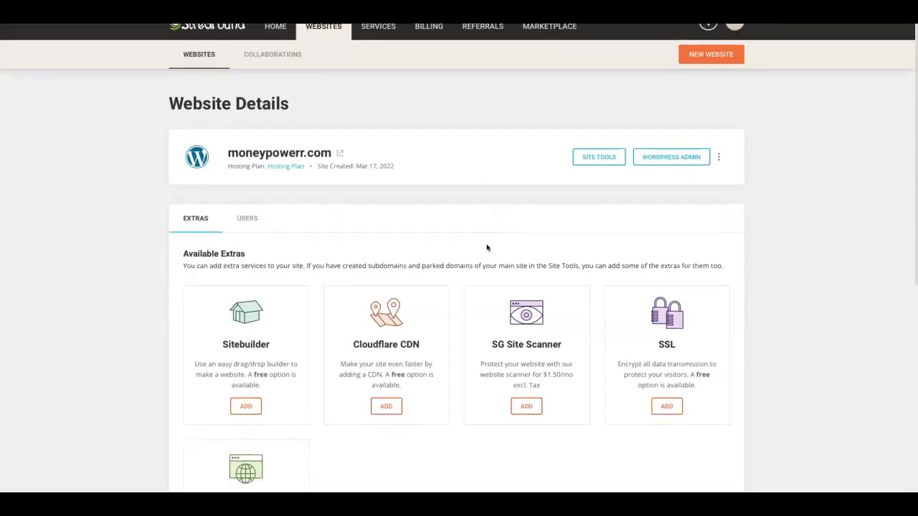
mouse_move(497, 246)
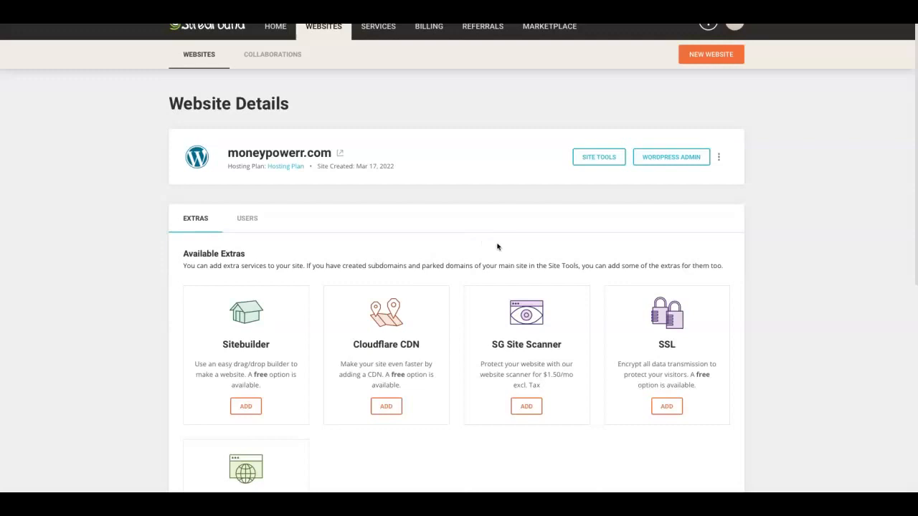
mouse_move(422, 243)
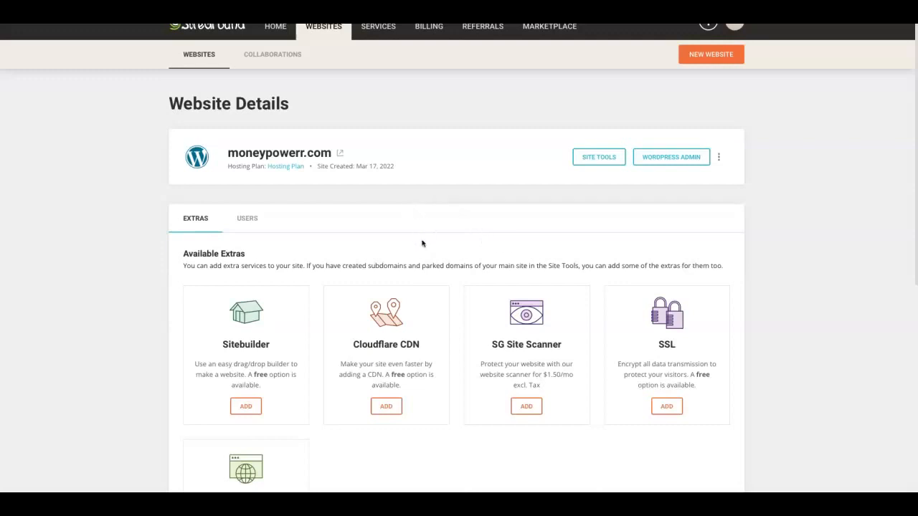
scroll(down, 3)
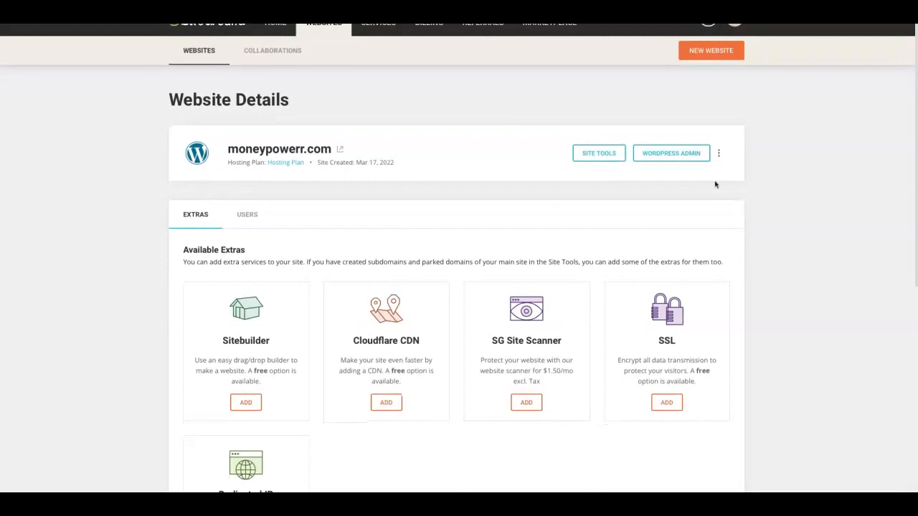
scroll(down, 3)
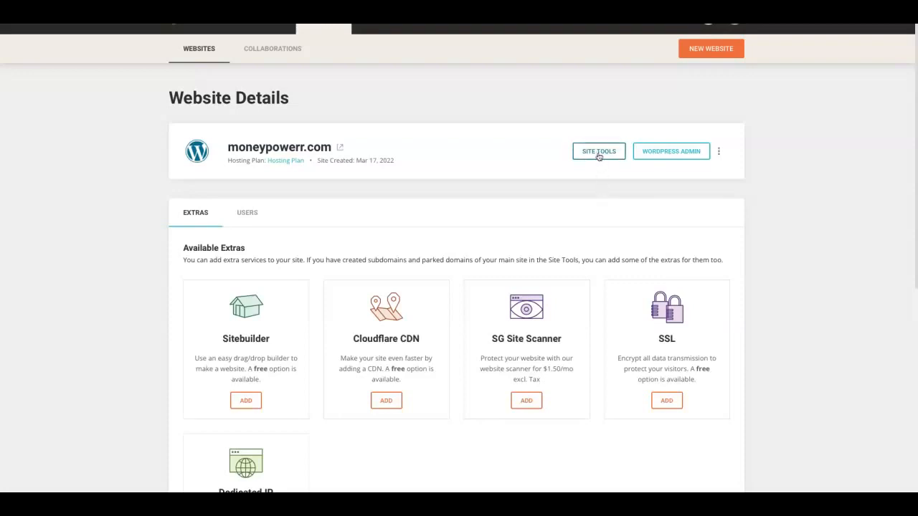
mouse_move(599, 154)
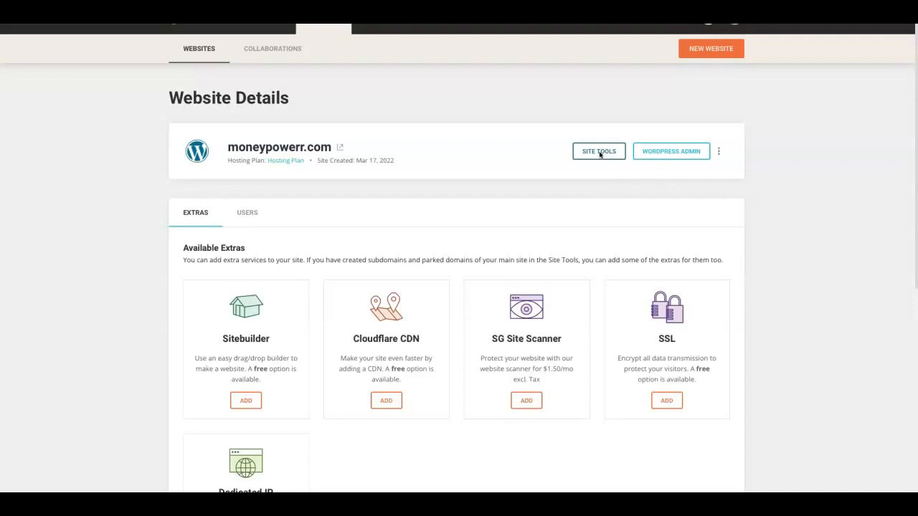
Open Site Tools for moneypowerr.com and go to Security > SSL Manager
click(598, 152)
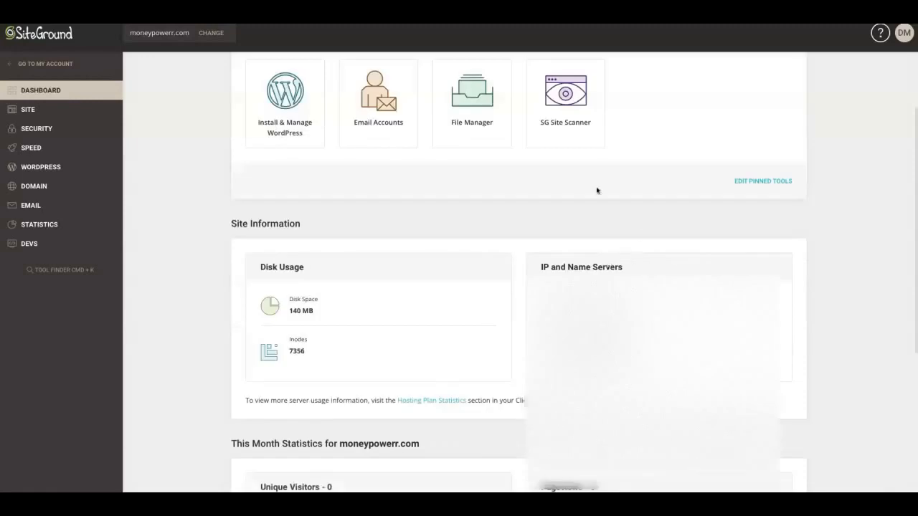
mouse_move(52, 90)
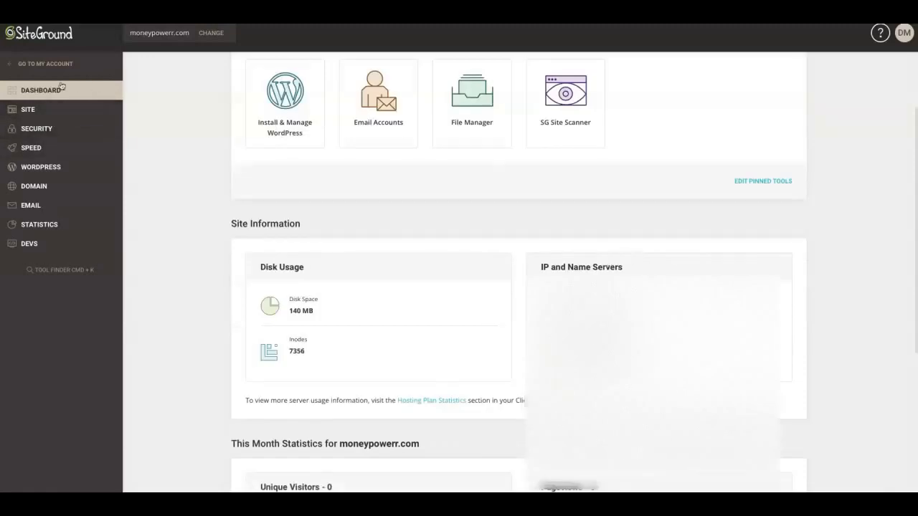
mouse_move(57, 244)
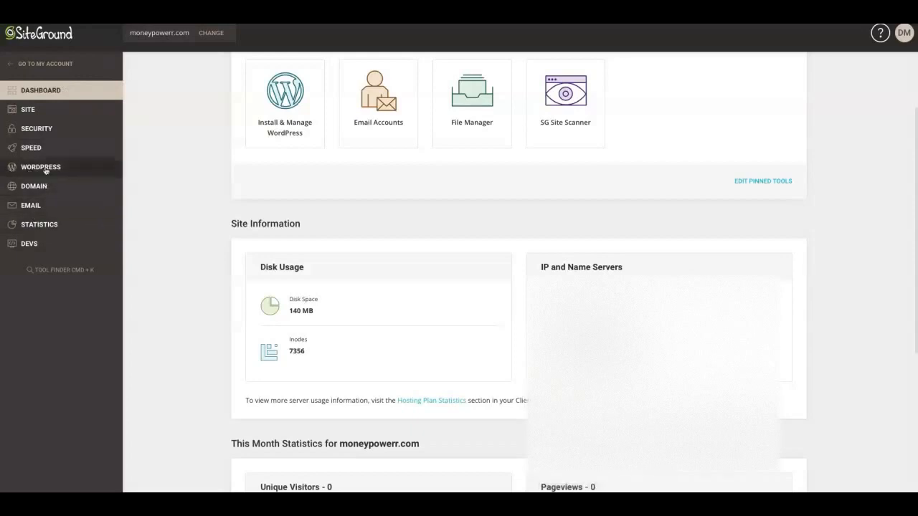
click(36, 128)
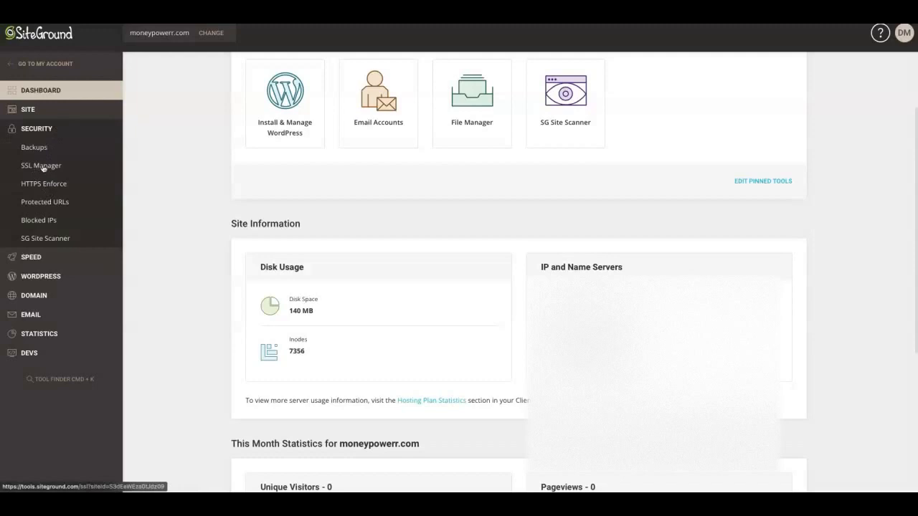
click(41, 165)
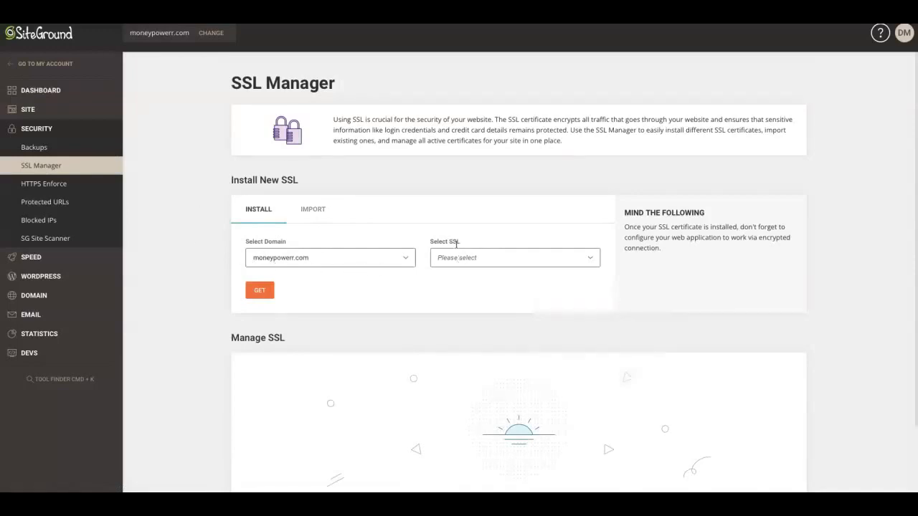
Install a Let's Encrypt certificate for moneypowerr.com, active until 06/15/2022
click(513, 258)
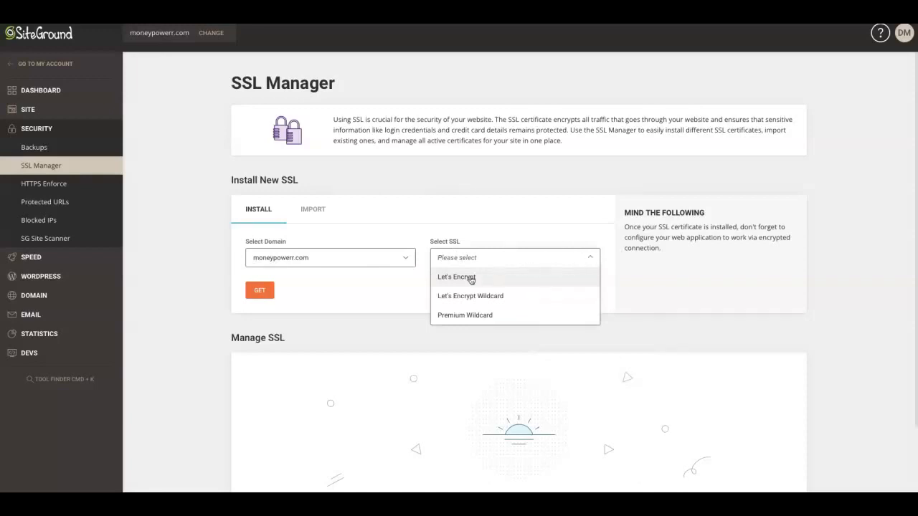
click(456, 276)
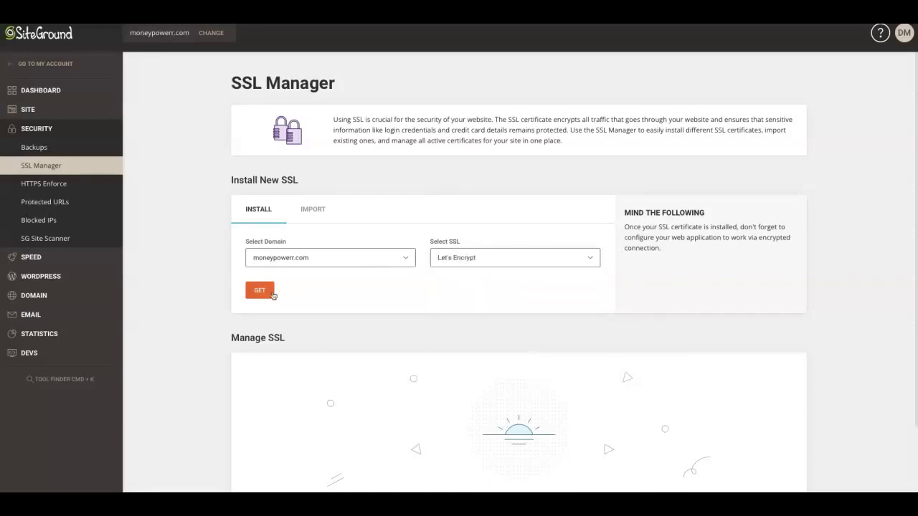
click(258, 290)
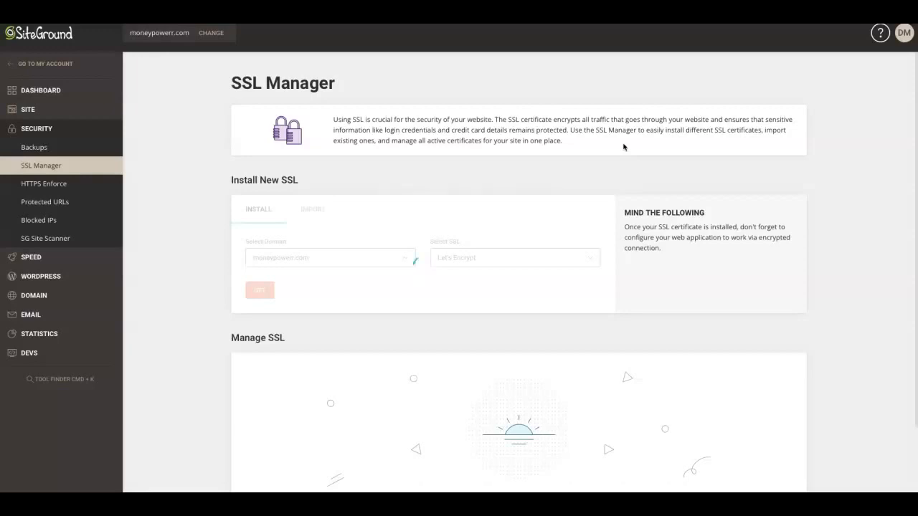
click(259, 290)
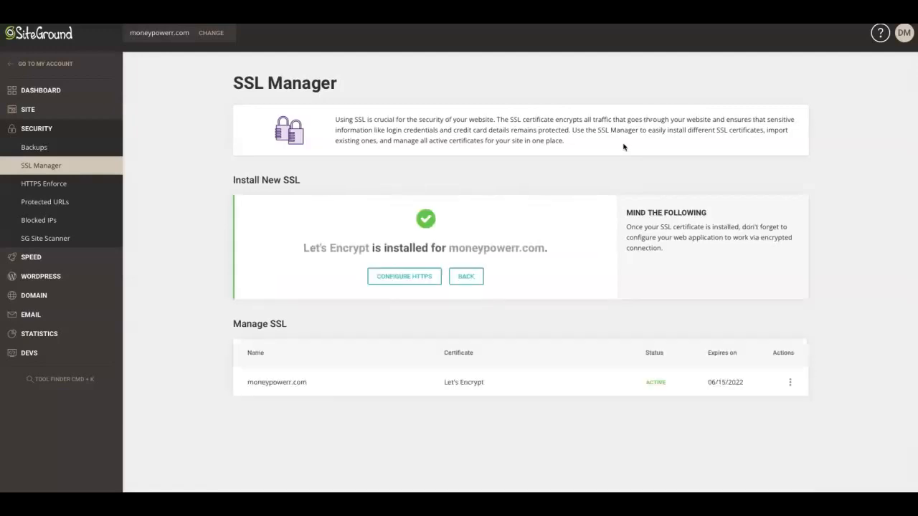
mouse_move(313, 260)
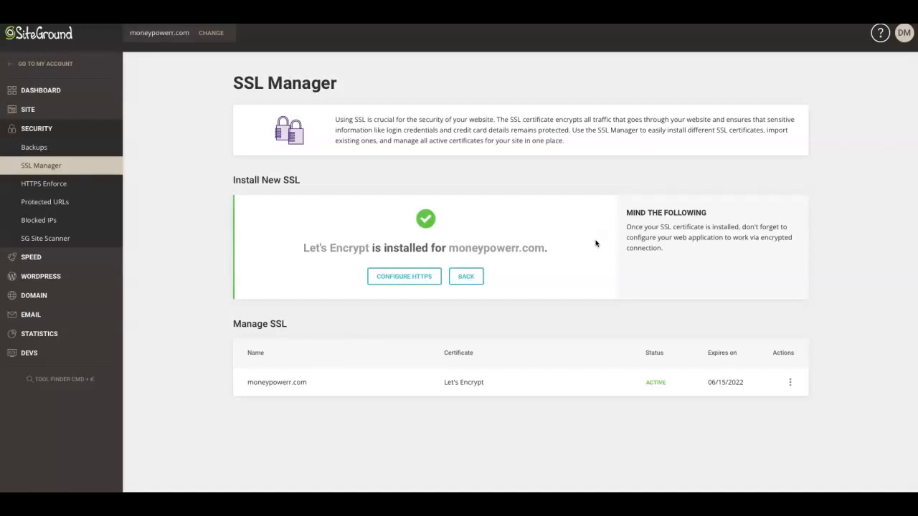
mouse_move(655, 382)
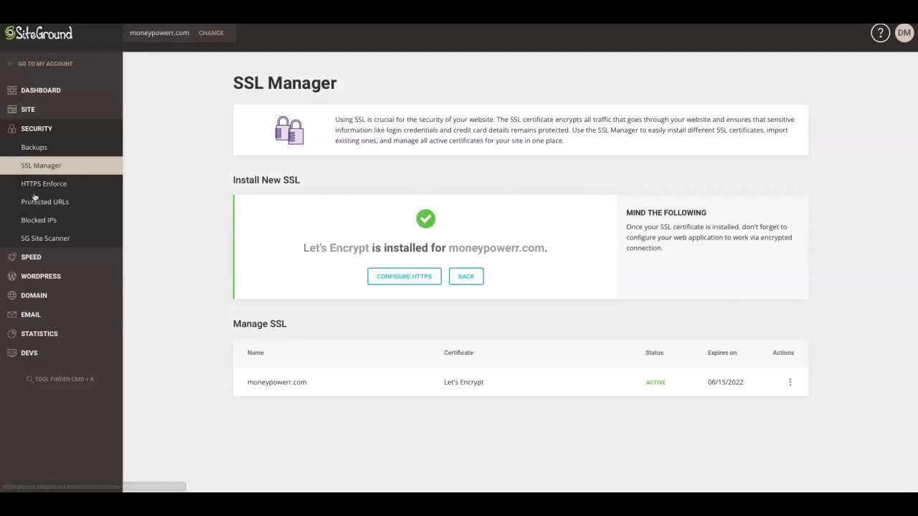
mouse_move(63, 194)
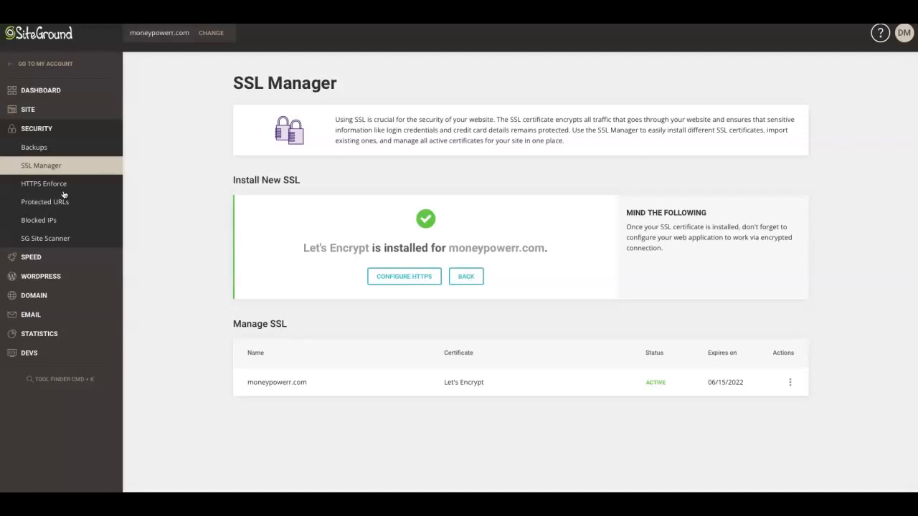
mouse_move(527, 167)
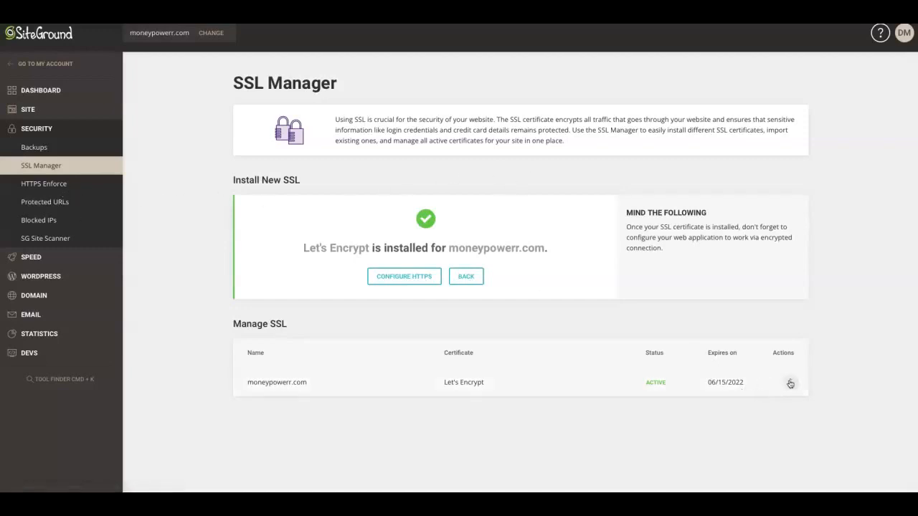
Check the installed certificate's actions, then go to the Security > HTTPS Enforce page
click(790, 383)
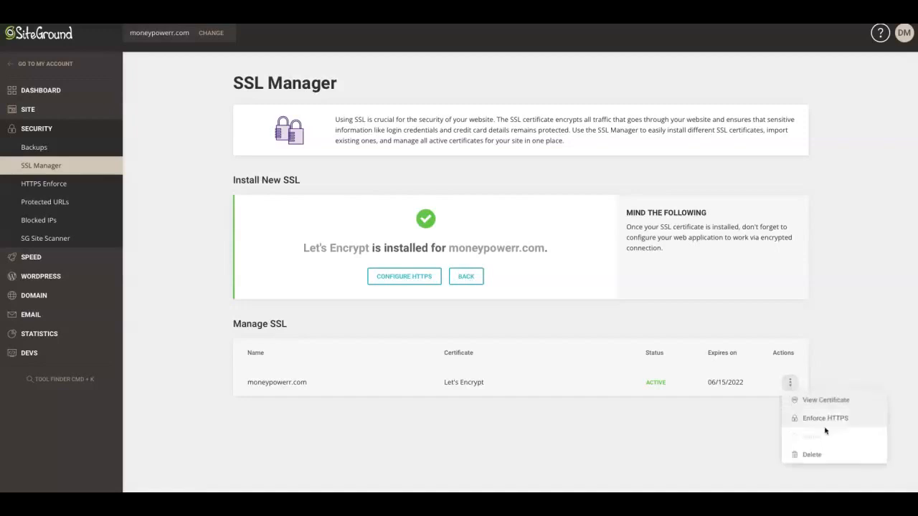
mouse_move(833, 426)
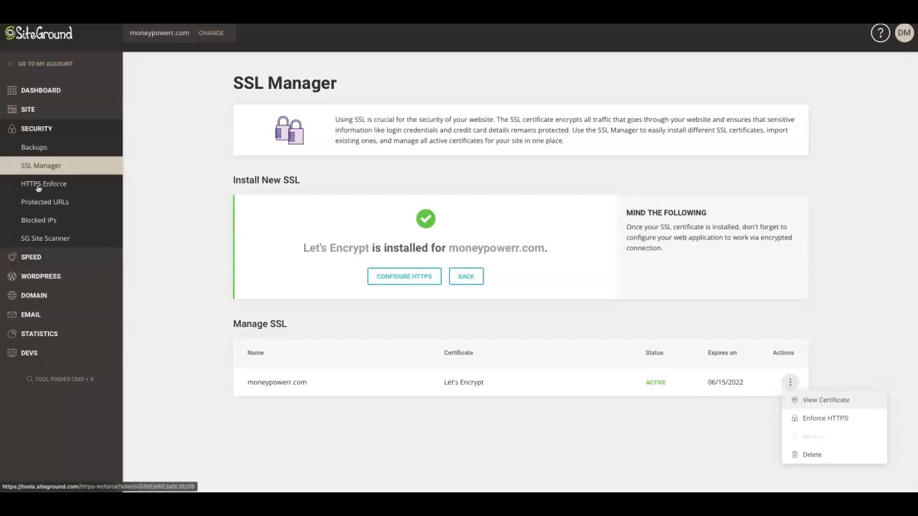
mouse_move(43, 184)
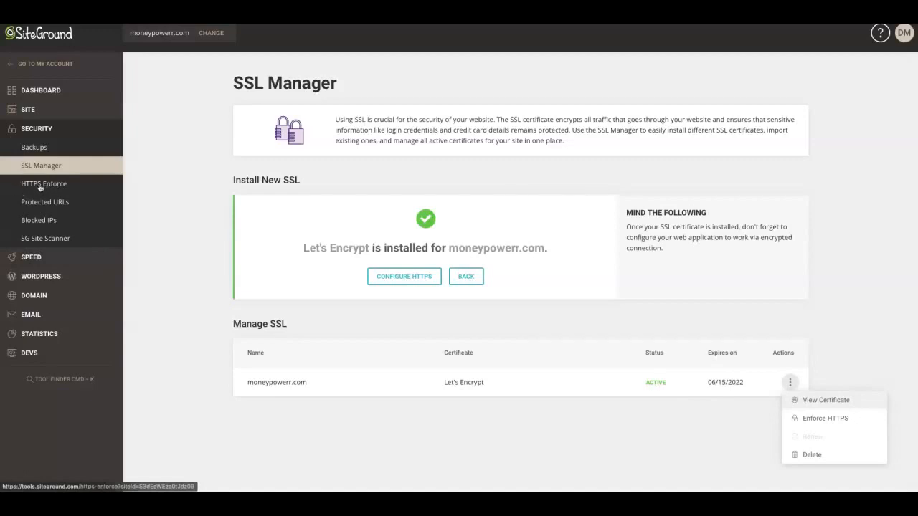
click(43, 184)
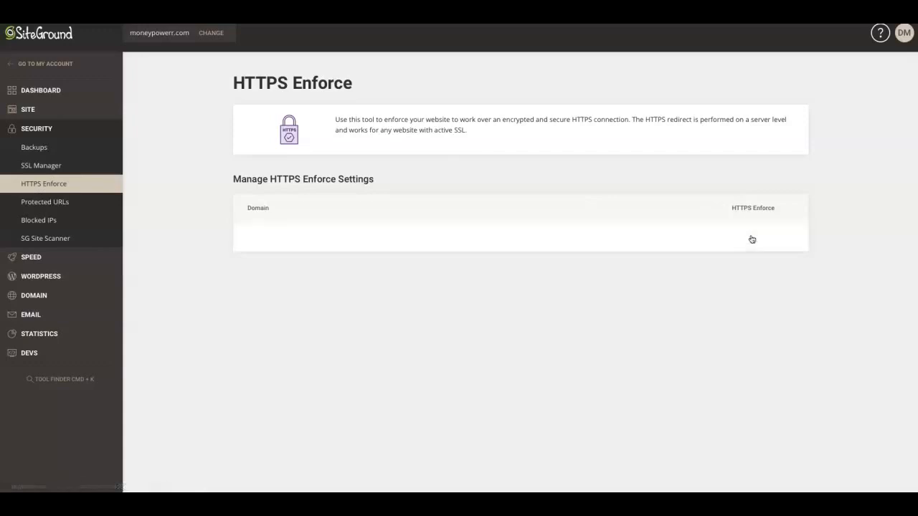
Switch on the HTTPS Enforce toggle for moneypowerr.com
click(743, 236)
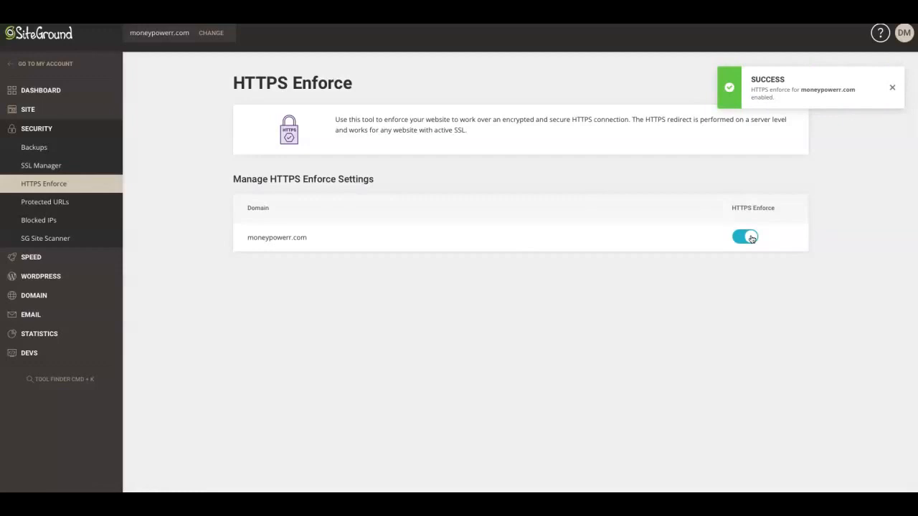
click(745, 237)
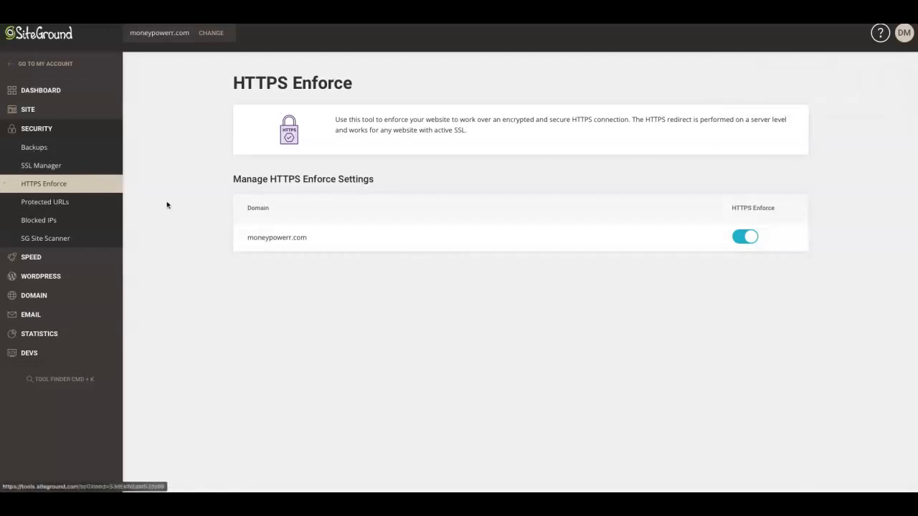
mouse_move(59, 256)
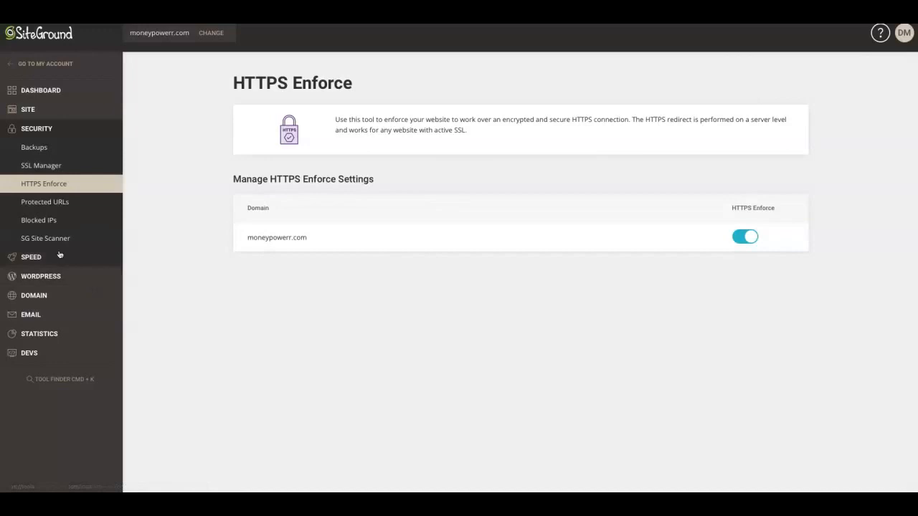
mouse_move(34, 261)
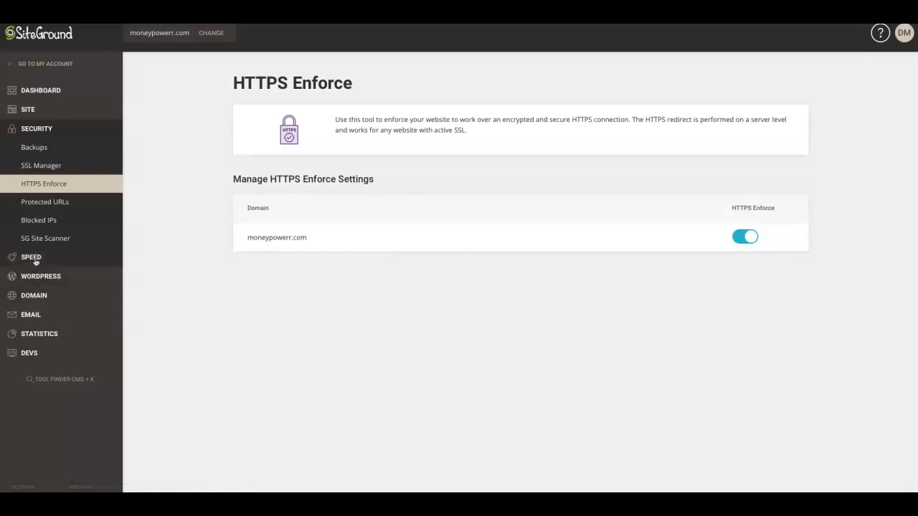
In SuperCacher, enable NGINX Direct Delivery for moneypowerr.com and Memcached for All Sites
click(31, 256)
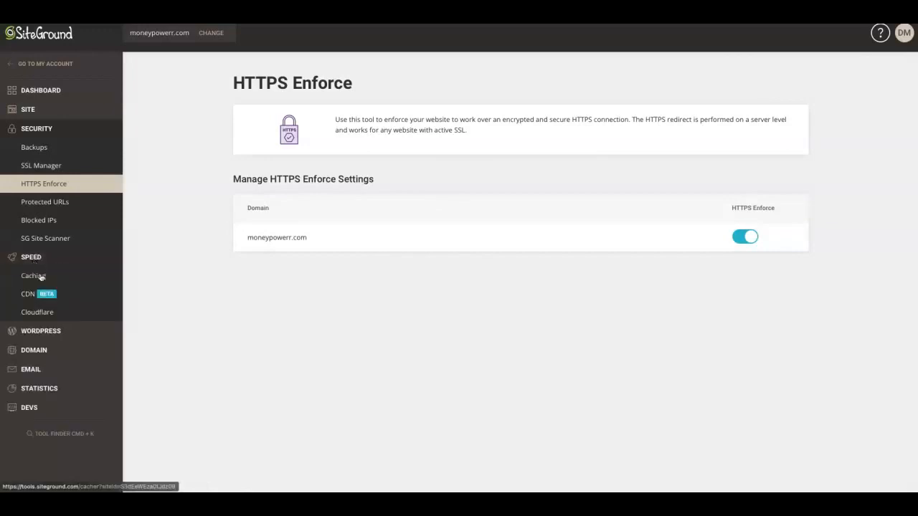
click(34, 276)
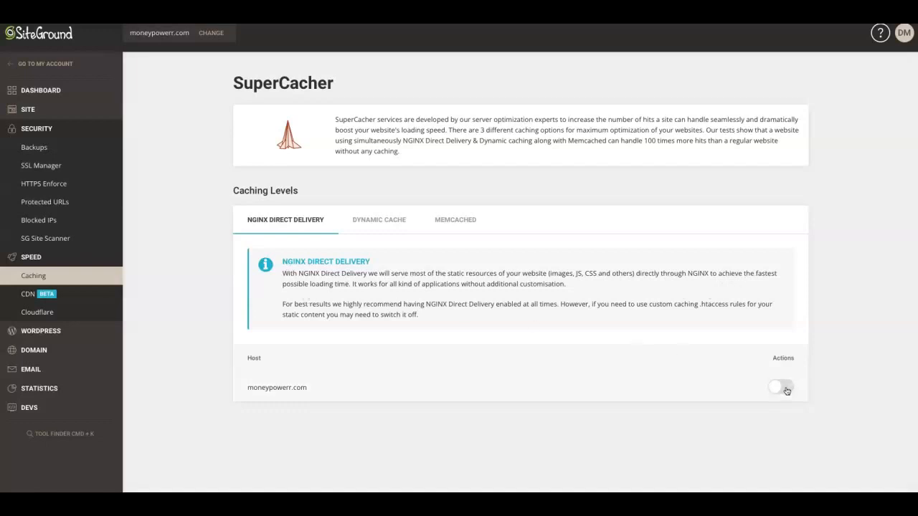
click(778, 387)
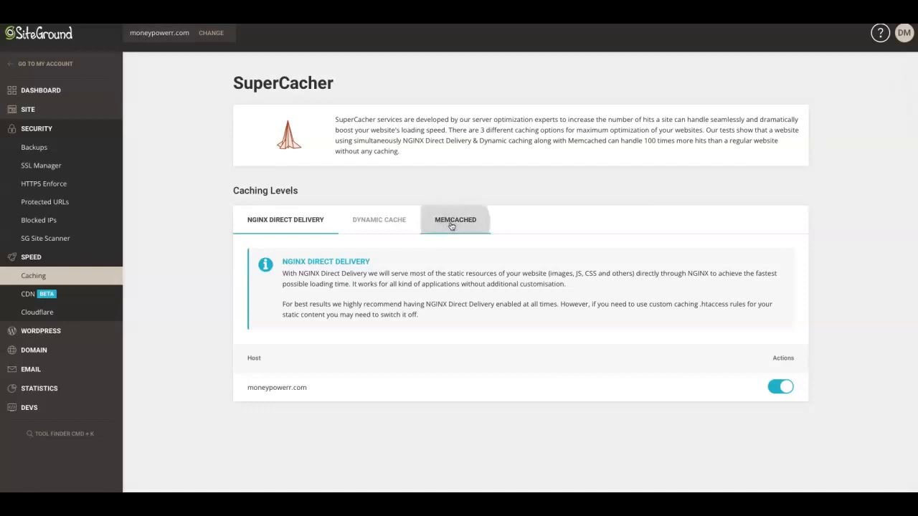
click(456, 219)
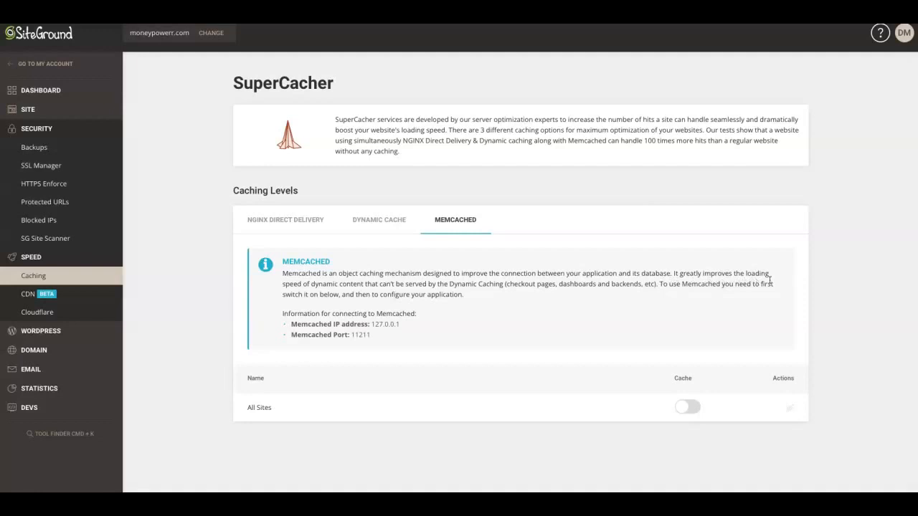
mouse_move(730, 392)
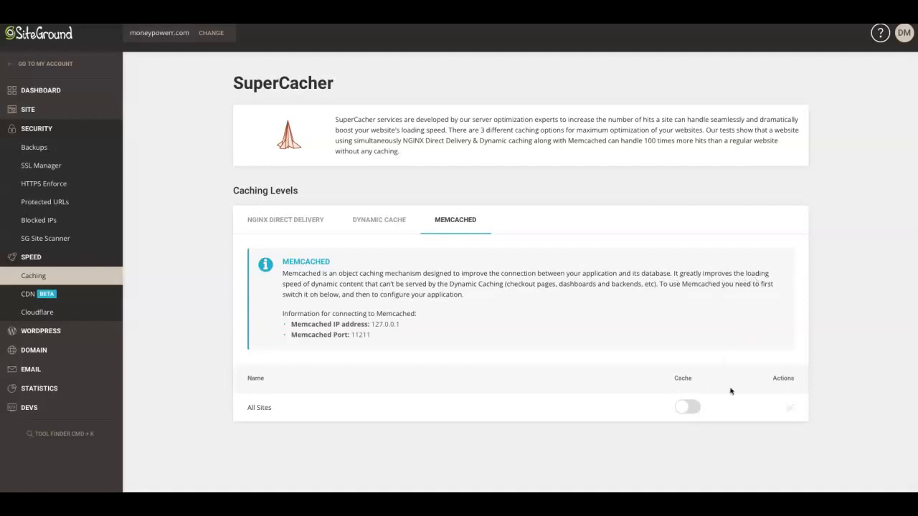
click(687, 407)
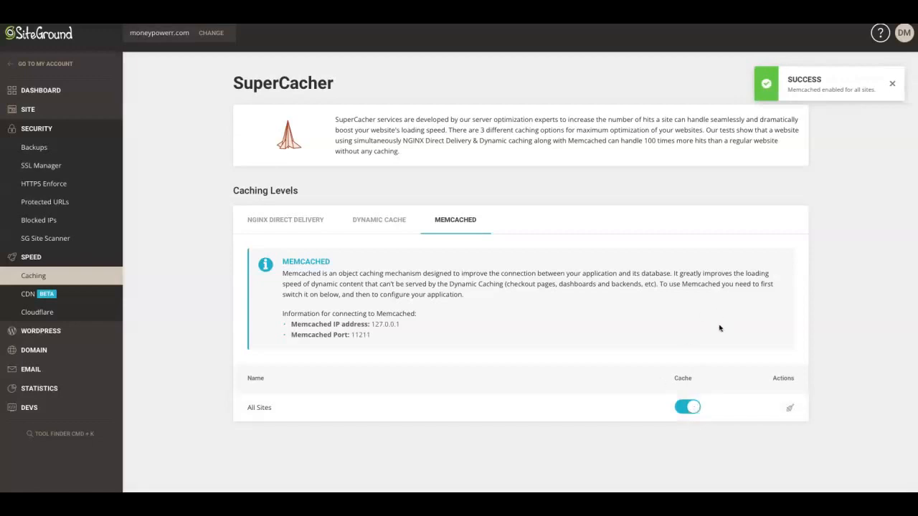
mouse_move(37, 312)
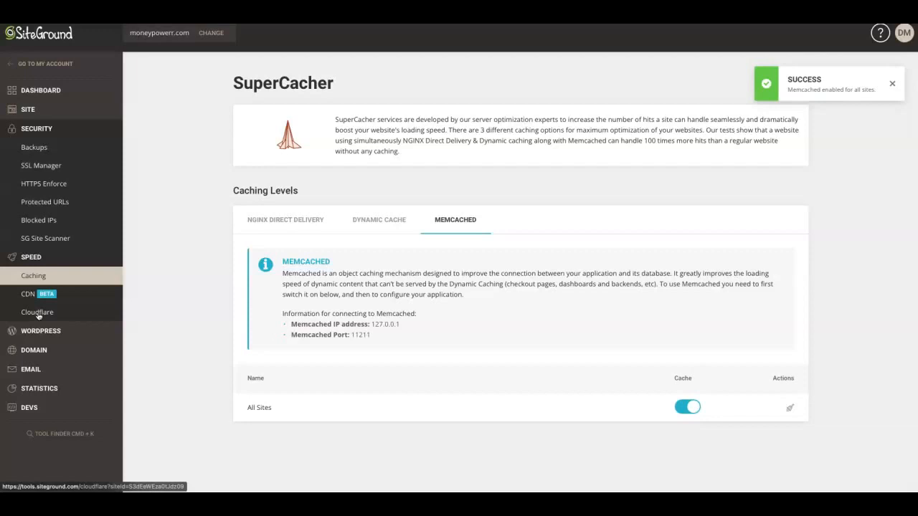
Review the Speed > Cloudflare page and its setup steps, cancelling the Connect Cloudflare Account dialog
click(36, 312)
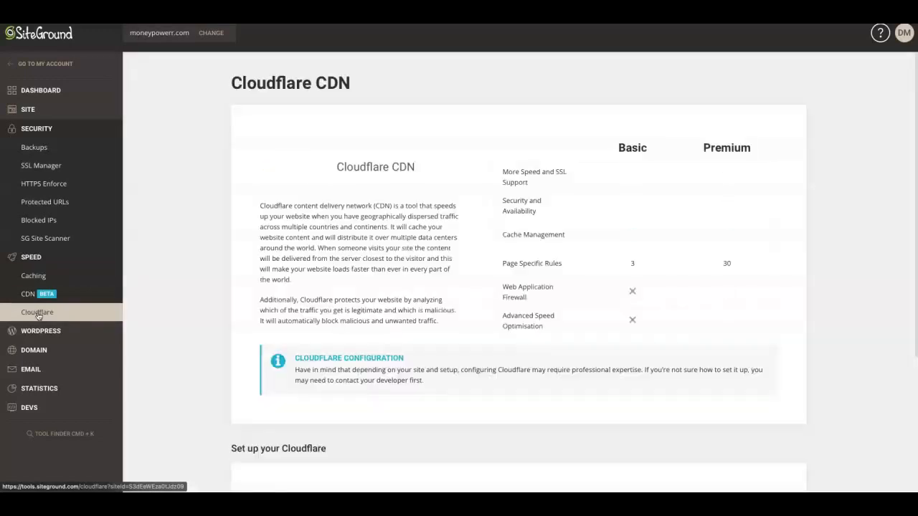
click(36, 312)
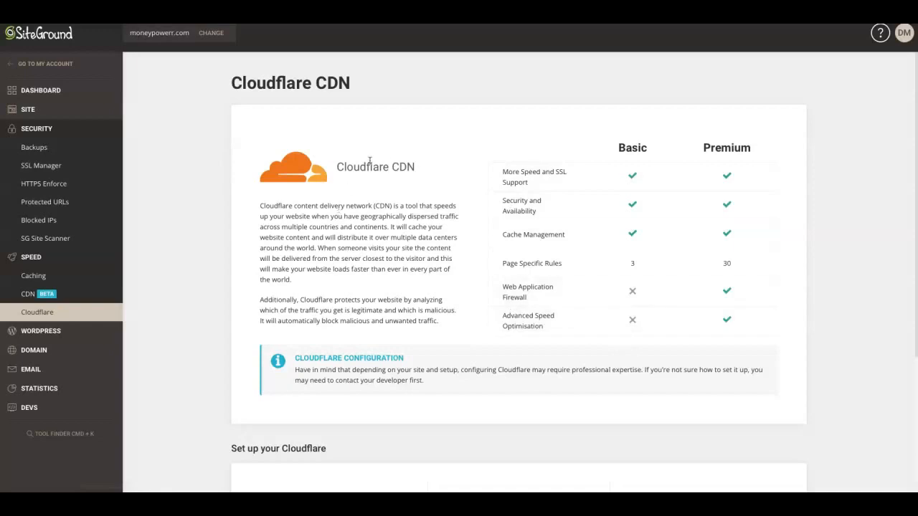
mouse_move(400, 216)
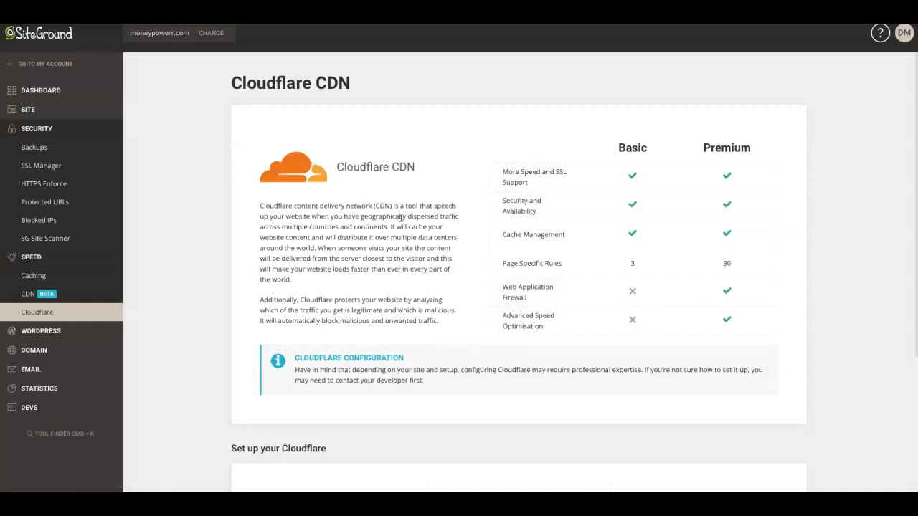
drag(403, 206, 440, 216)
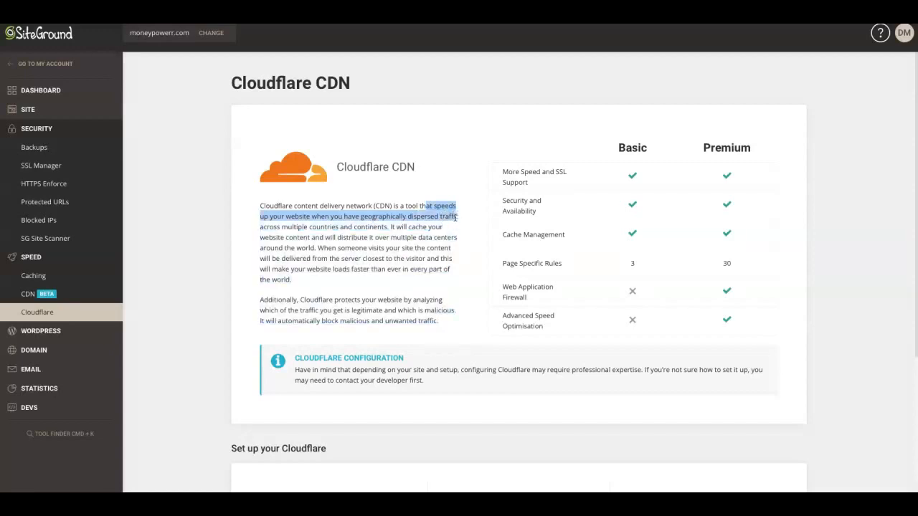
scroll(down, 3)
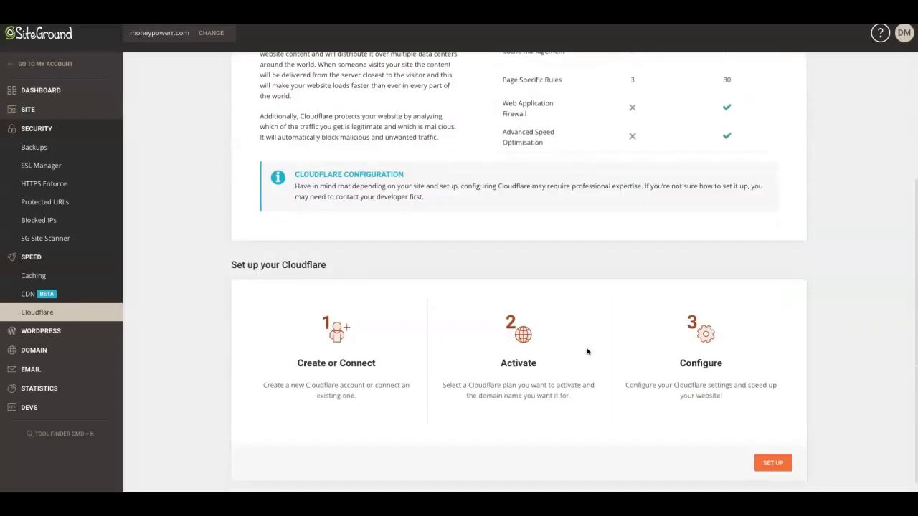
scroll(down, 3)
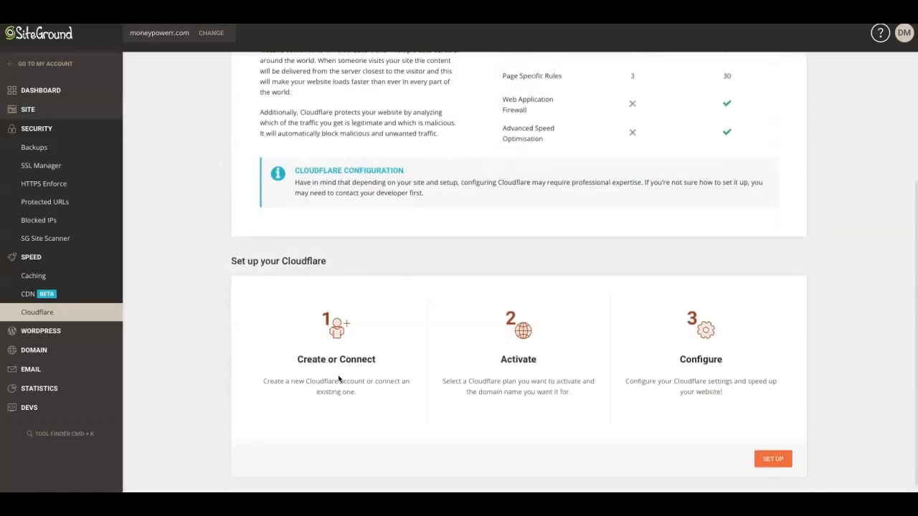
mouse_move(291, 374)
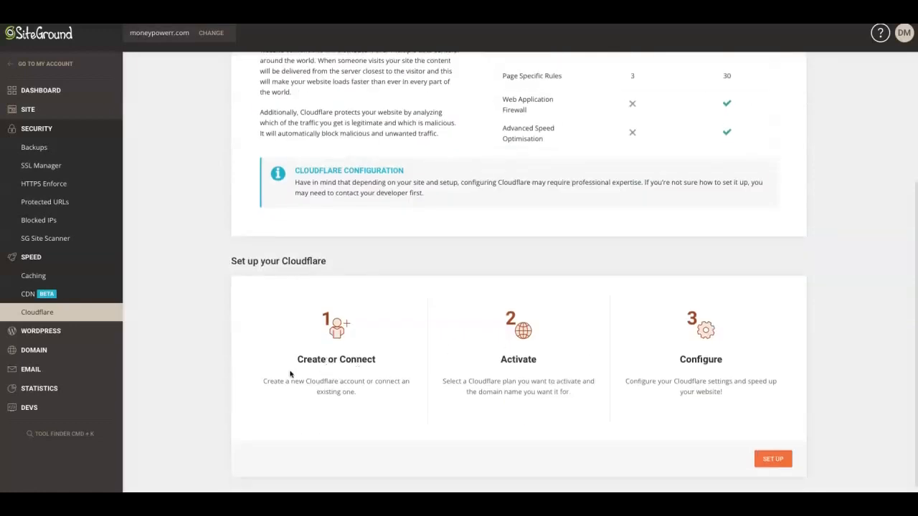
mouse_move(520, 378)
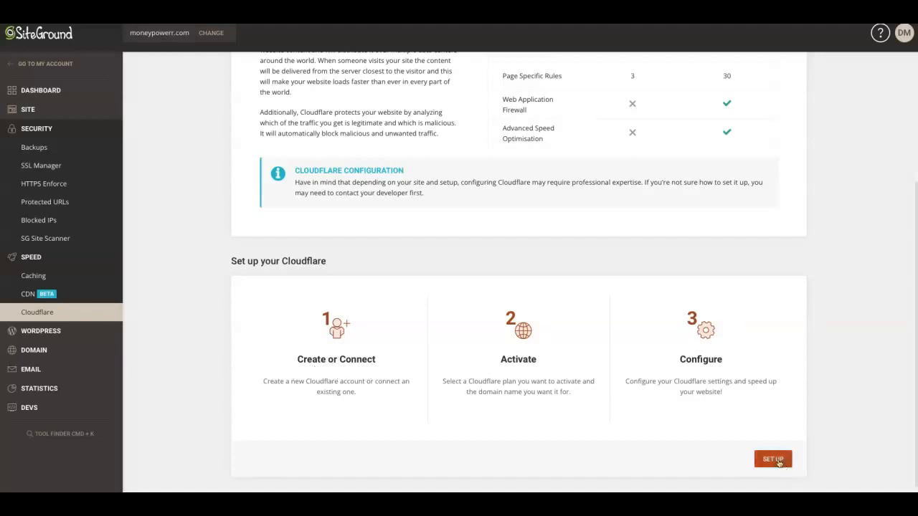
click(773, 459)
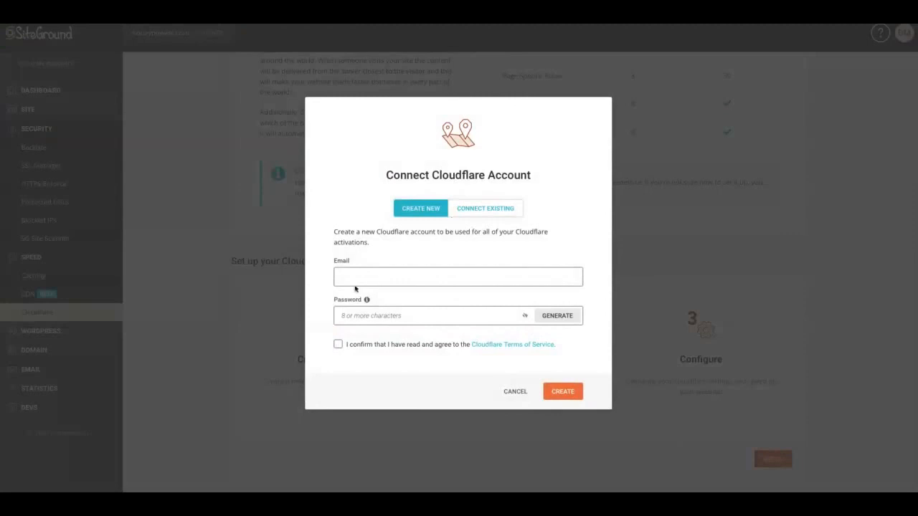
click(458, 276)
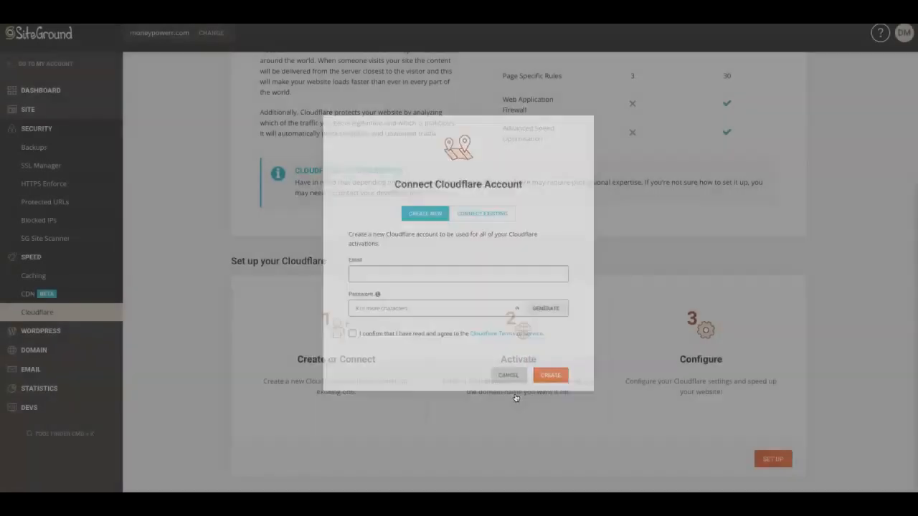
click(508, 374)
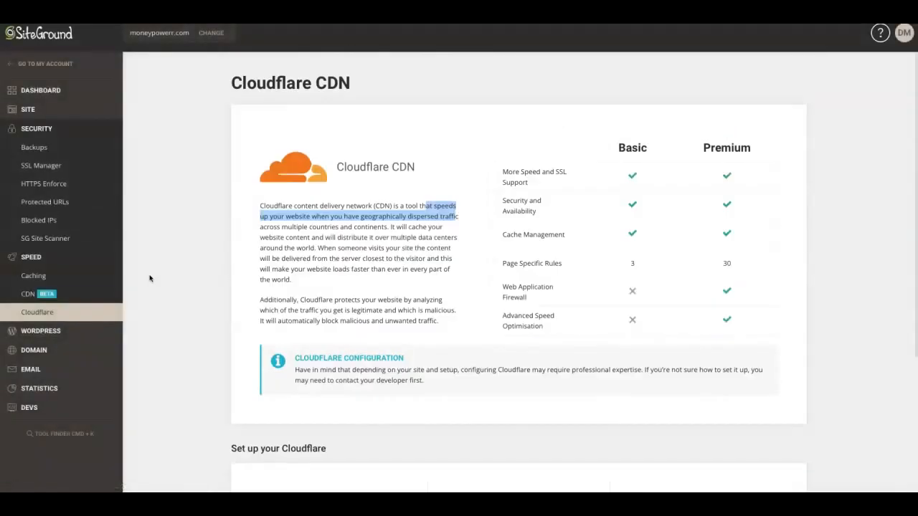
scroll(down, 3)
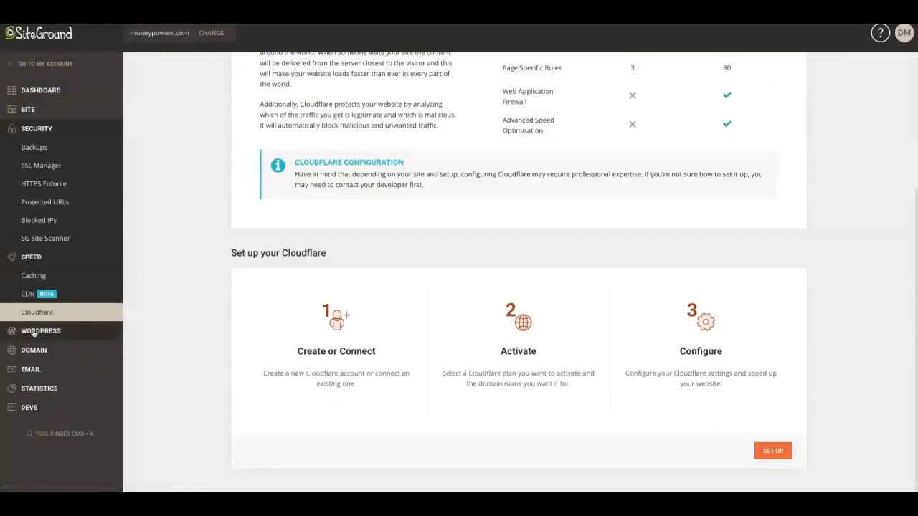
From WordPress > Install & Manage, open the admin login for moneypowerr.com (WordPress 5.9.2)
click(40, 331)
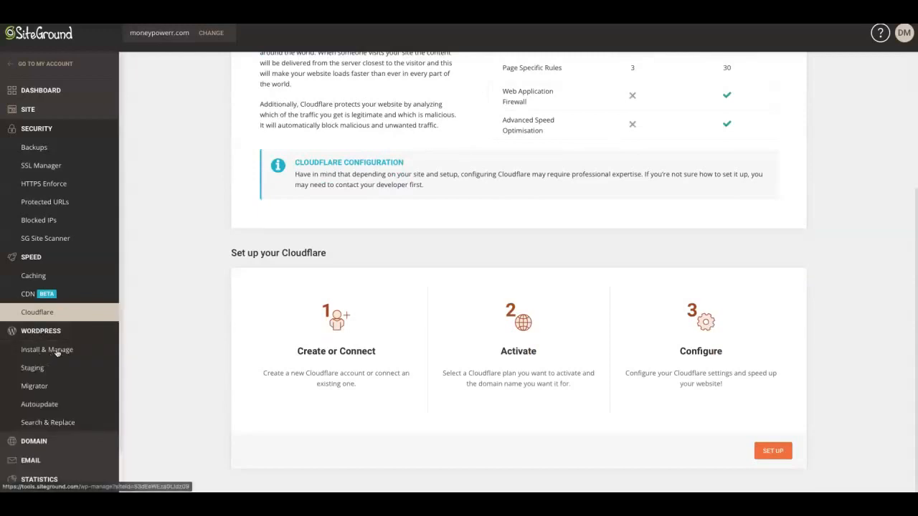
click(47, 349)
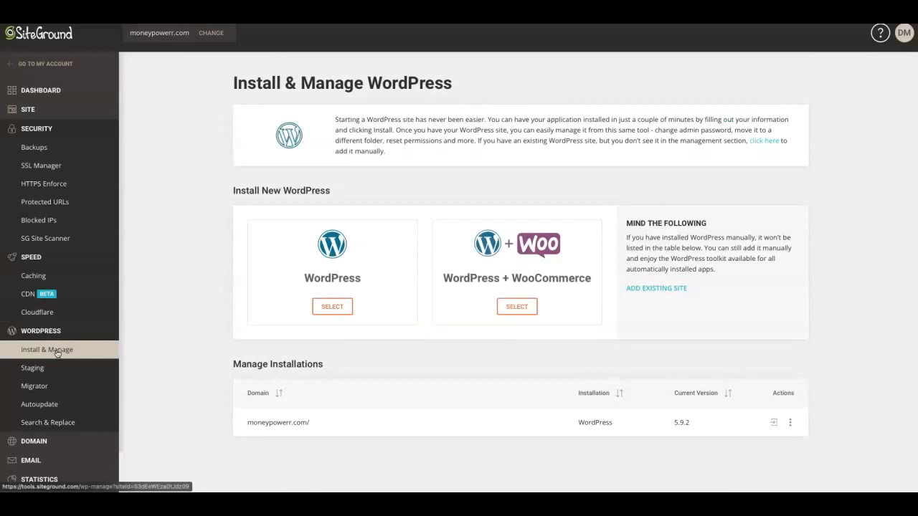
mouse_move(453, 187)
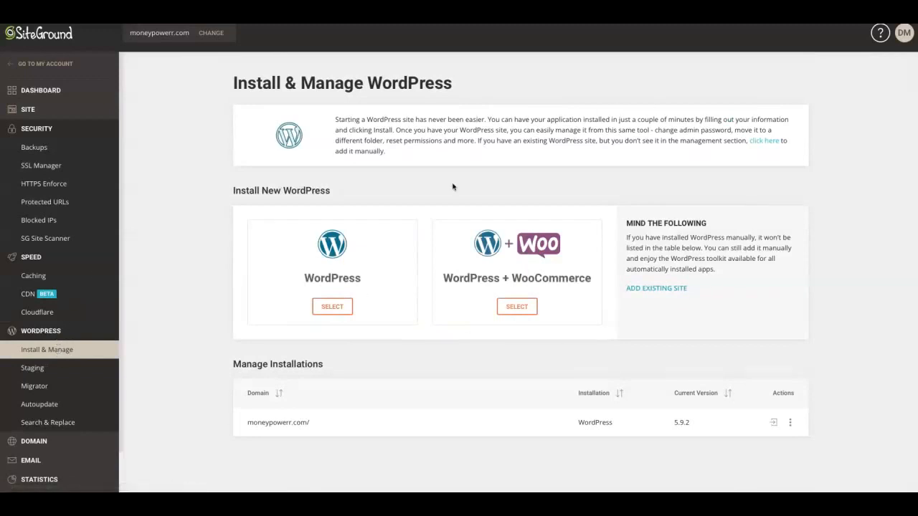
mouse_move(472, 332)
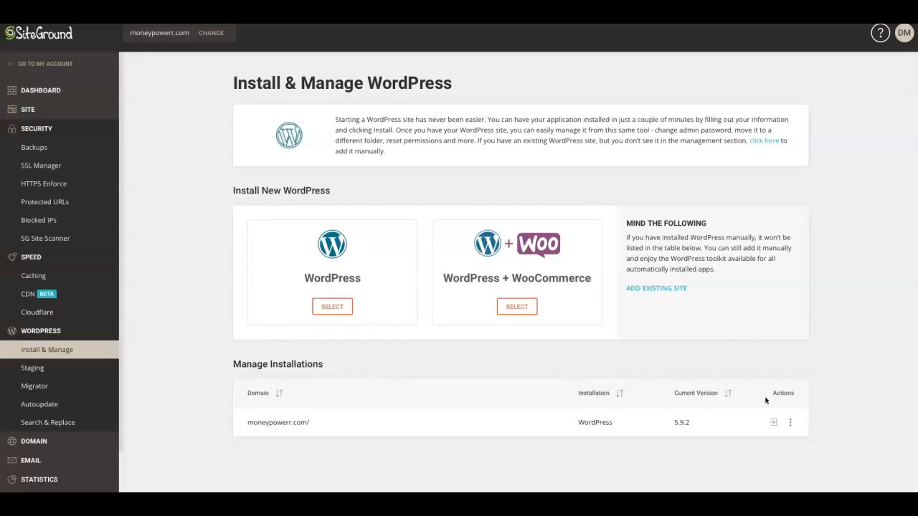
mouse_move(254, 436)
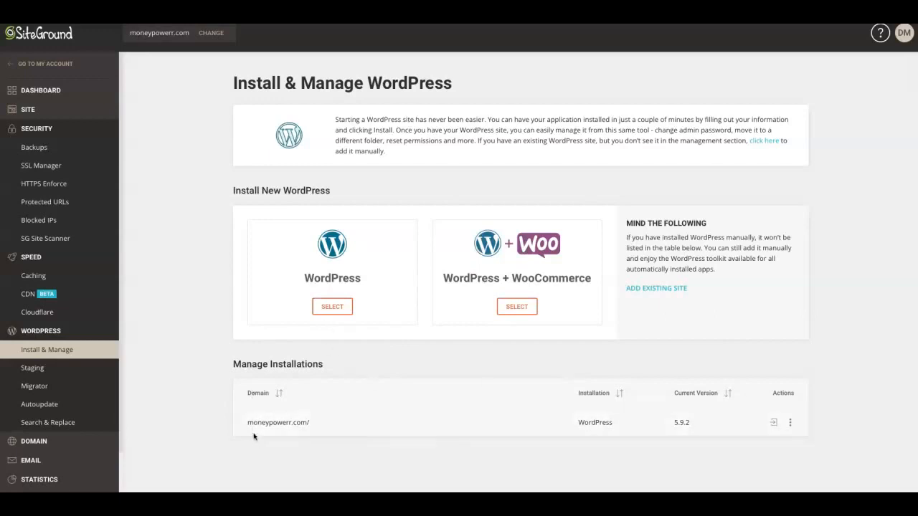
mouse_move(313, 426)
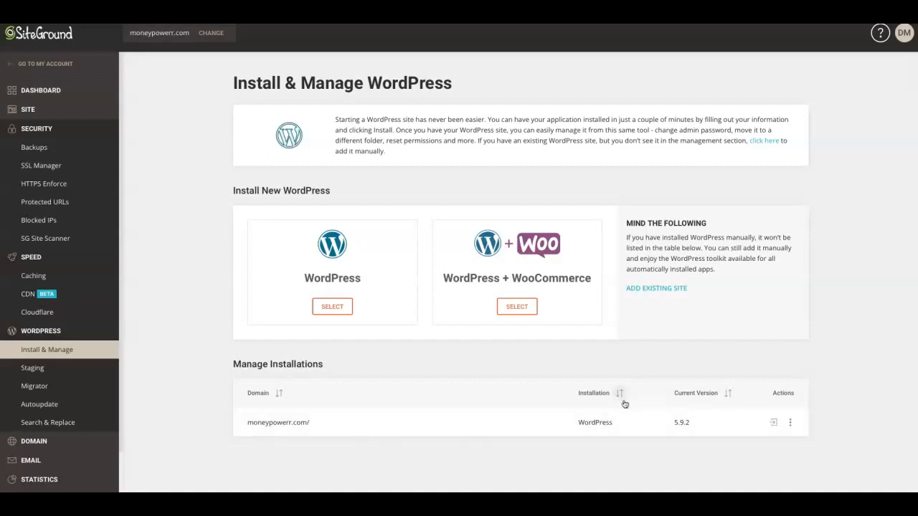
mouse_move(642, 489)
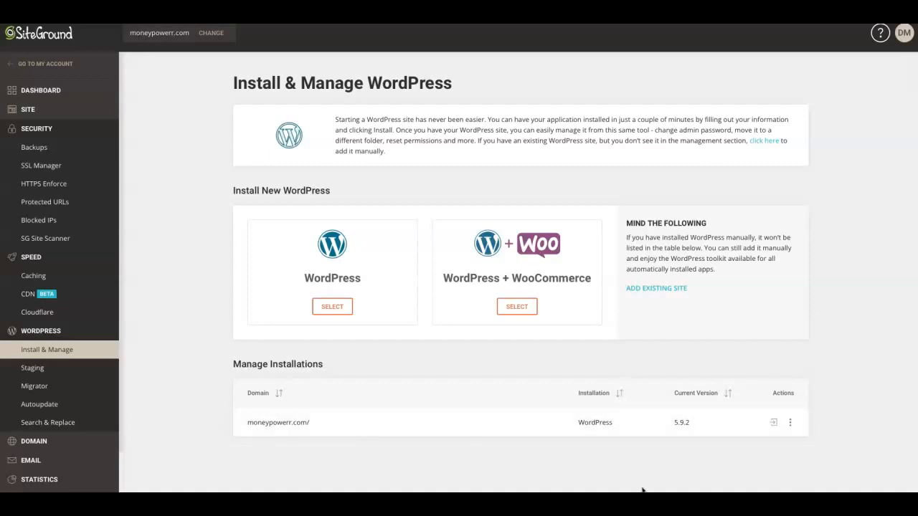
mouse_move(774, 440)
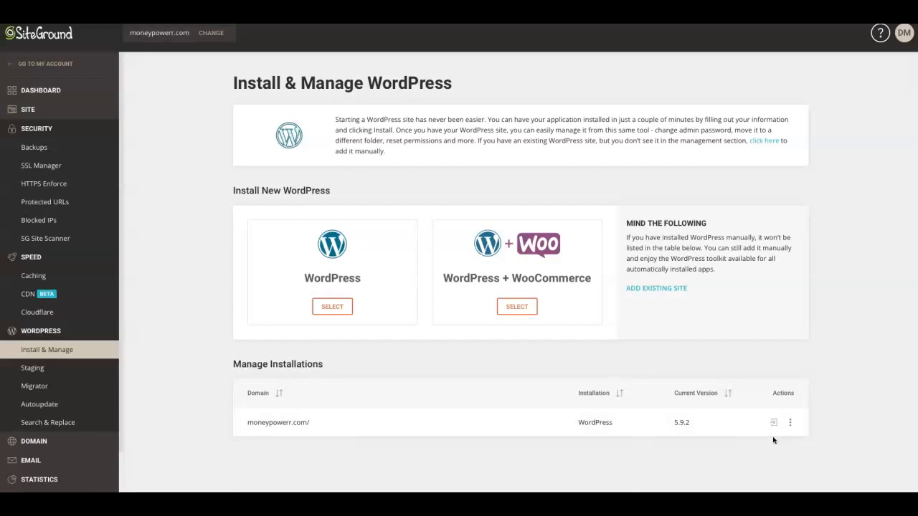
mouse_move(774, 421)
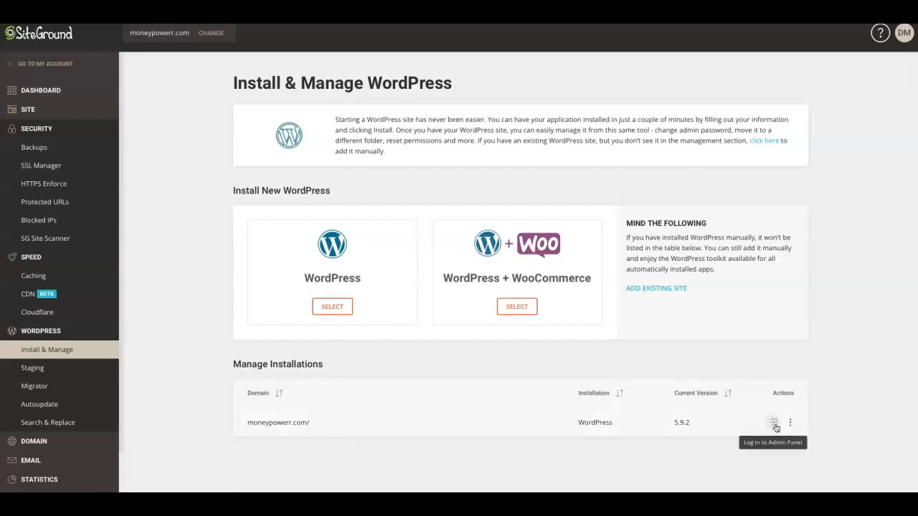
mouse_move(772, 435)
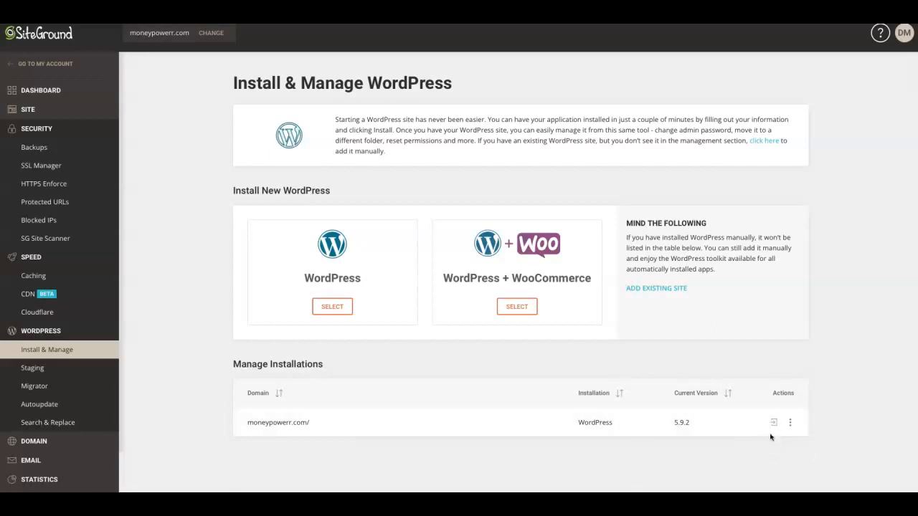
mouse_move(774, 422)
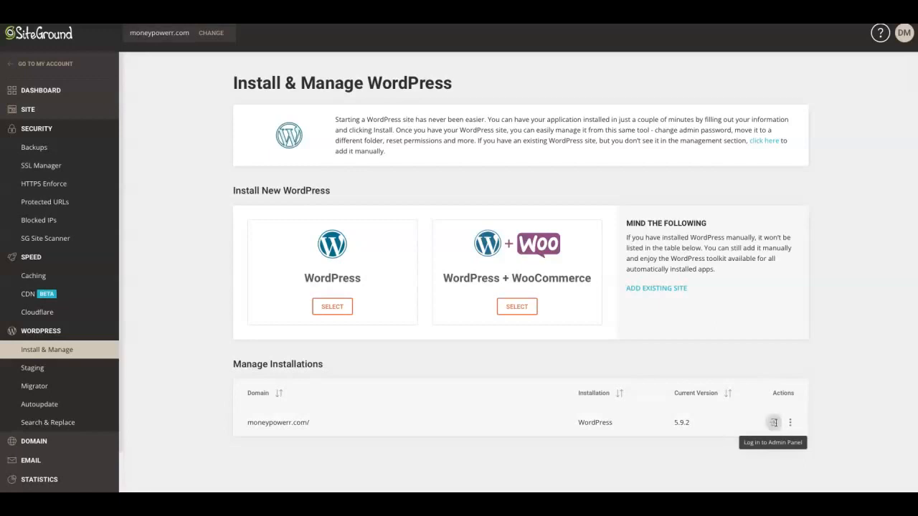
click(774, 422)
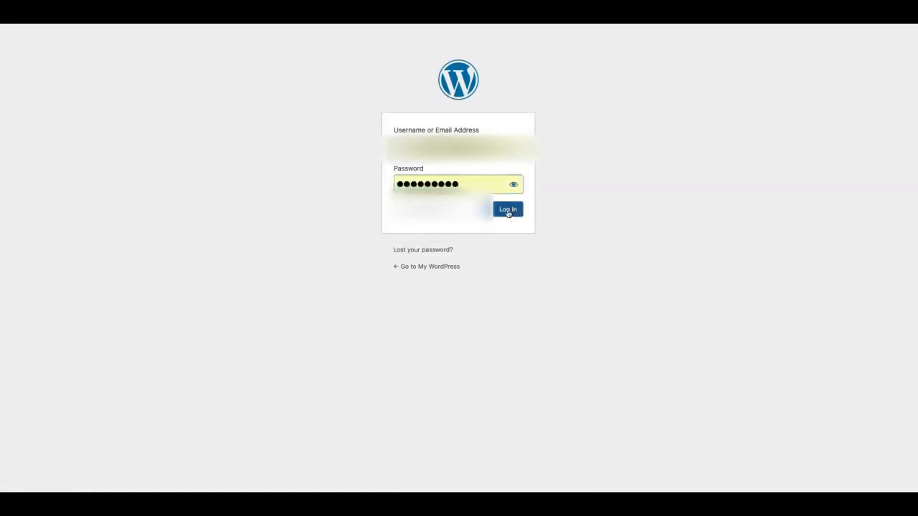
Log in with the prefilled credentials to reach the WordPress dashboard
click(508, 208)
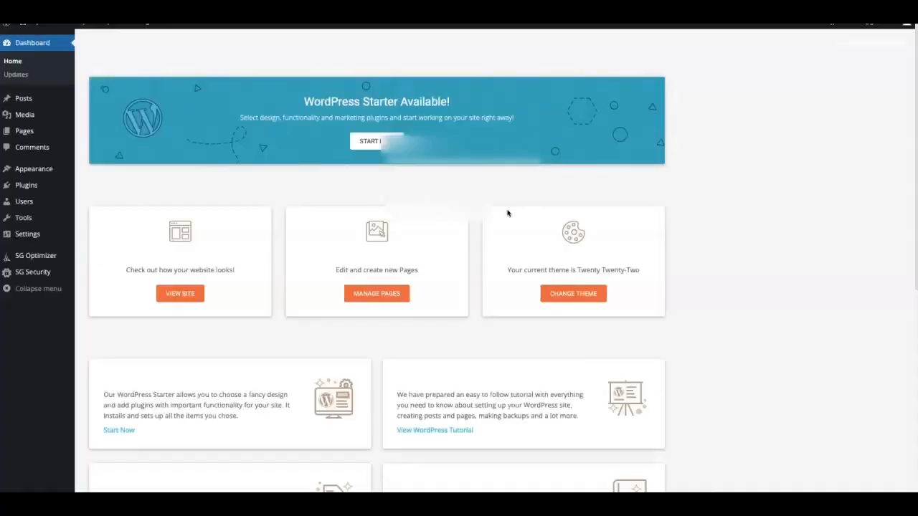